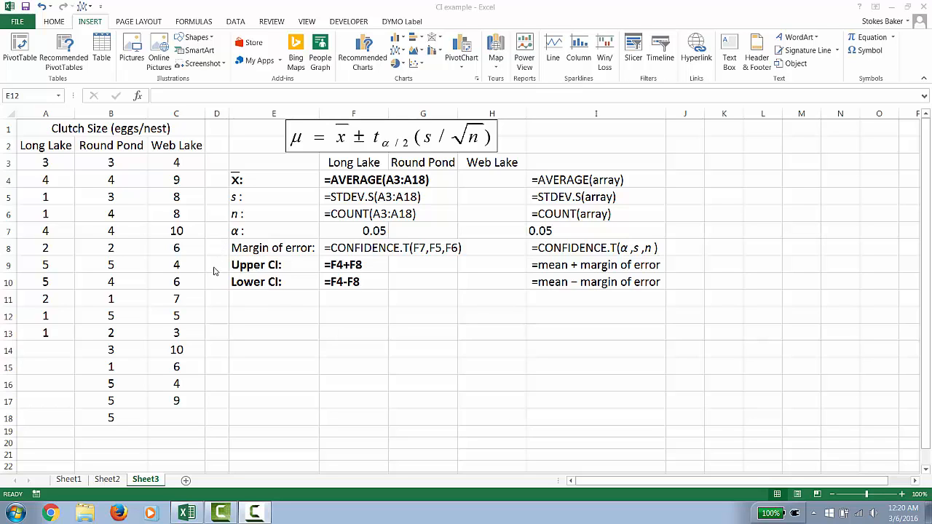
{"action": "mouse_move", "coordinate": [188, 282]}
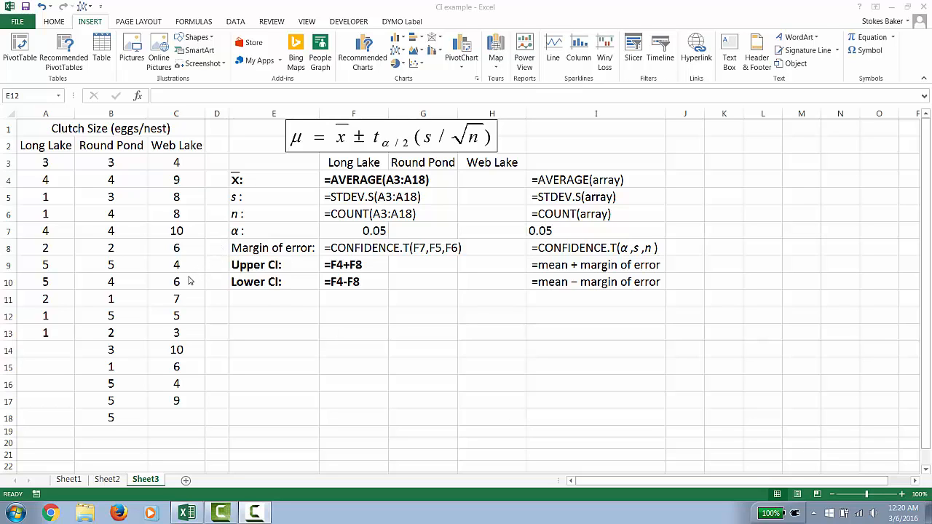
{"action": "mouse_move", "coordinate": [178, 290]}
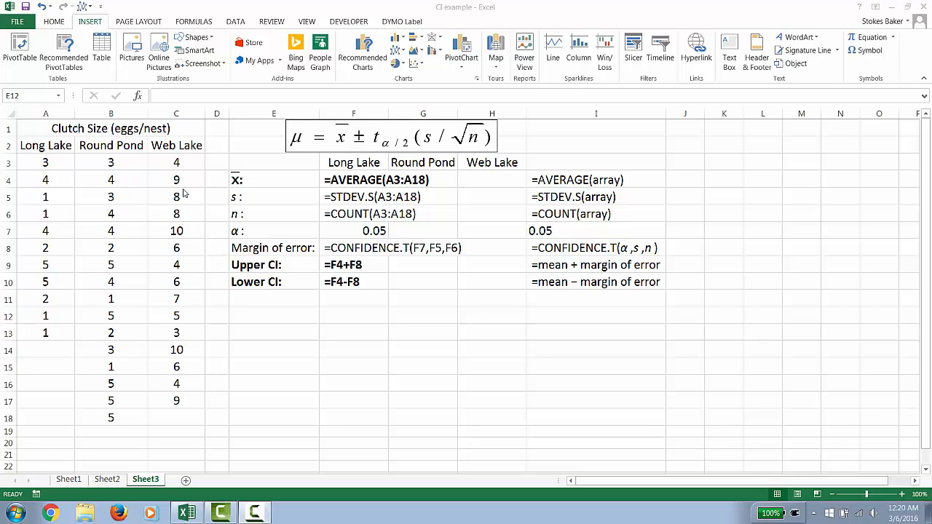
{"action": "mouse_move", "coordinate": [61, 137]}
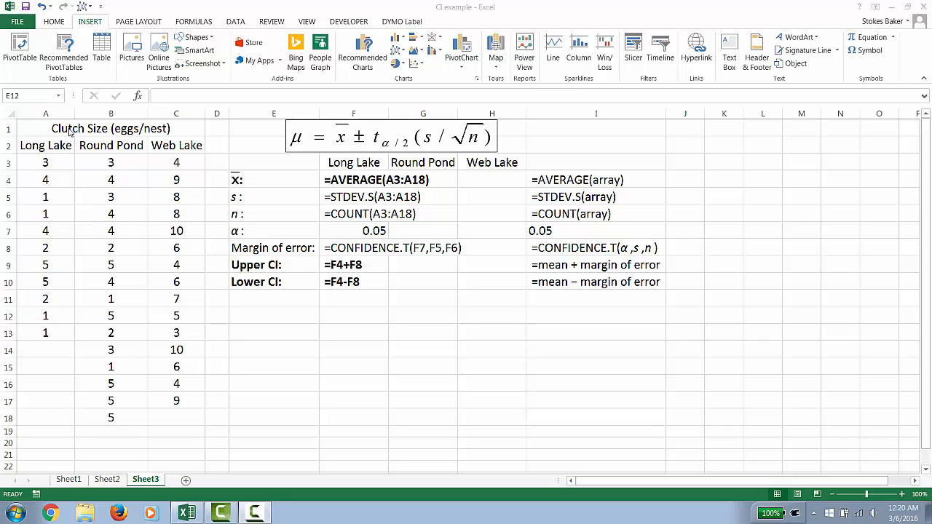
{"action": "mouse_move", "coordinate": [180, 140]}
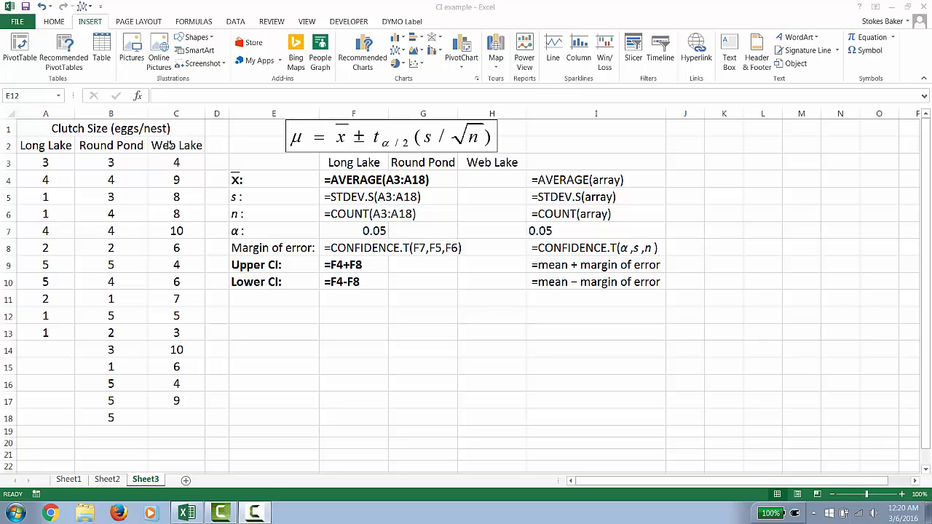
{"action": "mouse_move", "coordinate": [415, 158]}
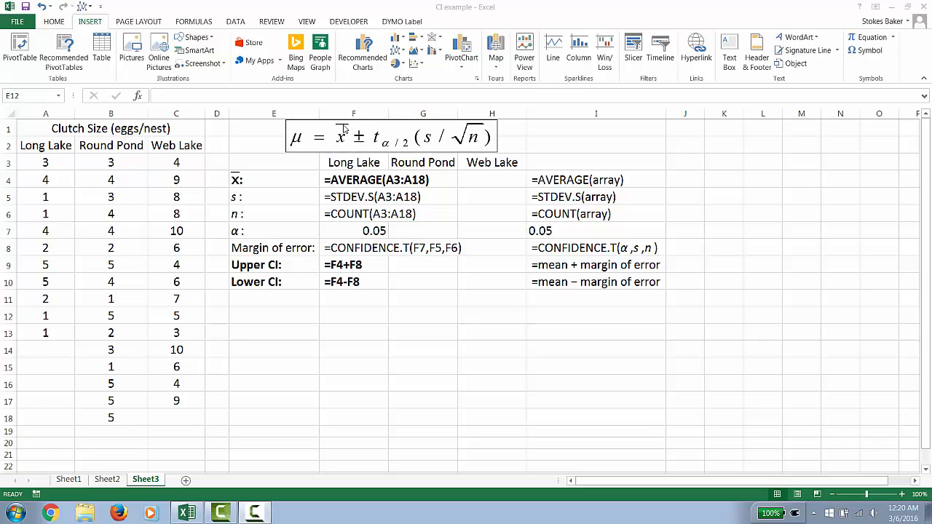
{"action": "mouse_move", "coordinate": [440, 134]}
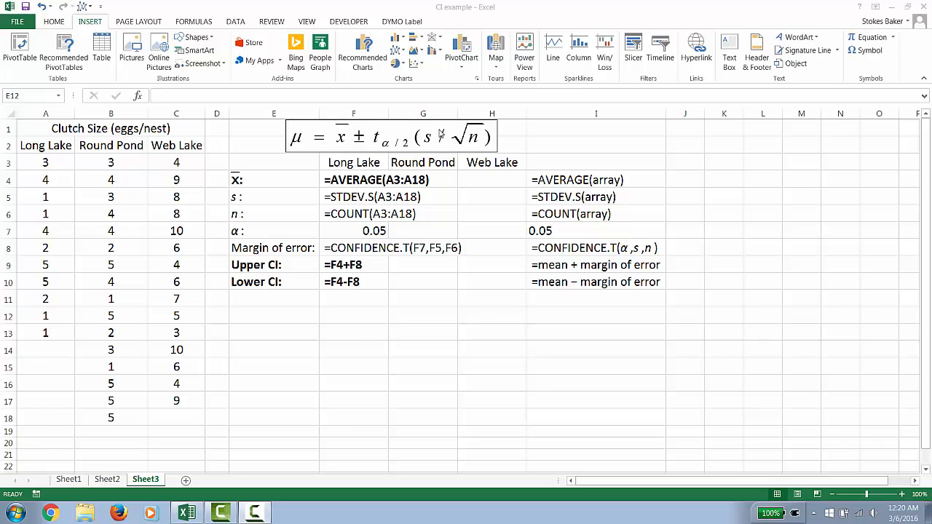
{"action": "mouse_move", "coordinate": [436, 134]}
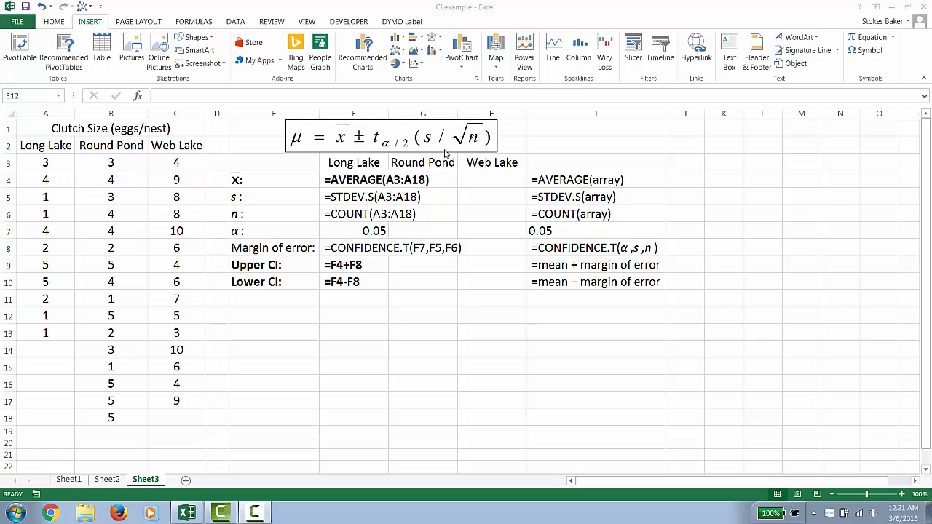
{"action": "mouse_move", "coordinate": [391, 137]}
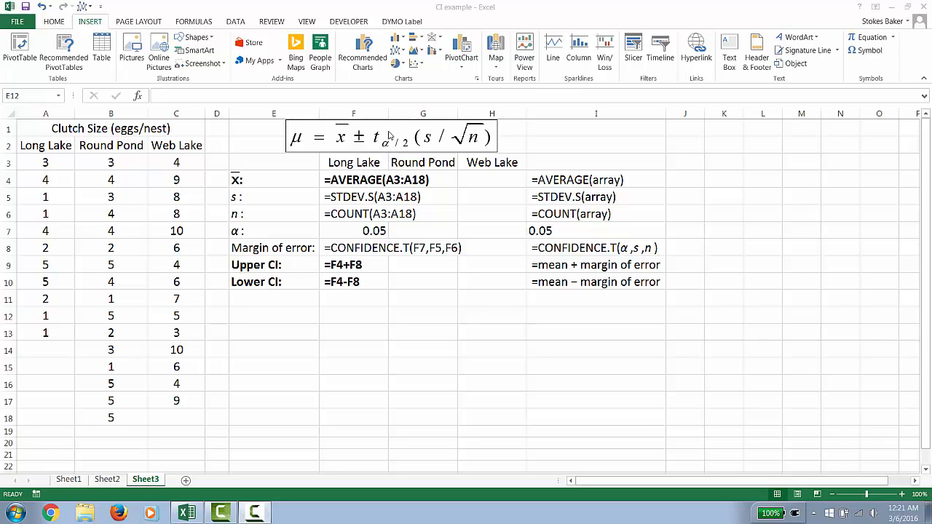
{"action": "mouse_move", "coordinate": [247, 184]}
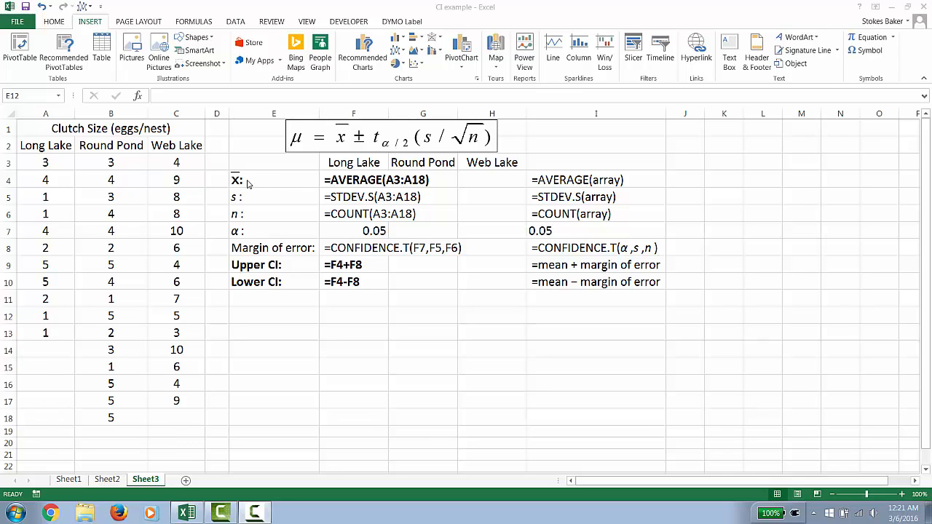
{"action": "mouse_move", "coordinate": [262, 186]}
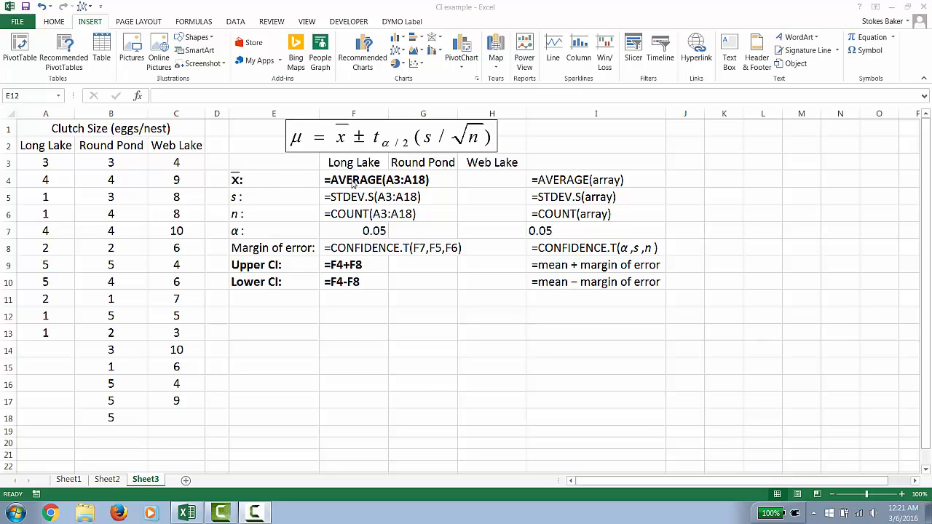
{"action": "mouse_move", "coordinate": [386, 185]}
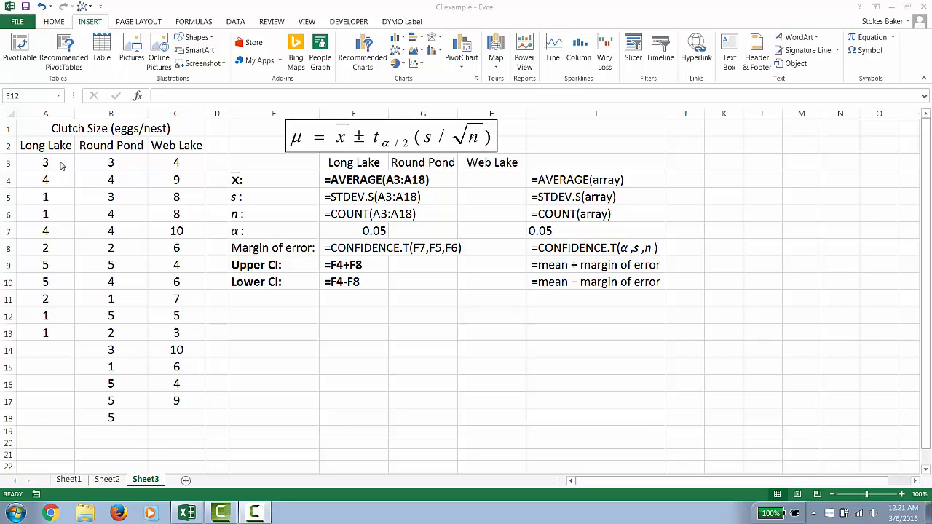
{"action": "mouse_move", "coordinate": [62, 431]}
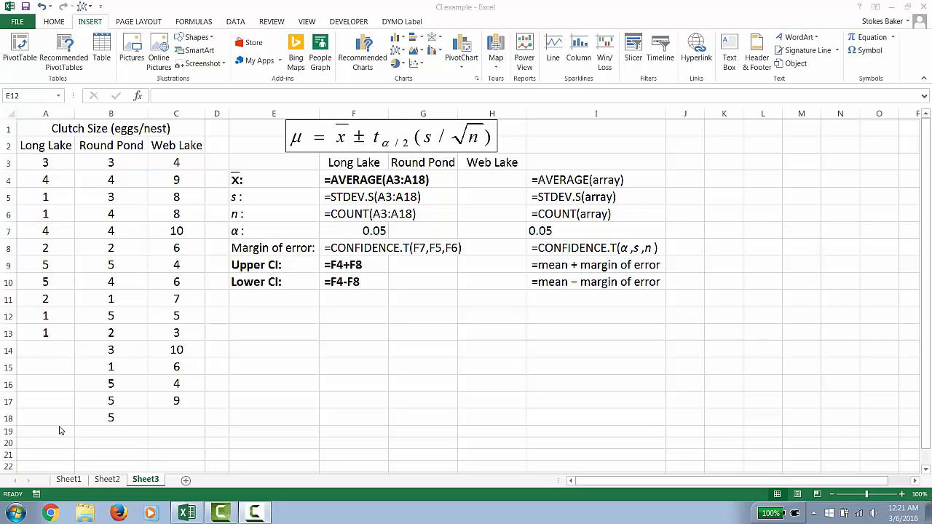
{"action": "mouse_move", "coordinate": [35, 424]}
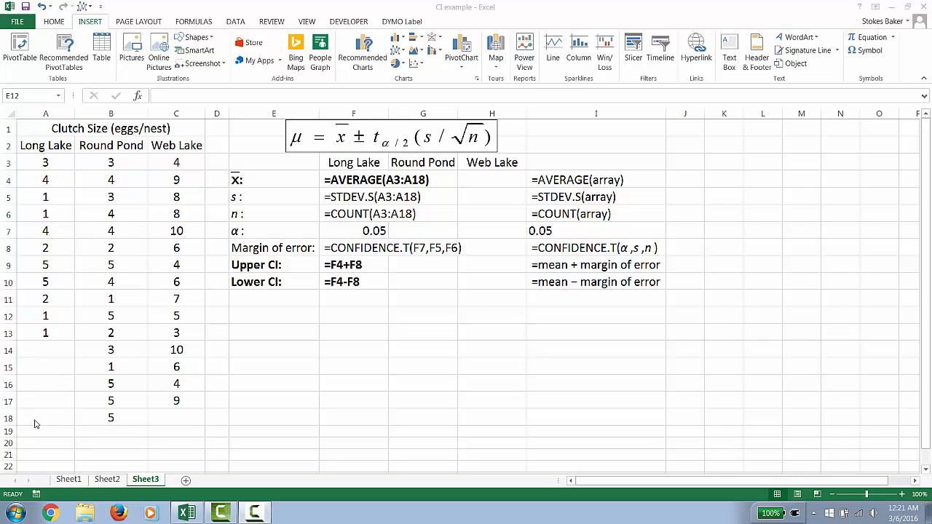
{"action": "mouse_move", "coordinate": [212, 399]}
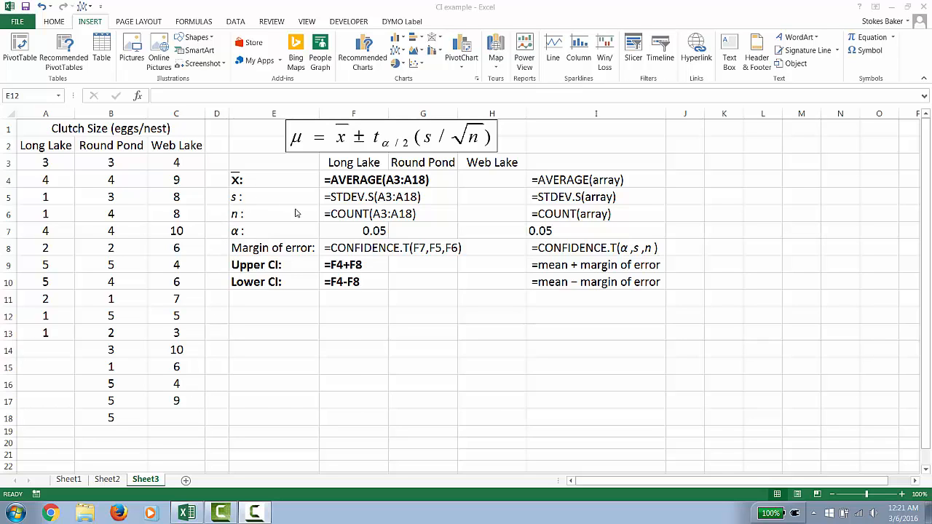
{"action": "mouse_move", "coordinate": [371, 207]}
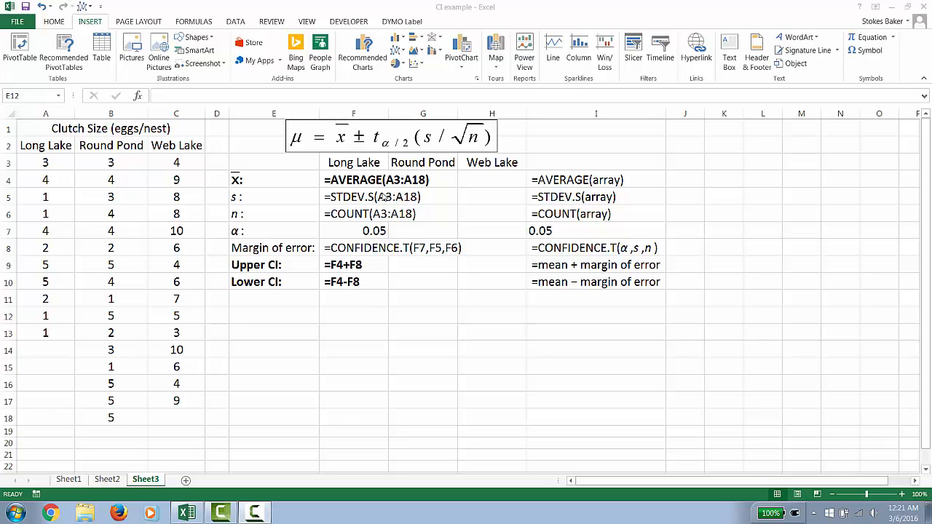
{"action": "mouse_move", "coordinate": [64, 169]}
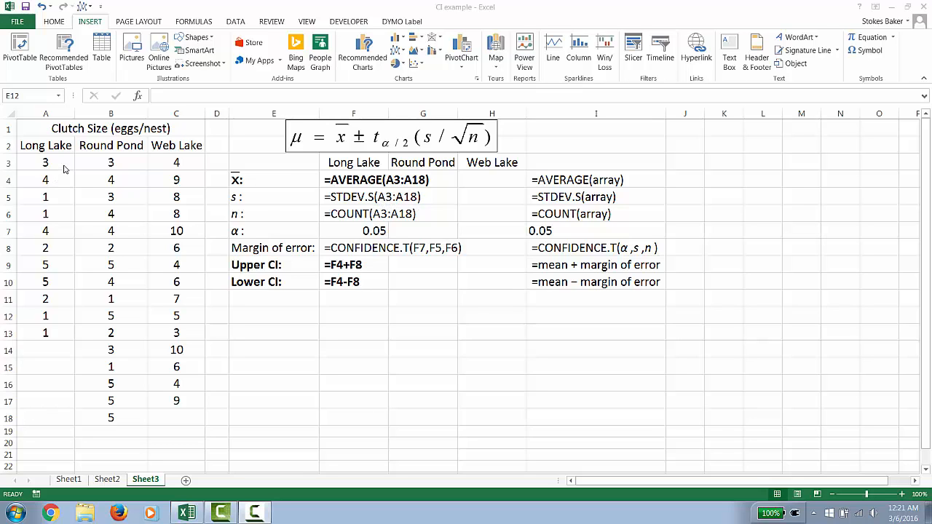
{"action": "mouse_move", "coordinate": [36, 424]}
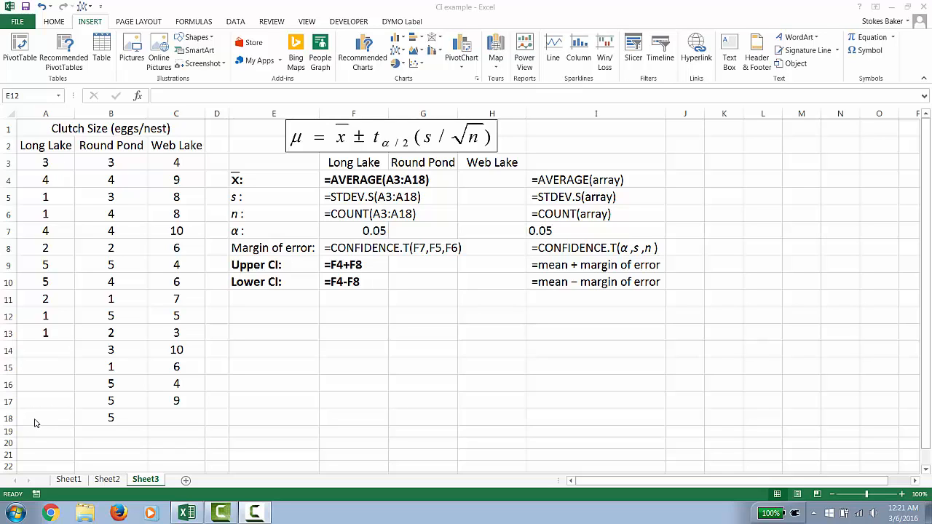
{"action": "mouse_move", "coordinate": [29, 425]}
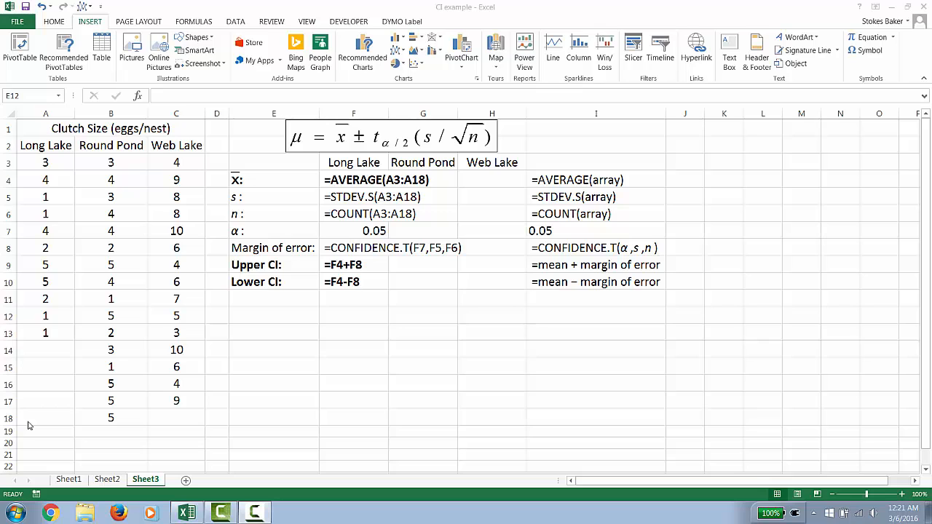
{"action": "mouse_move", "coordinate": [20, 423]}
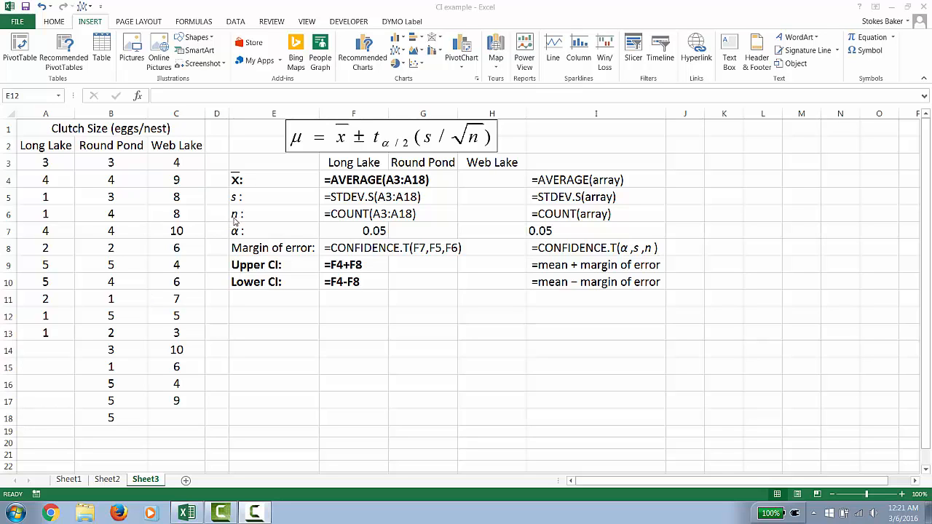
{"action": "mouse_move", "coordinate": [284, 232]}
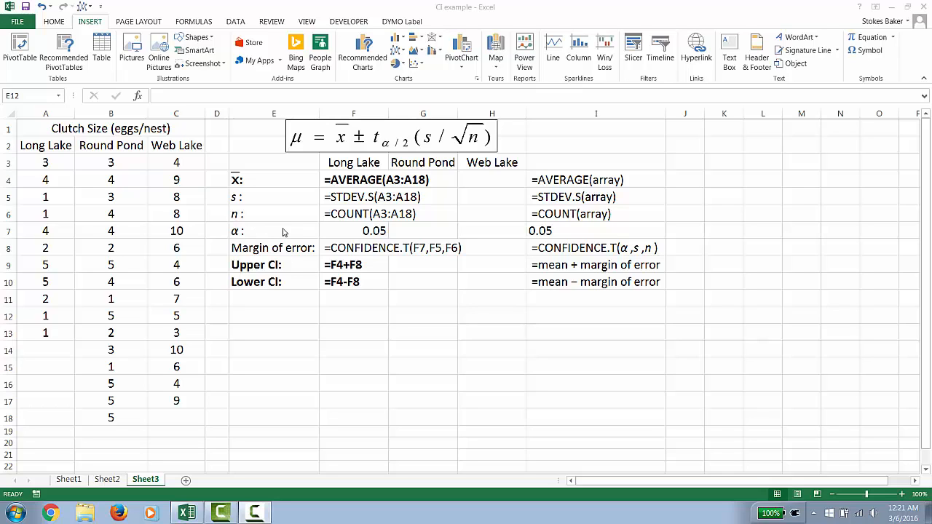
{"action": "mouse_move", "coordinate": [338, 221]}
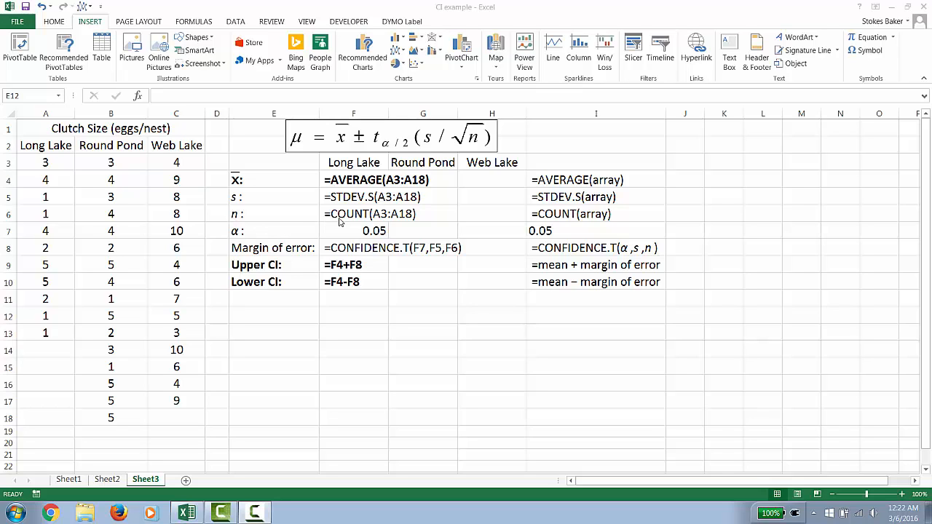
{"action": "mouse_move", "coordinate": [405, 221]}
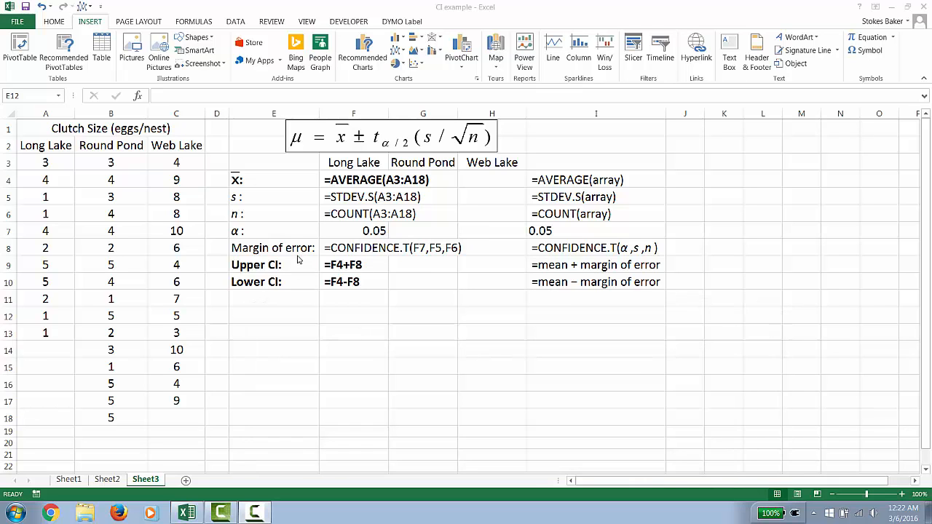
{"action": "mouse_move", "coordinate": [356, 144]}
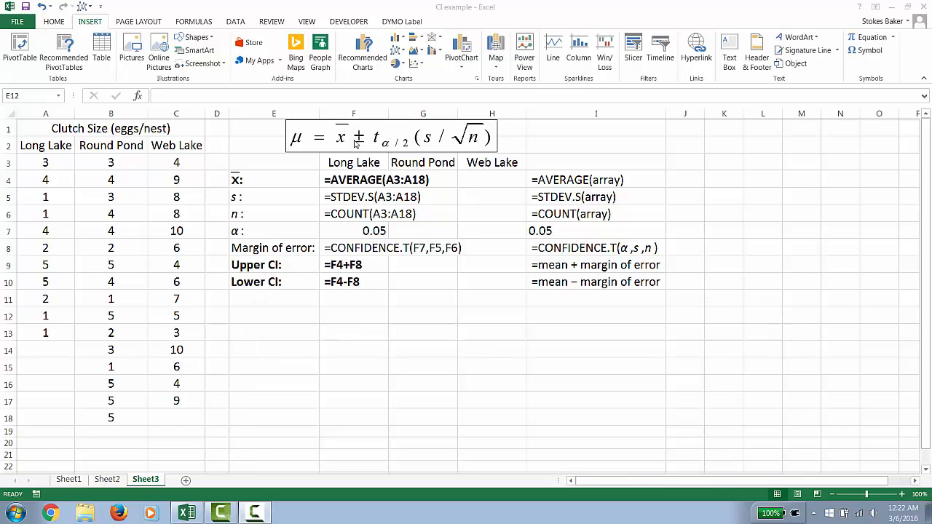
{"action": "mouse_move", "coordinate": [452, 146]}
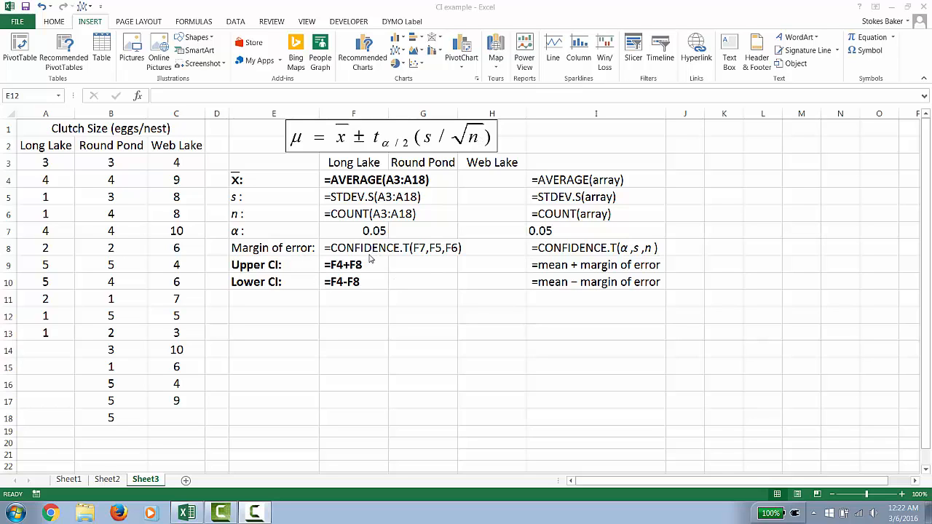
{"action": "mouse_move", "coordinate": [406, 260]}
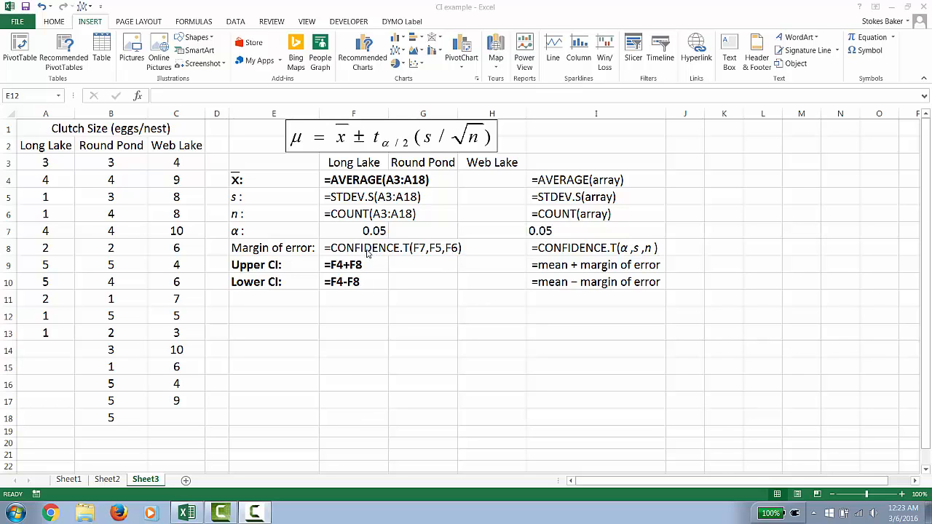
{"action": "mouse_move", "coordinate": [297, 259]}
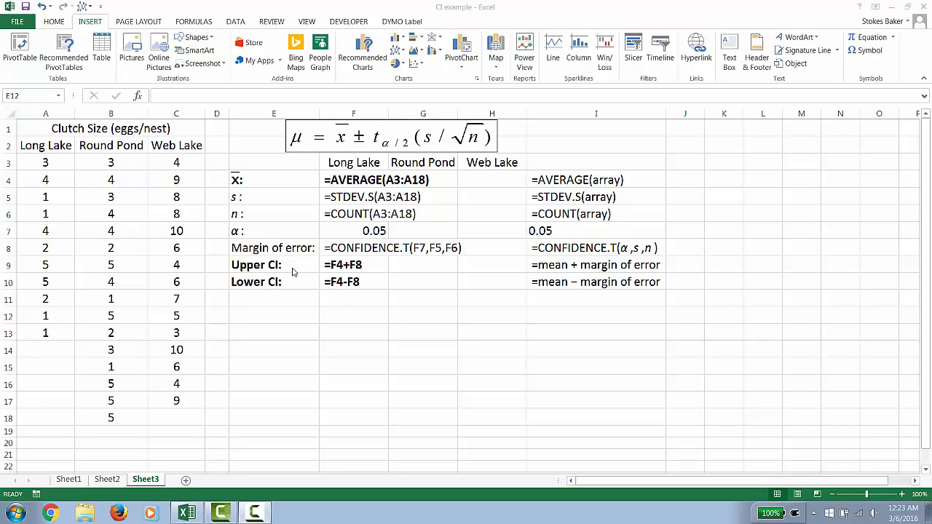
{"action": "mouse_move", "coordinate": [370, 269]}
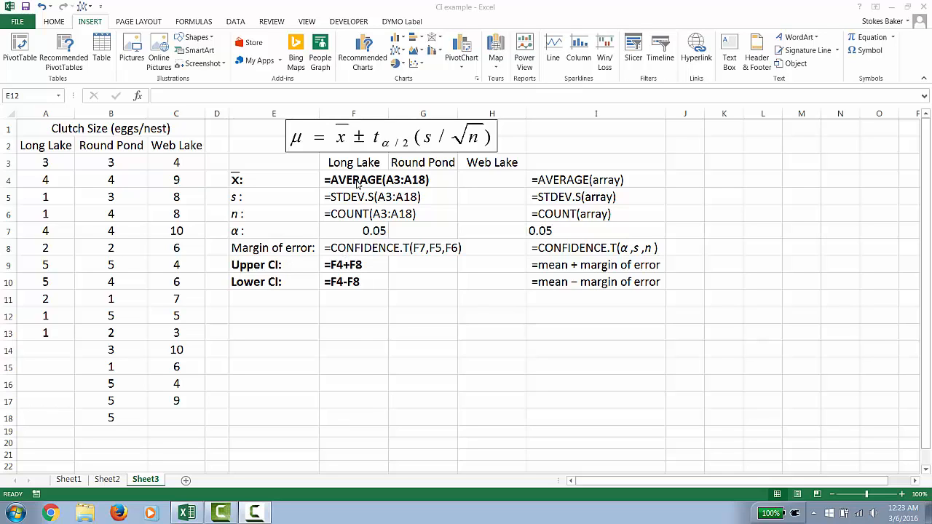
{"action": "mouse_move", "coordinate": [358, 255]}
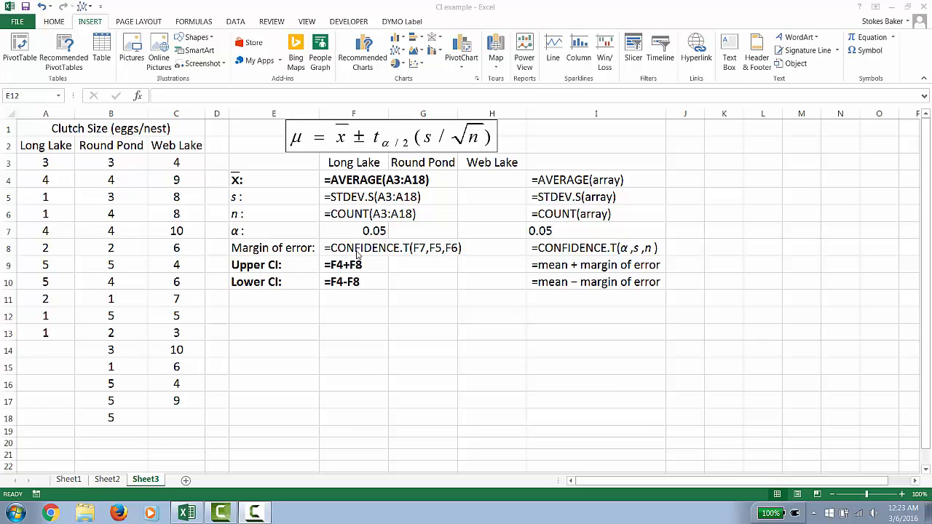
Step: Select the Long Lake mean cell F4 holding the computed value 2.636
{"action": "left_click", "coordinate": [353, 181]}
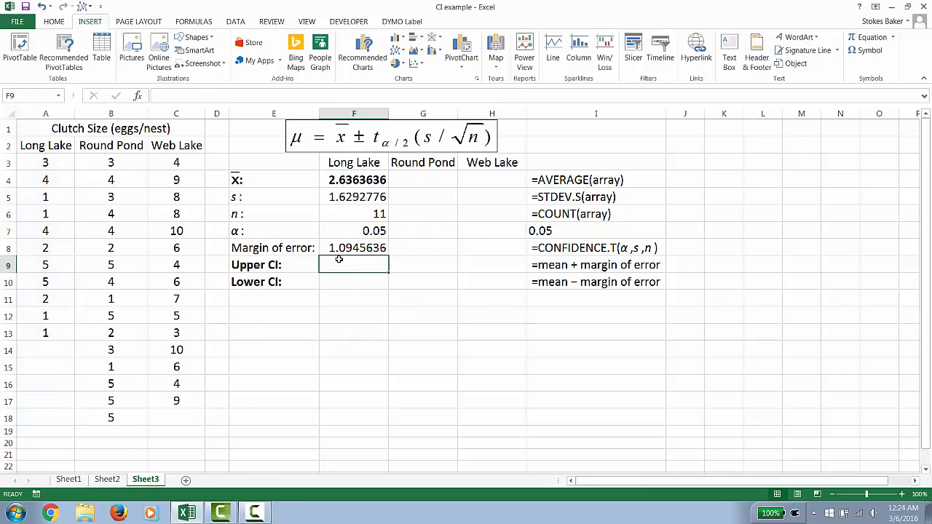
Step: Compute the upper limit =F4+F8 (3.731) and begin the lower limit from the mean
{"action": "type", "text": "=F4"}
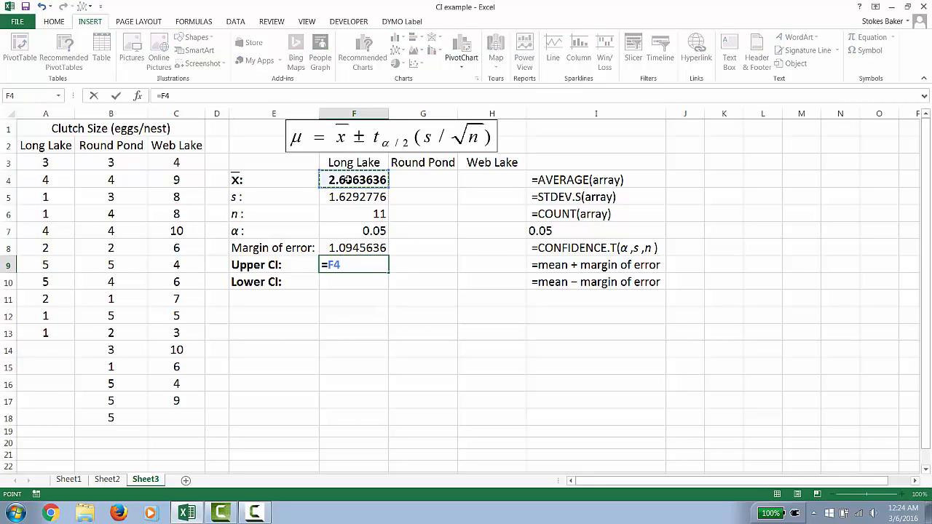
{"action": "type", "text": "+"}
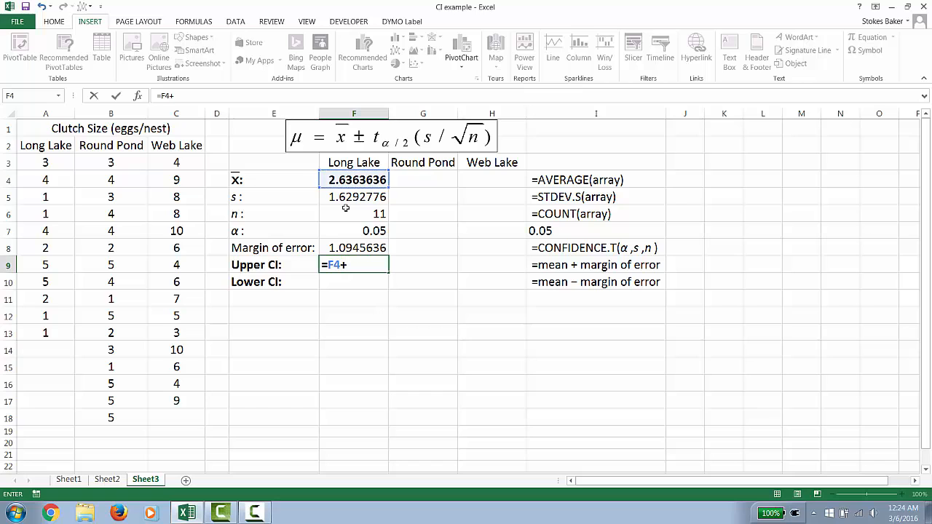
{"action": "left_click", "coordinate": [357, 247]}
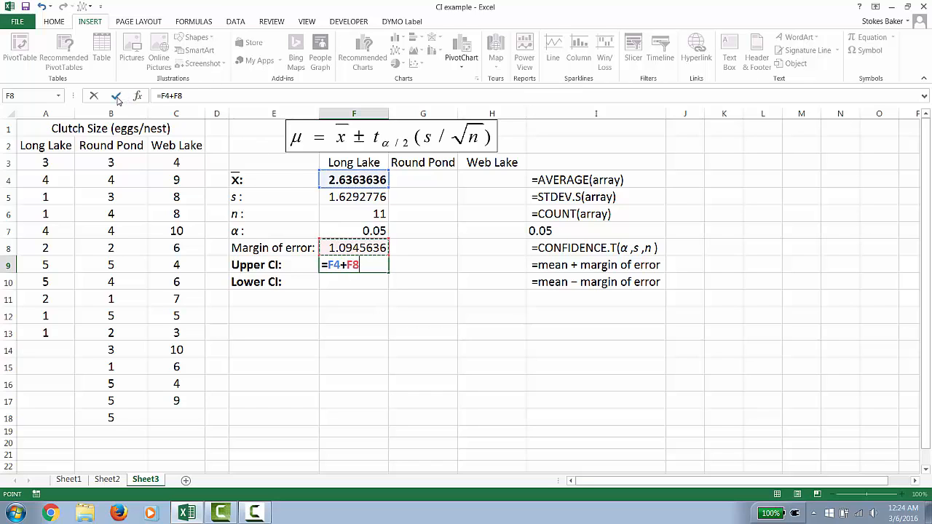
{"action": "key", "text": "Return"}
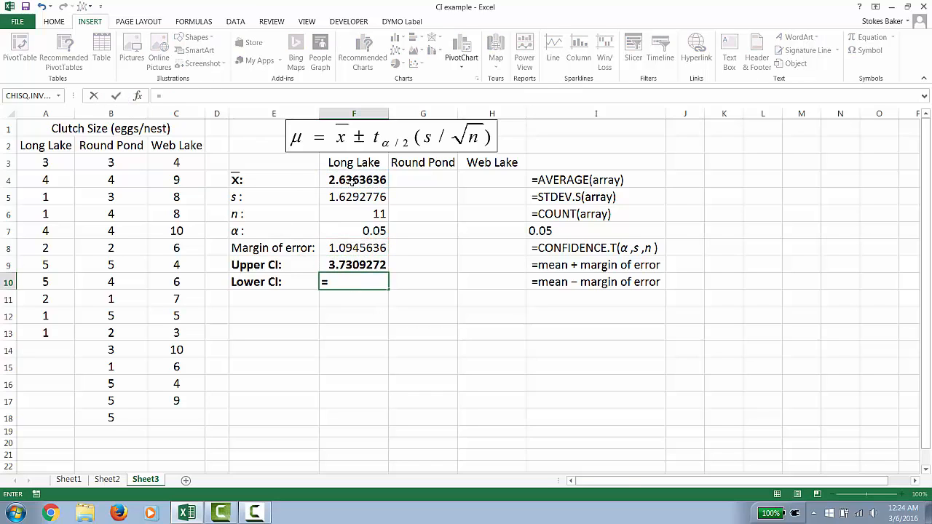
{"action": "left_click", "coordinate": [354, 181]}
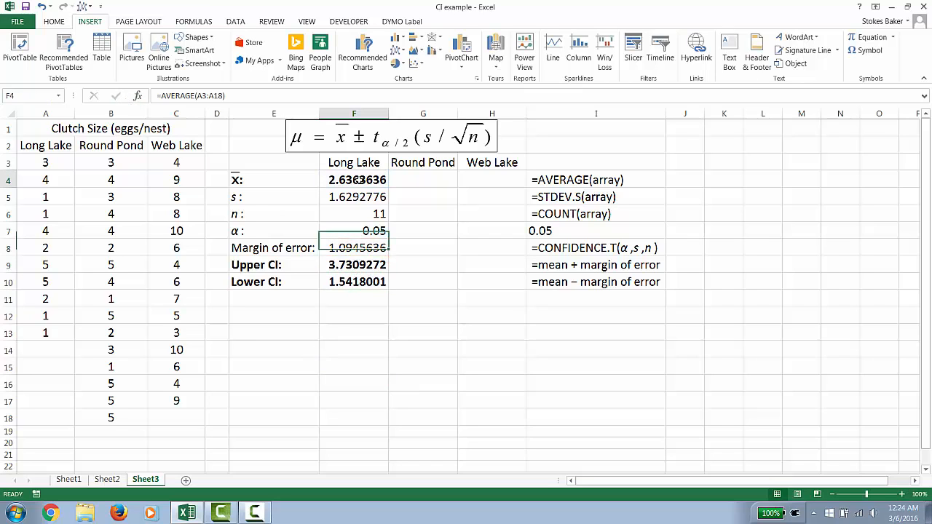
{"action": "double_click", "coordinate": [353, 181]}
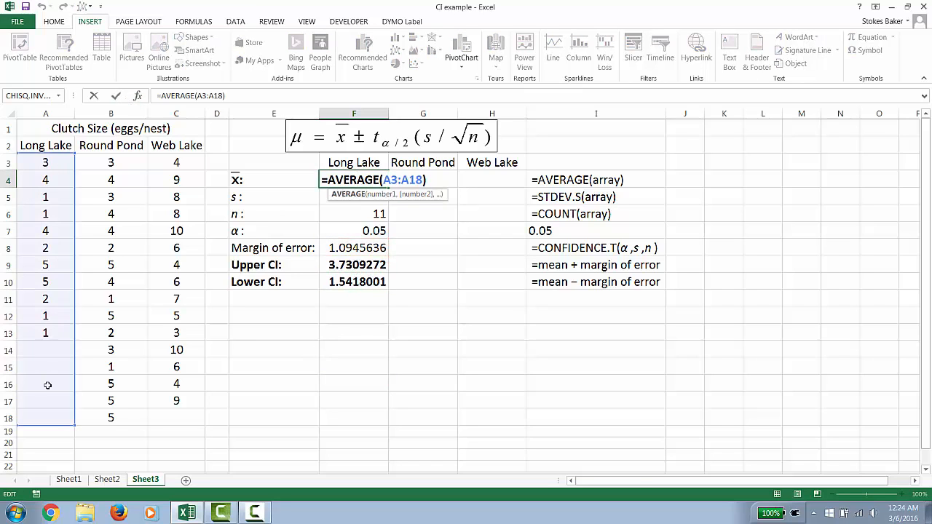
{"action": "mouse_move", "coordinate": [32, 393]}
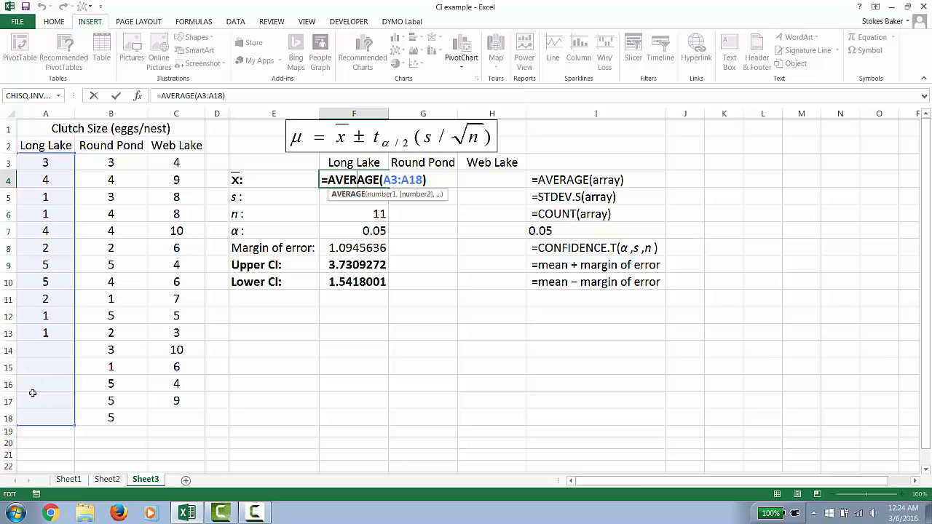
{"action": "mouse_move", "coordinate": [153, 422]}
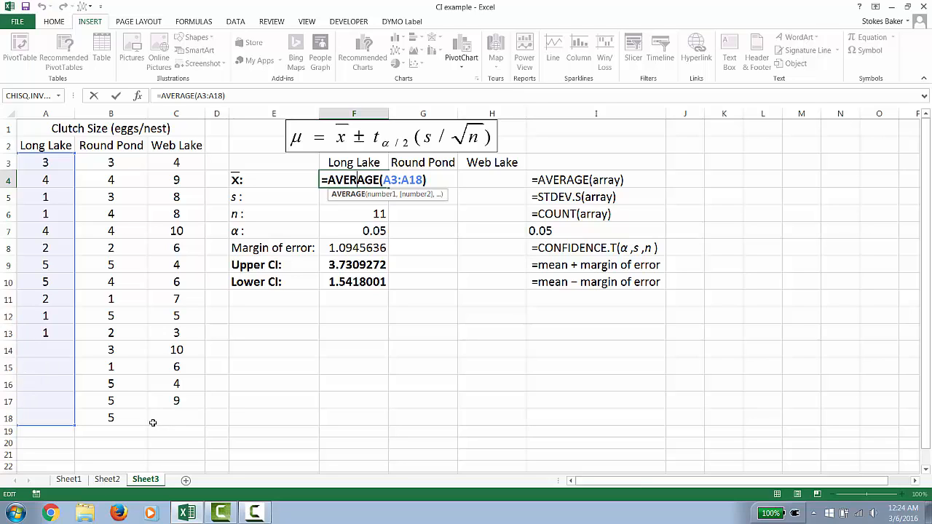
{"action": "mouse_move", "coordinate": [198, 422]}
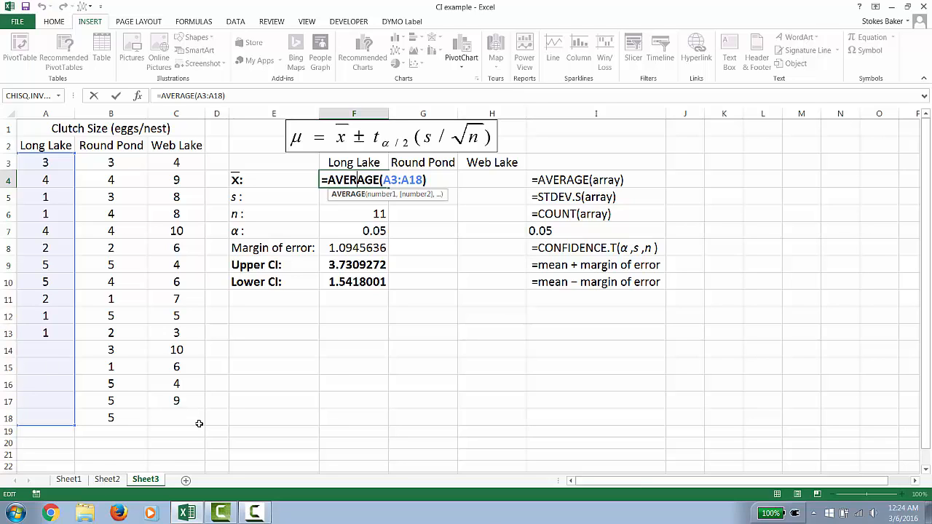
{"action": "mouse_move", "coordinate": [195, 279]}
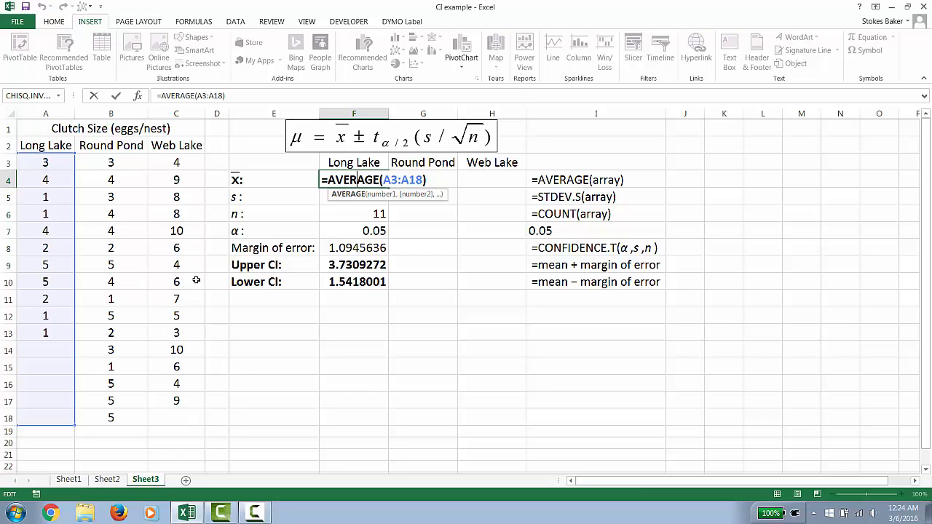
{"action": "mouse_move", "coordinate": [315, 394]}
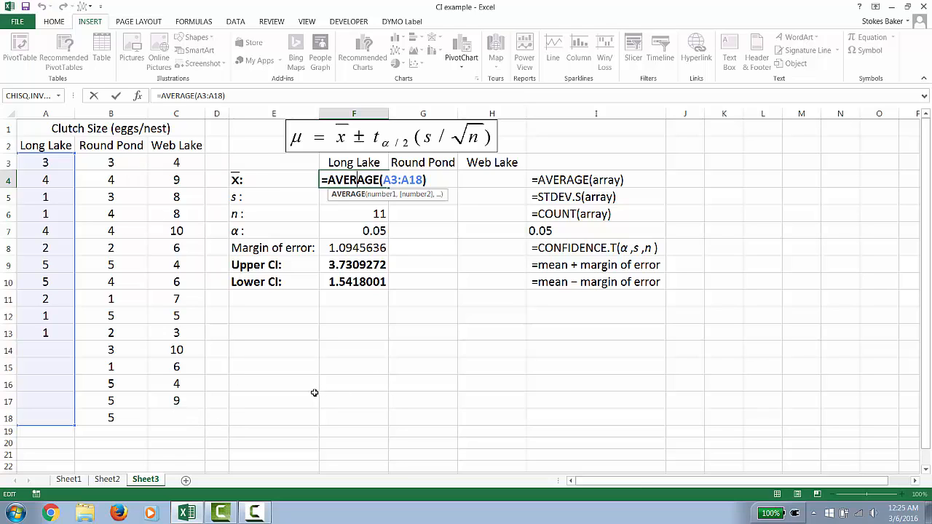
{"action": "mouse_move", "coordinate": [80, 364]}
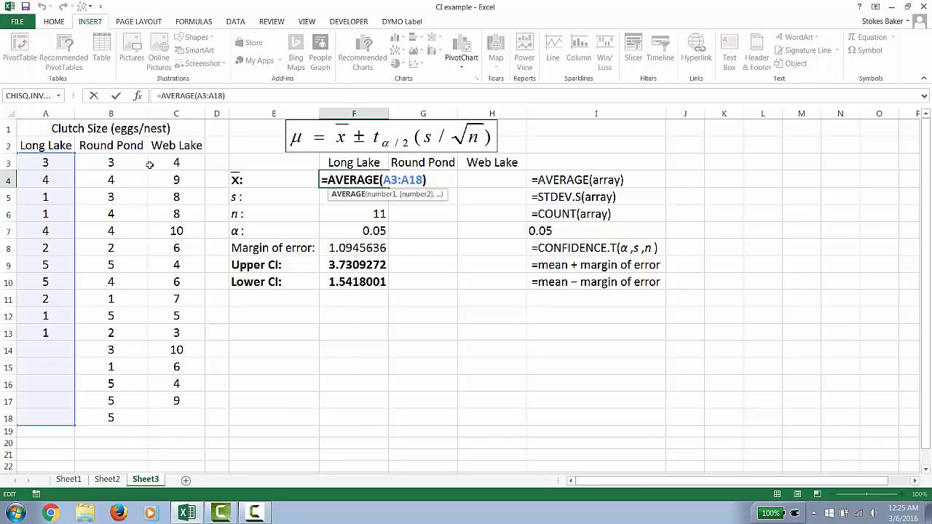
{"action": "mouse_move", "coordinate": [122, 423]}
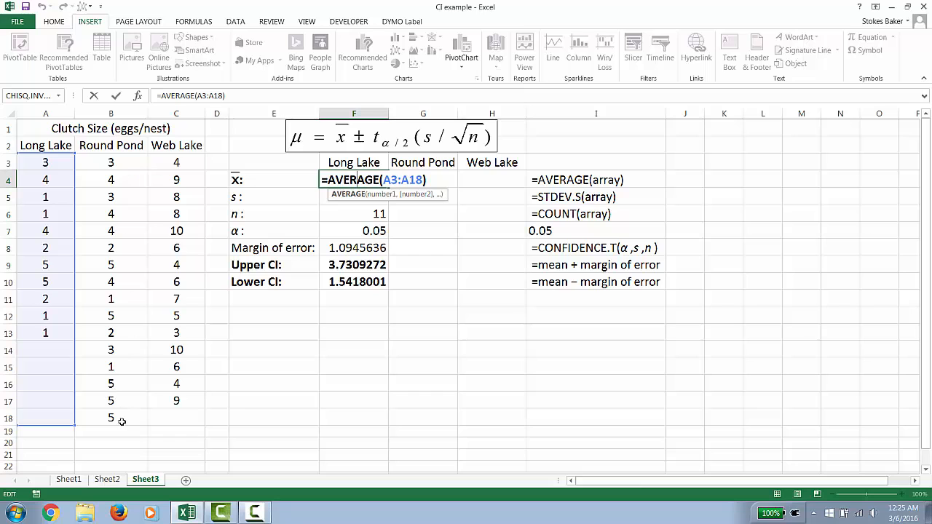
{"action": "mouse_move", "coordinate": [279, 408]}
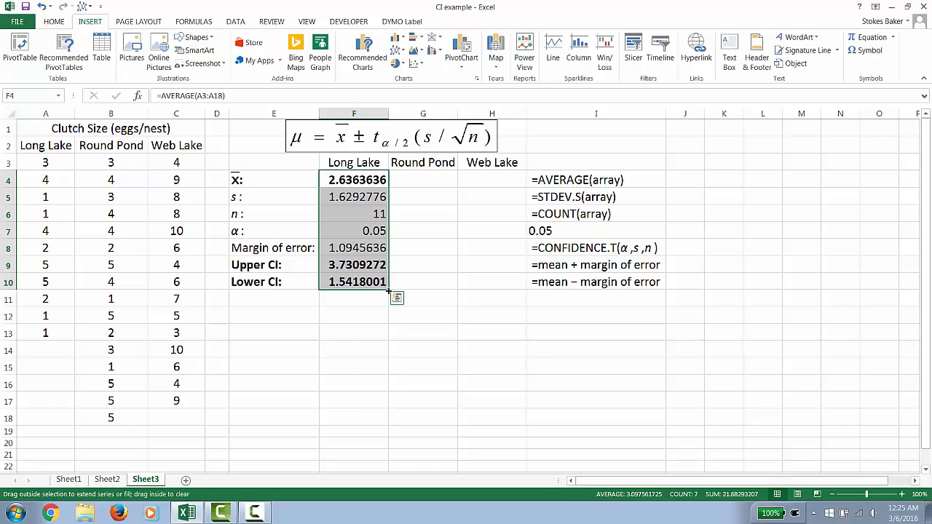
Step: Fill the F4:F10 CI calculations across into the Round Pond and Web Lake columns
{"action": "left_click_drag", "start_coordinate": [389, 291], "coordinate": [464, 286]}
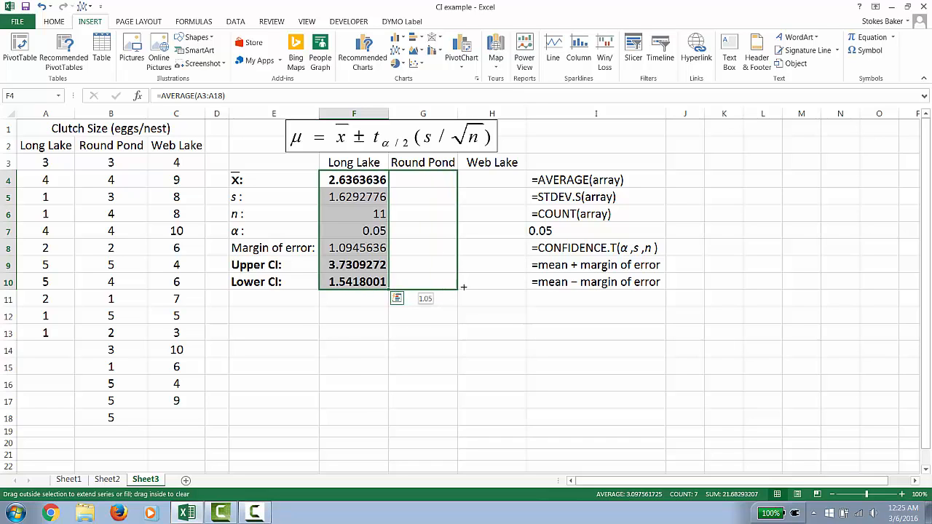
{"action": "left_click_drag", "start_coordinate": [463, 286], "coordinate": [499, 284]}
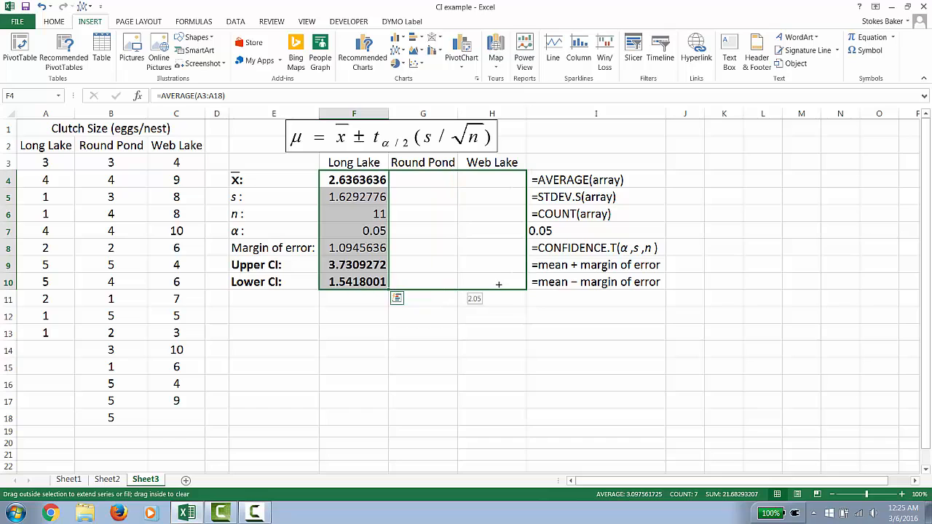
{"action": "left_click_drag", "start_coordinate": [387, 291], "coordinate": [523, 291]}
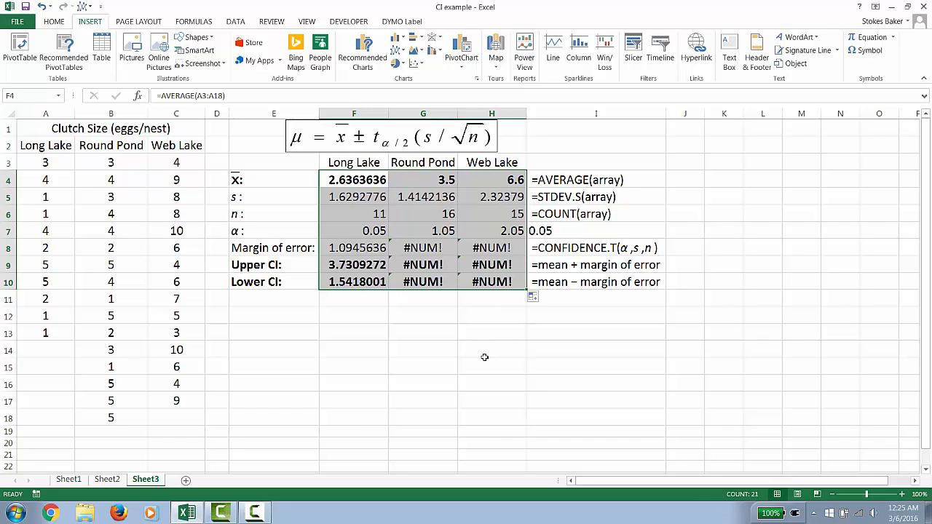
{"action": "mouse_move", "coordinate": [472, 370]}
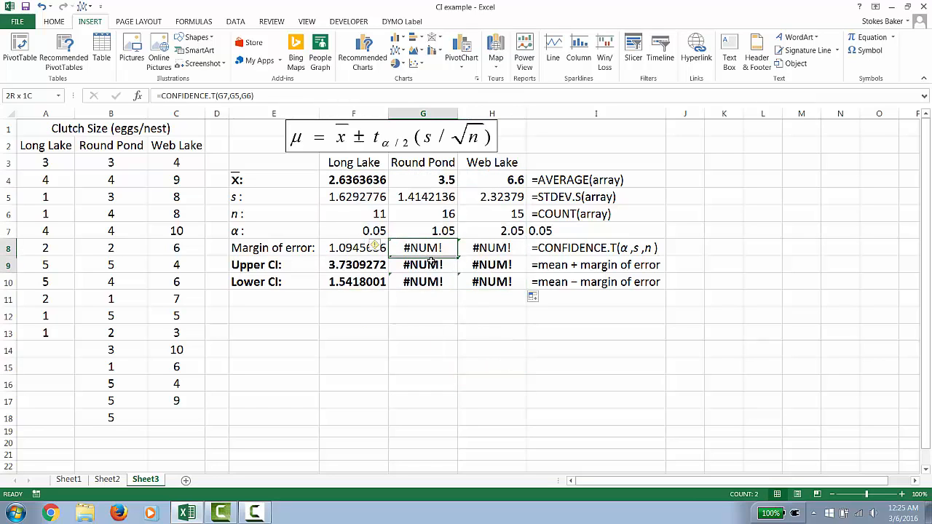
Step: Correct the Round Pond and Web Lake alpha values back to 0.05
{"action": "left_click", "coordinate": [422, 230]}
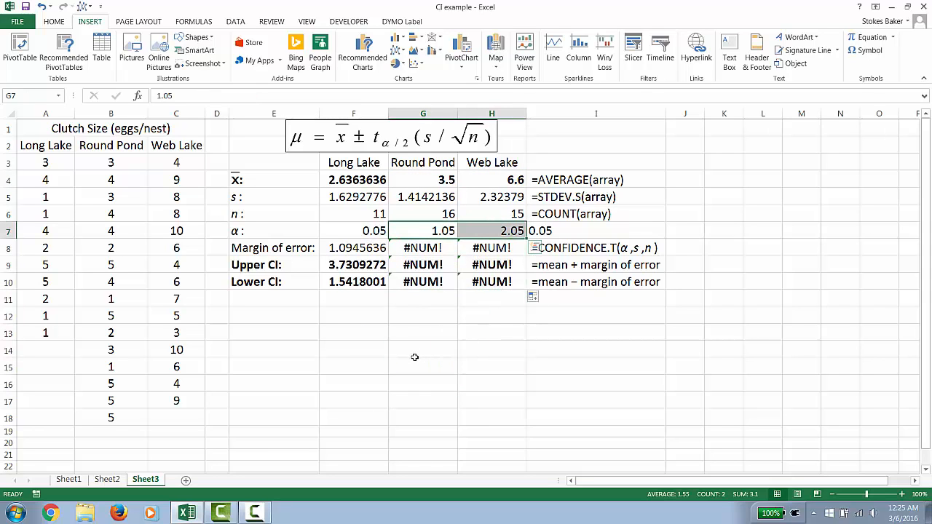
{"action": "mouse_move", "coordinate": [379, 367]}
{"action": "type", "text": "0.05"}
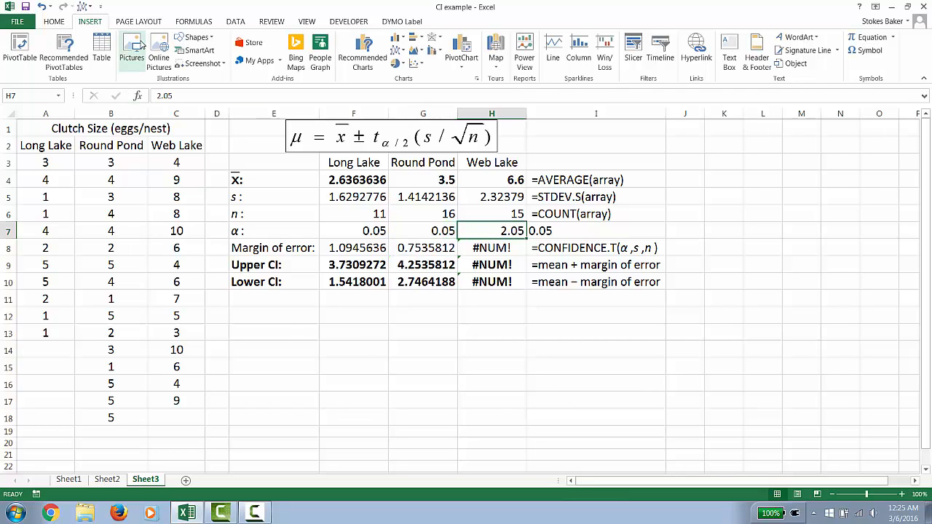
{"action": "double_click", "coordinate": [492, 230]}
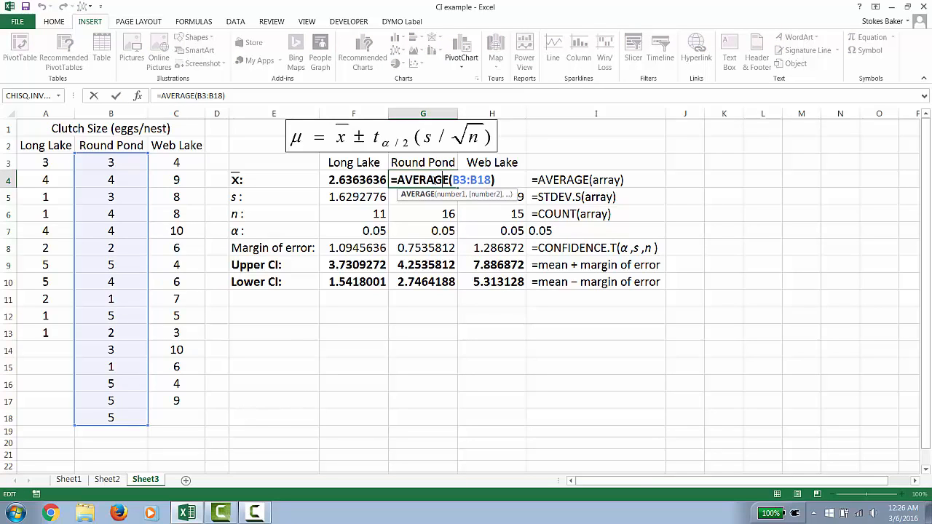
{"action": "key", "text": "Return"}
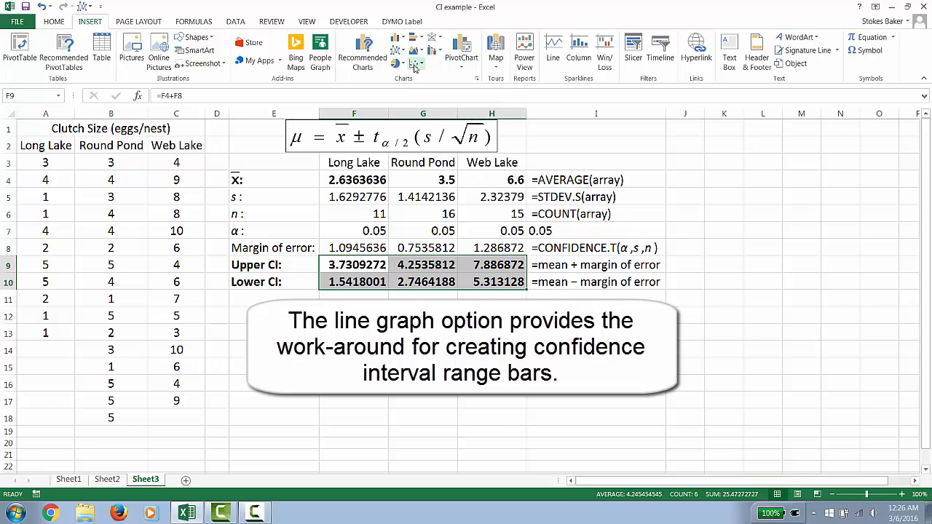
{"action": "mouse_move", "coordinate": [415, 49]}
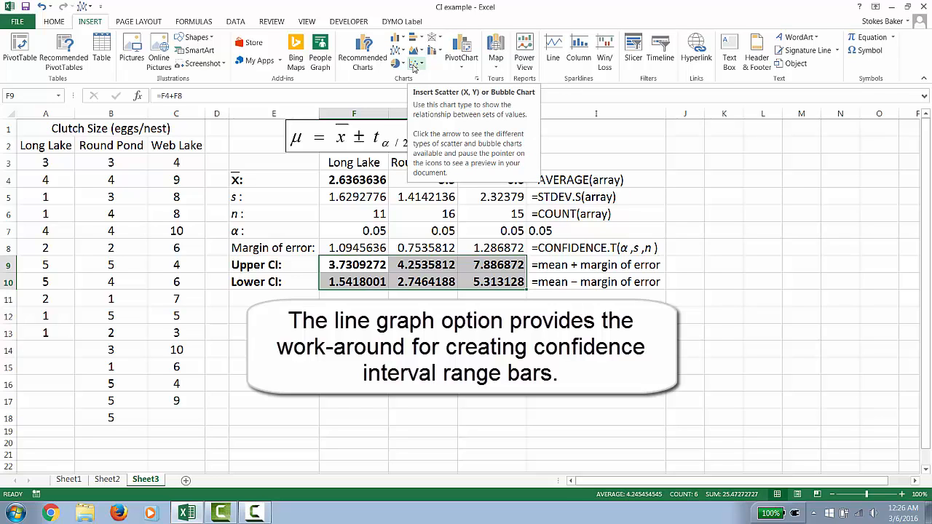
{"action": "mouse_move", "coordinate": [396, 51]}
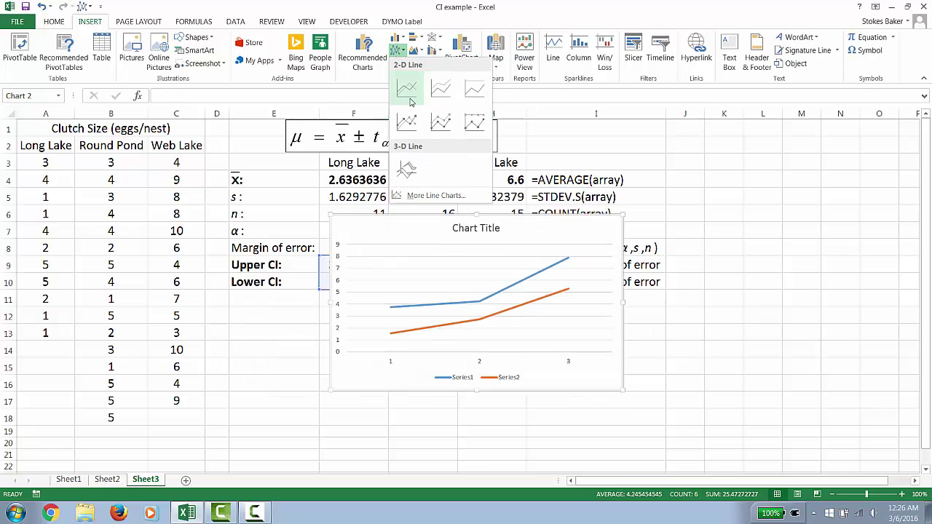
{"action": "mouse_move", "coordinate": [406, 122]}
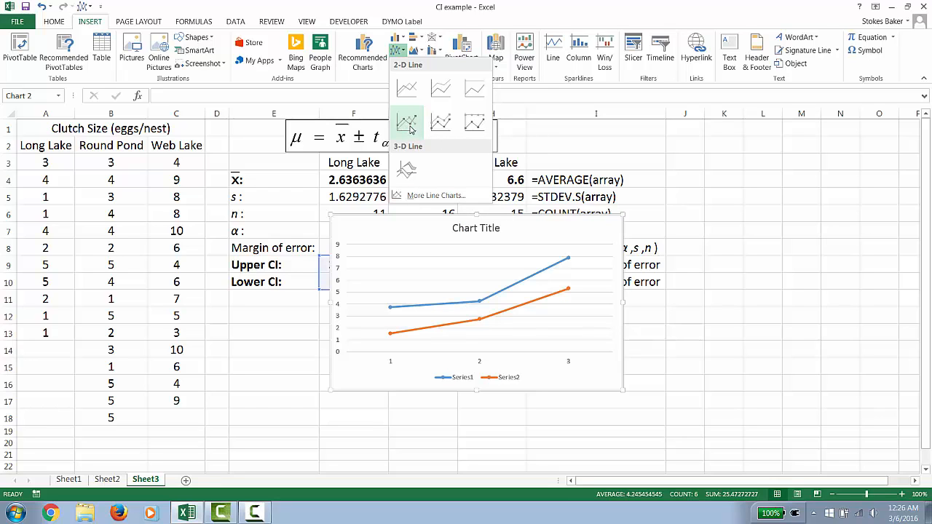
Step: Insert a basic 2-D line chart of the upper and lower limits in F9:H10
{"action": "left_click", "coordinate": [407, 124]}
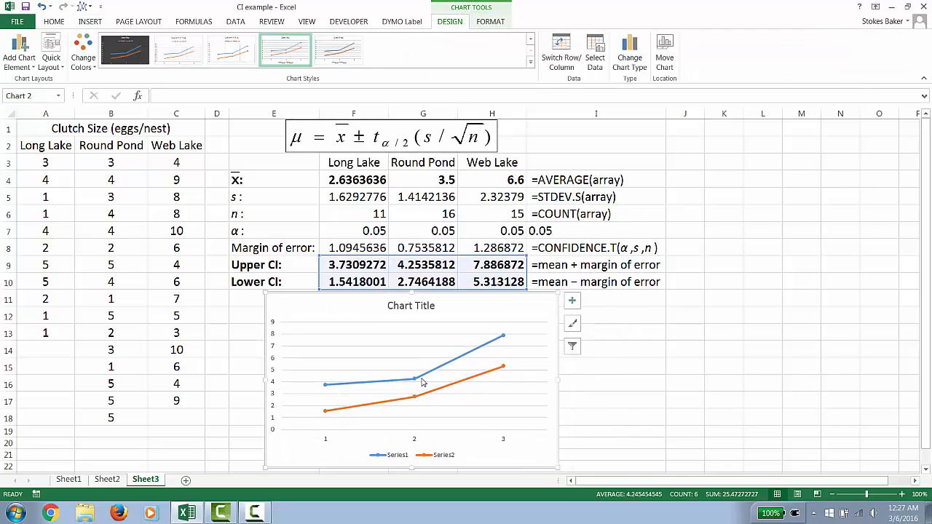
{"action": "mouse_move", "coordinate": [326, 424]}
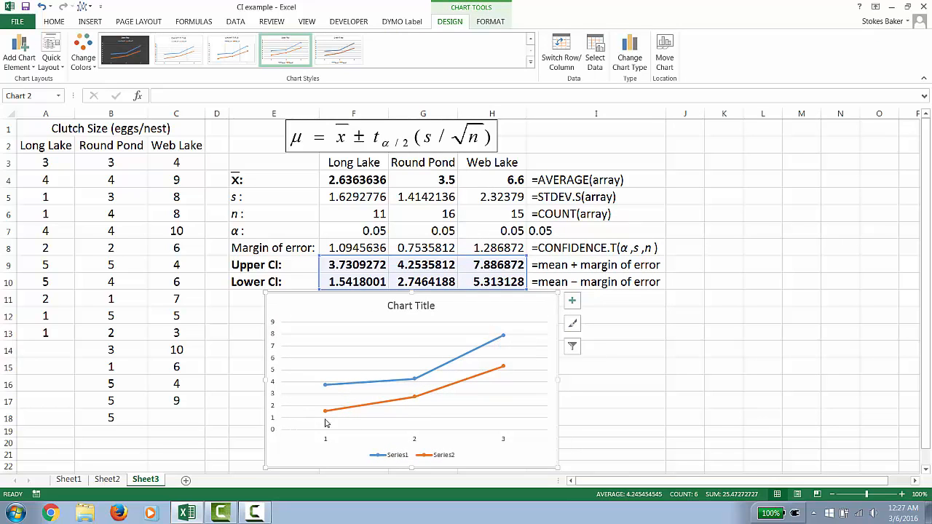
{"action": "mouse_move", "coordinate": [449, 399]}
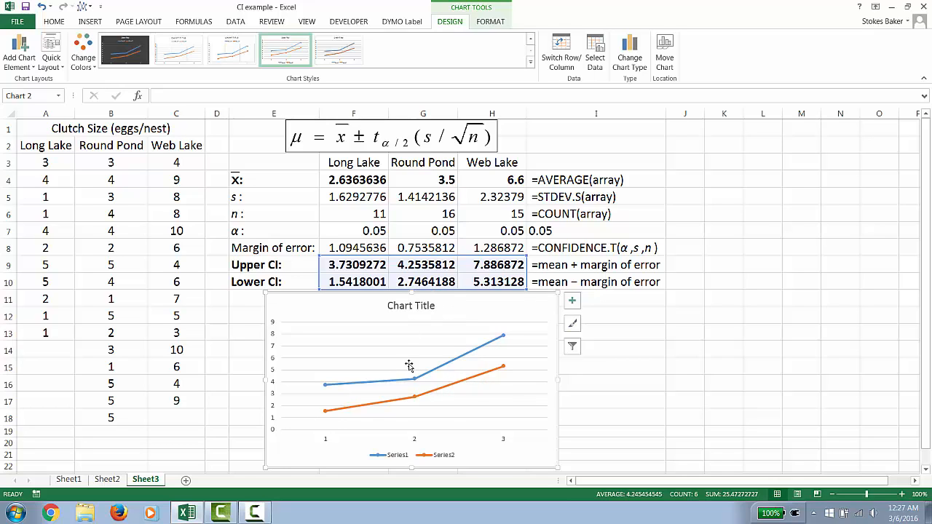
{"action": "mouse_move", "coordinate": [350, 338]}
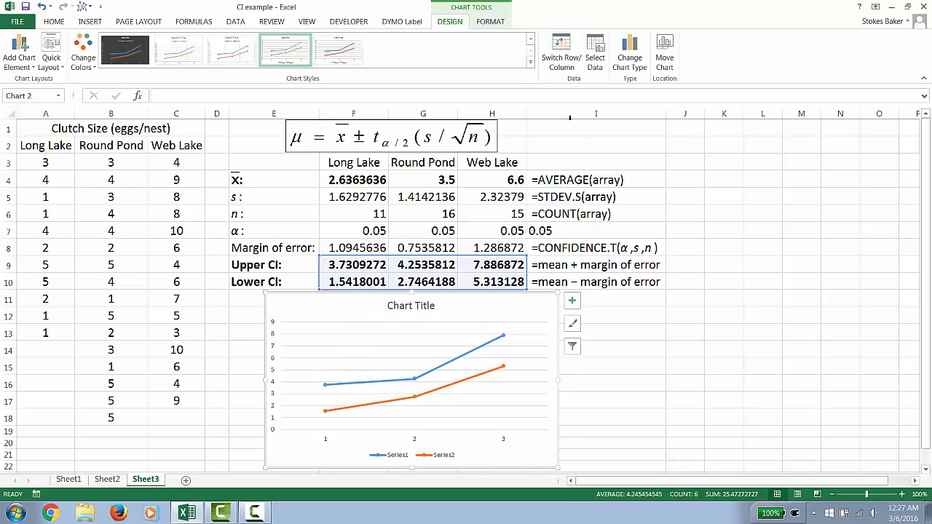
{"action": "mouse_move", "coordinate": [594, 51]}
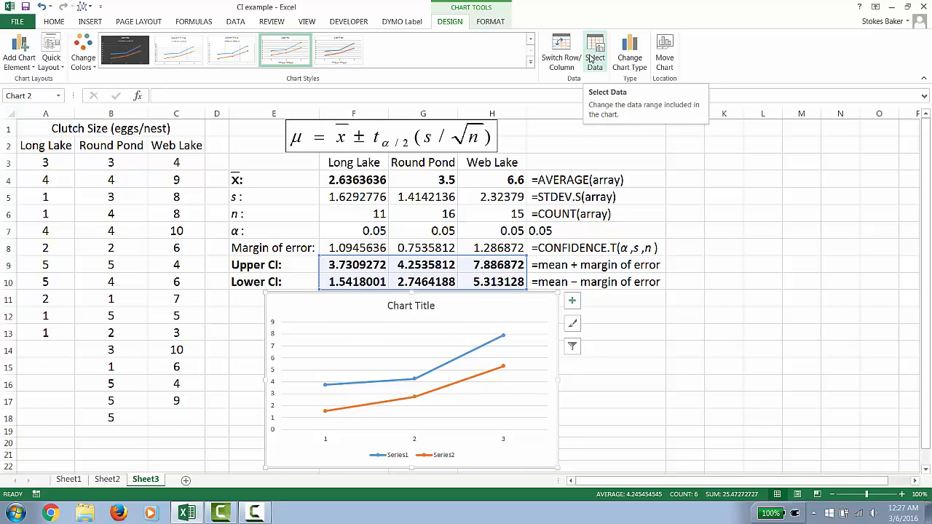
Step: In Select Data Source, name Series1 Upper CI from cell E9
{"action": "left_click", "coordinate": [594, 51]}
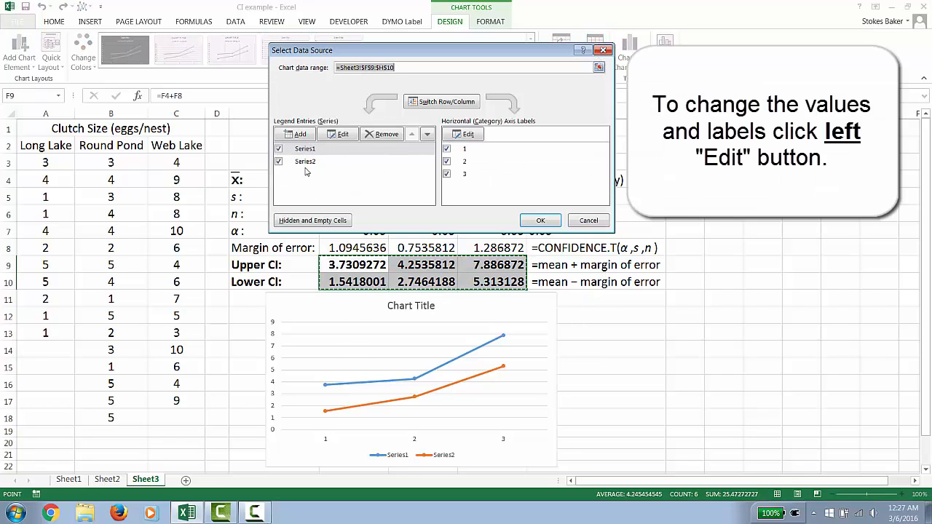
{"action": "left_click", "coordinate": [305, 148]}
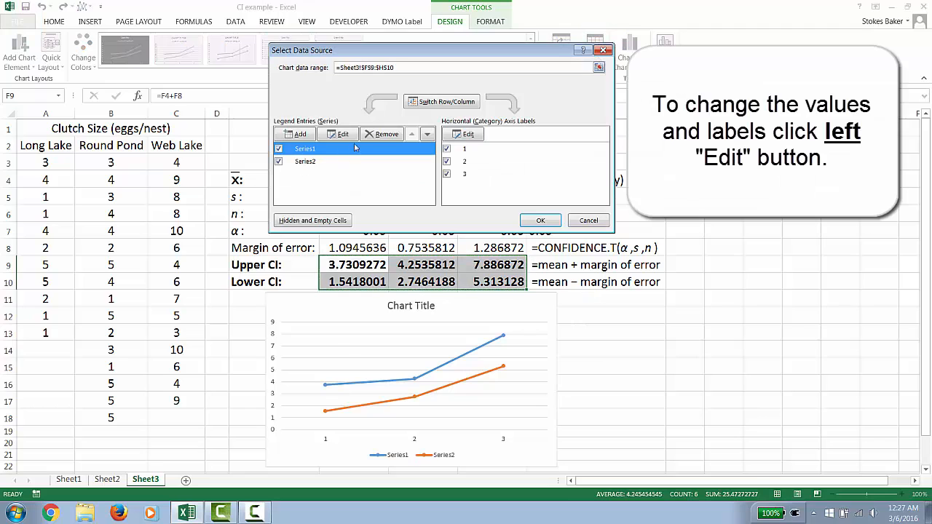
{"action": "left_click", "coordinate": [338, 134]}
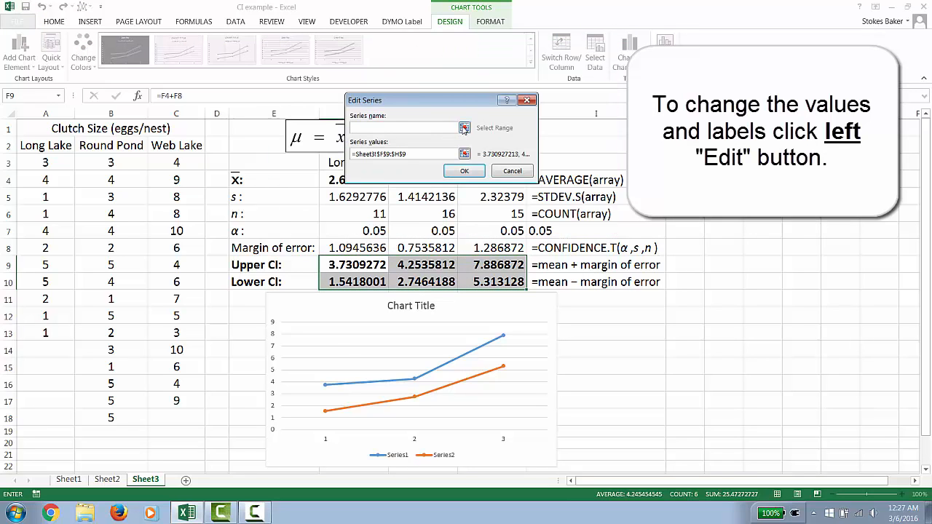
{"action": "left_click", "coordinate": [464, 128]}
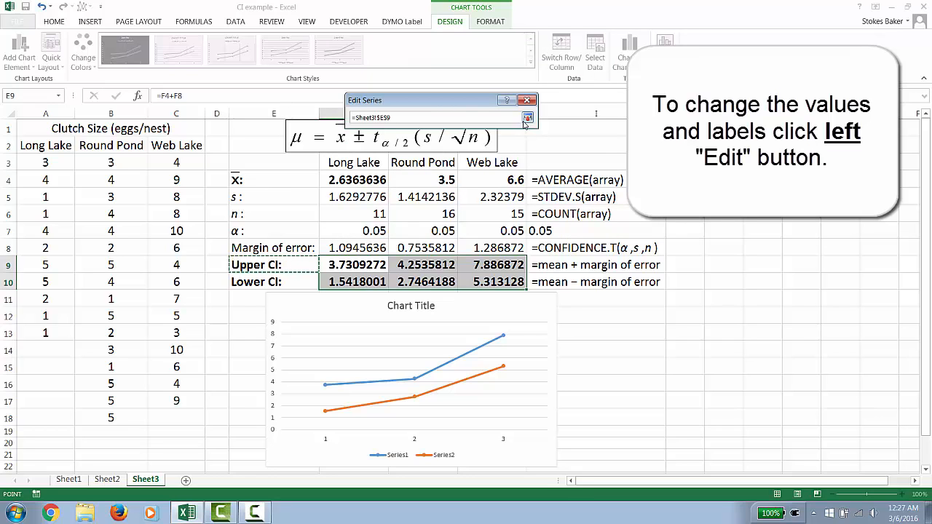
{"action": "left_click", "coordinate": [527, 116]}
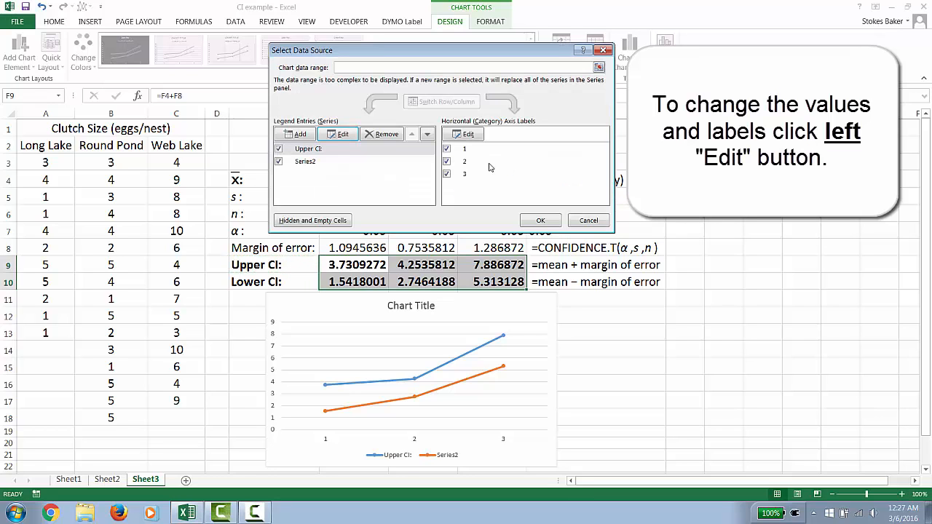
Step: Name Series2 Lower CI from E10 and add a 'mean' series with values F4:H4
{"action": "left_click", "coordinate": [304, 160]}
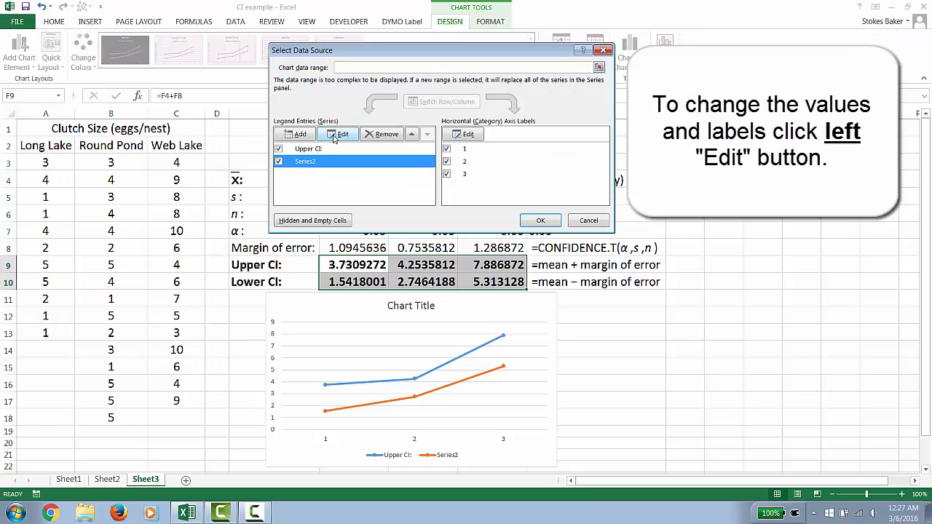
{"action": "left_click", "coordinate": [337, 134]}
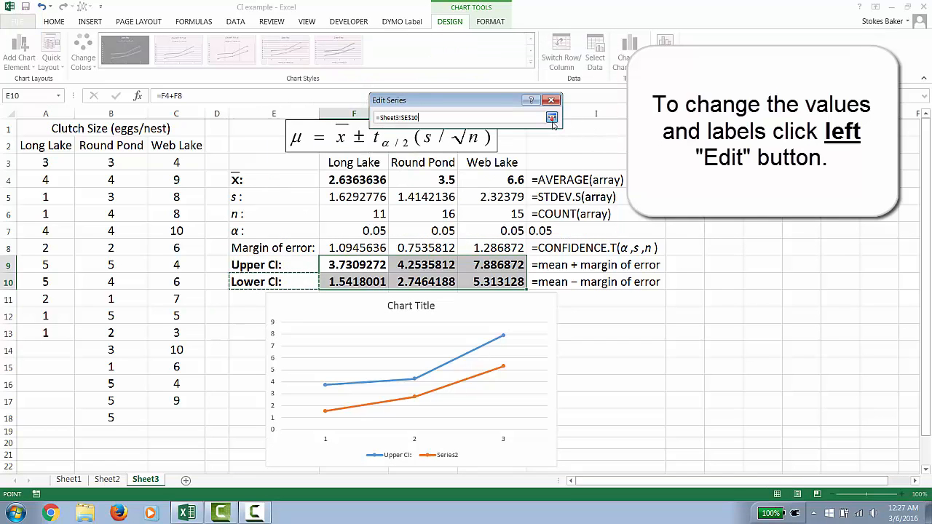
{"action": "left_click", "coordinate": [552, 116]}
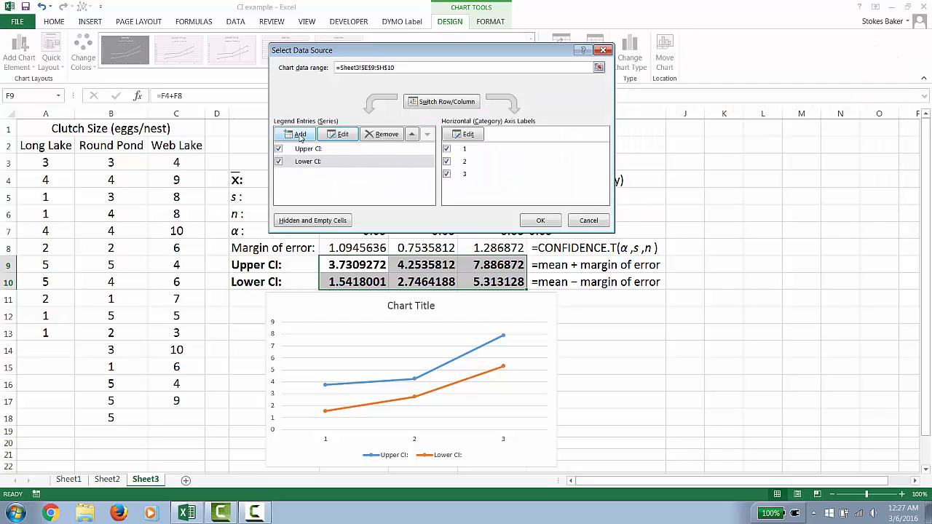
{"action": "left_click", "coordinate": [300, 134]}
{"action": "type", "text": "mean"}
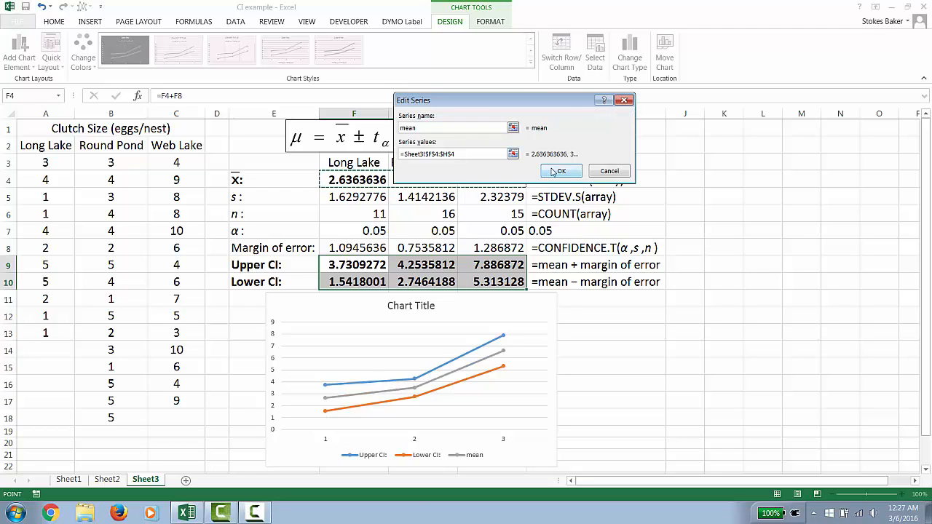
{"action": "left_click", "coordinate": [561, 170]}
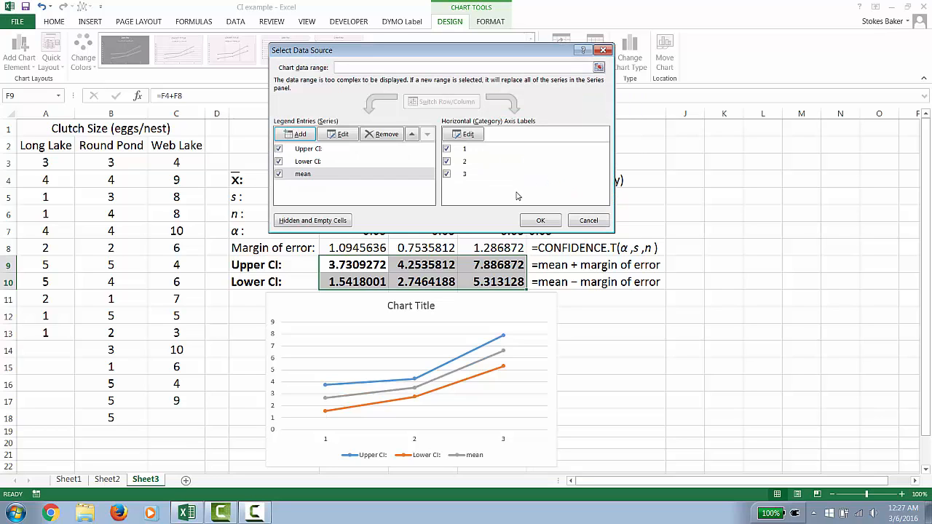
{"action": "mouse_move", "coordinate": [400, 284]}
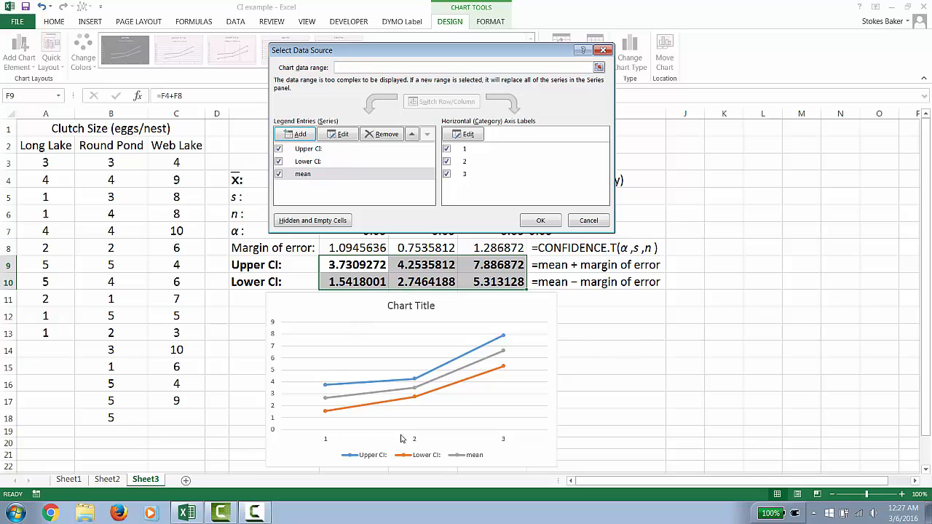
{"action": "mouse_move", "coordinate": [458, 417]}
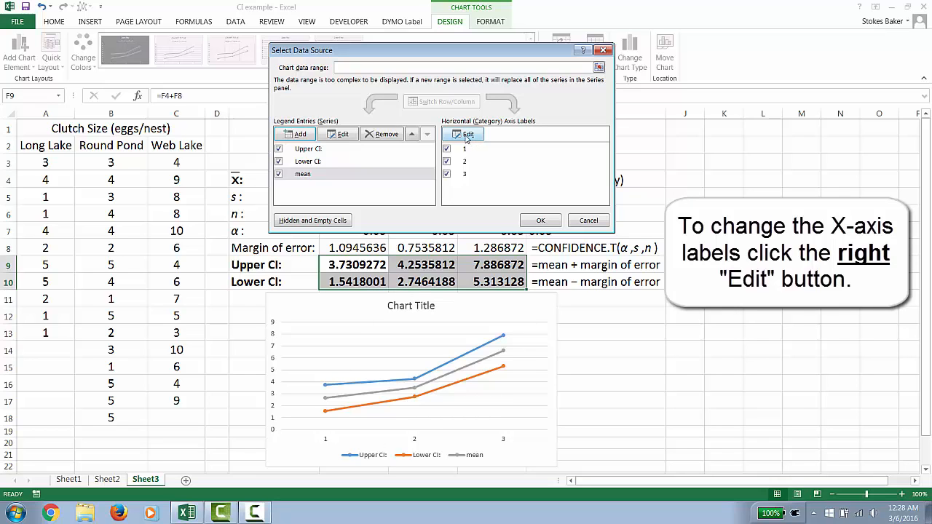
Step: Set the horizontal axis labels to the lake names in F3:H3
{"action": "left_click", "coordinate": [469, 134]}
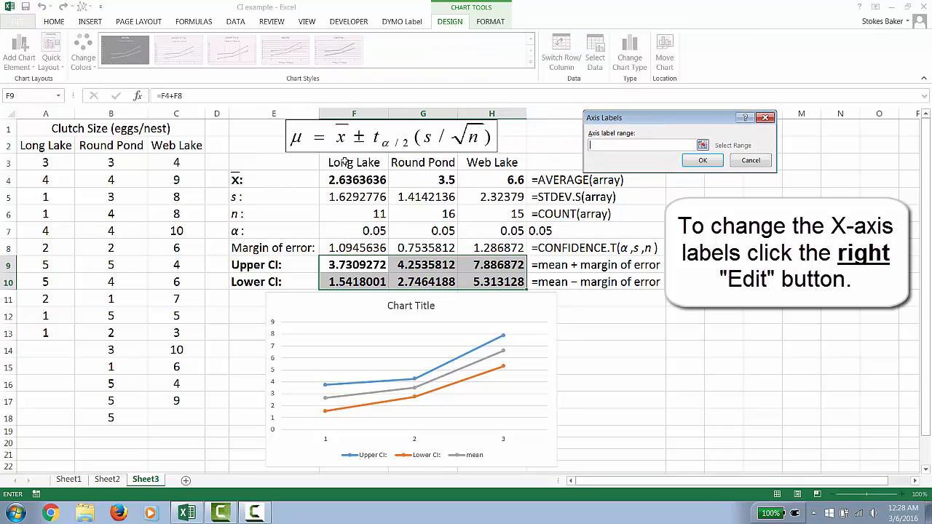
{"action": "left_click_drag", "start_coordinate": [354, 164], "coordinate": [492, 163]}
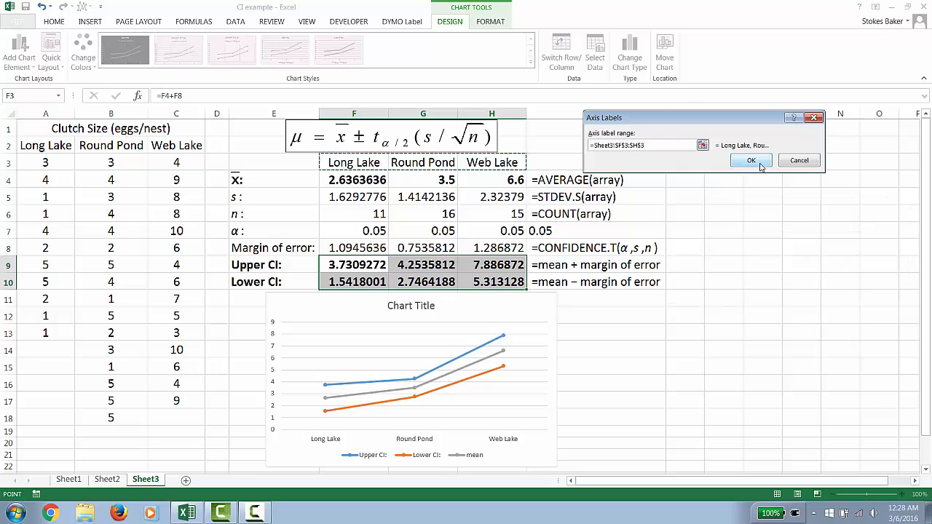
{"action": "left_click", "coordinate": [751, 161]}
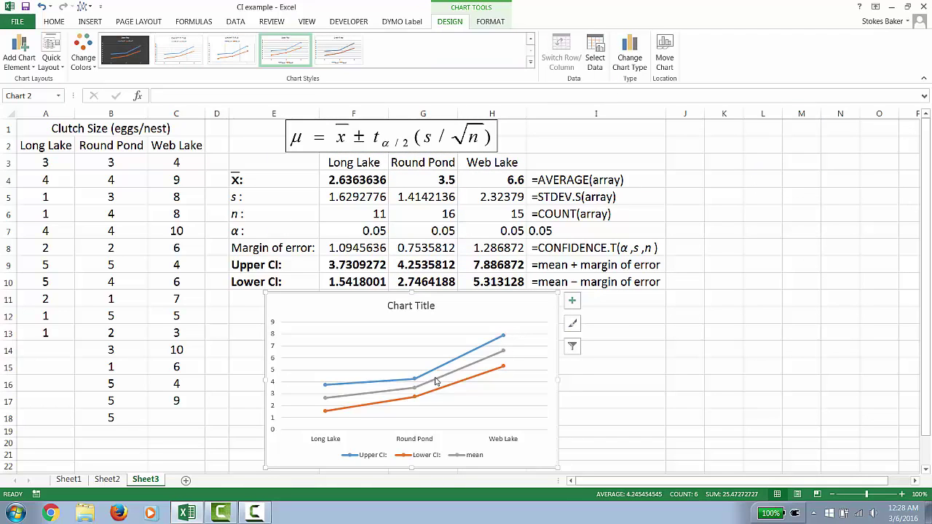
{"action": "mouse_move", "coordinate": [487, 366]}
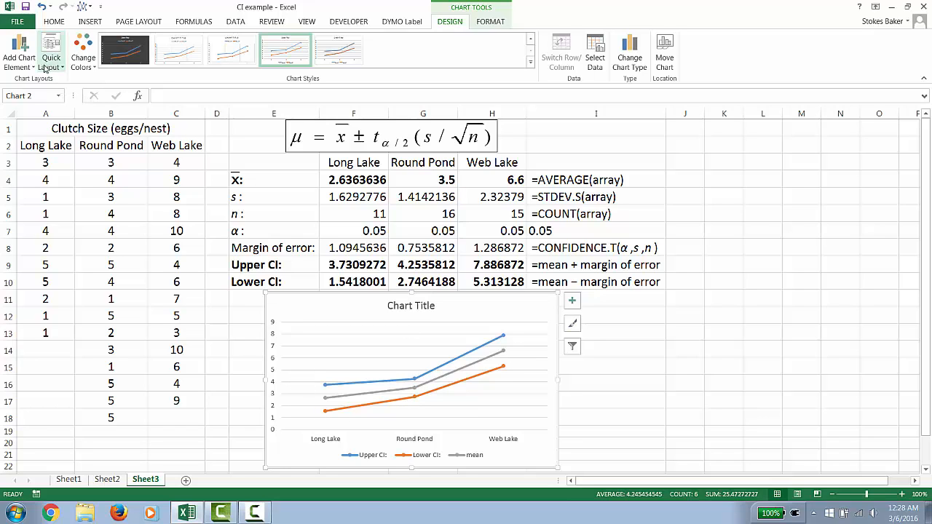
{"action": "mouse_move", "coordinate": [49, 52]}
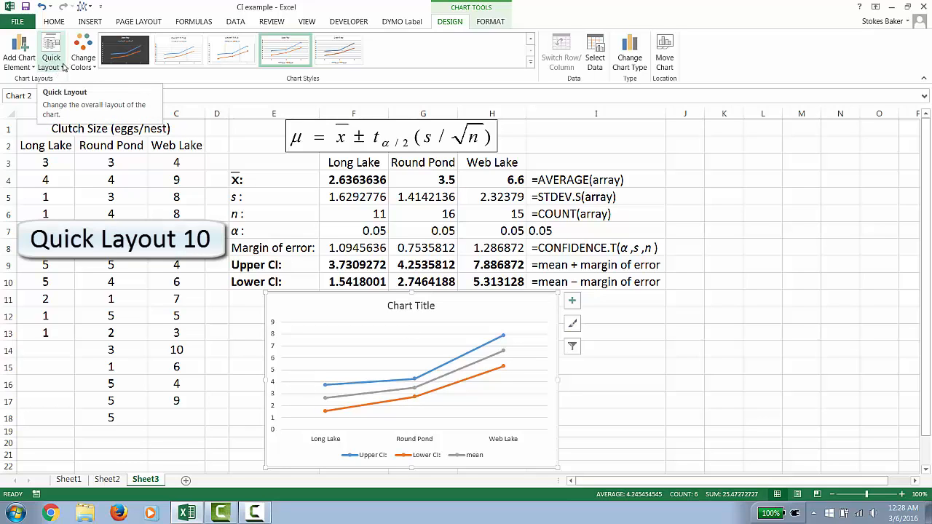
Step: Apply Quick Layout 10, giving axis title placeholders and a right-side legend
{"action": "left_click", "coordinate": [51, 56]}
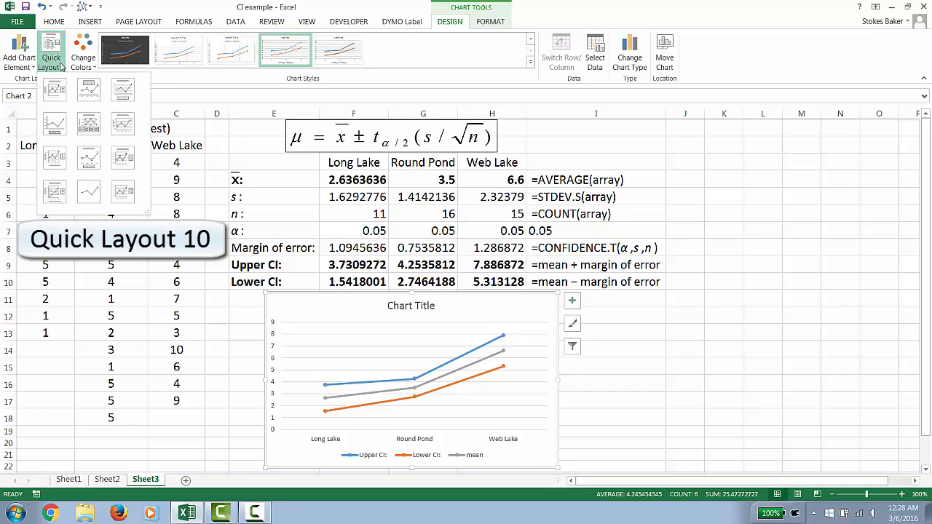
{"action": "left_click", "coordinate": [53, 192]}
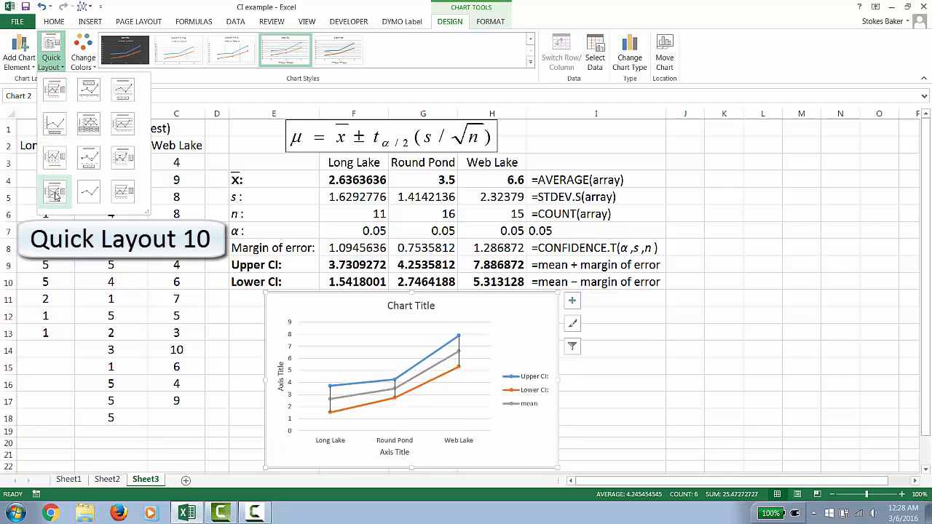
{"action": "mouse_move", "coordinate": [64, 207]}
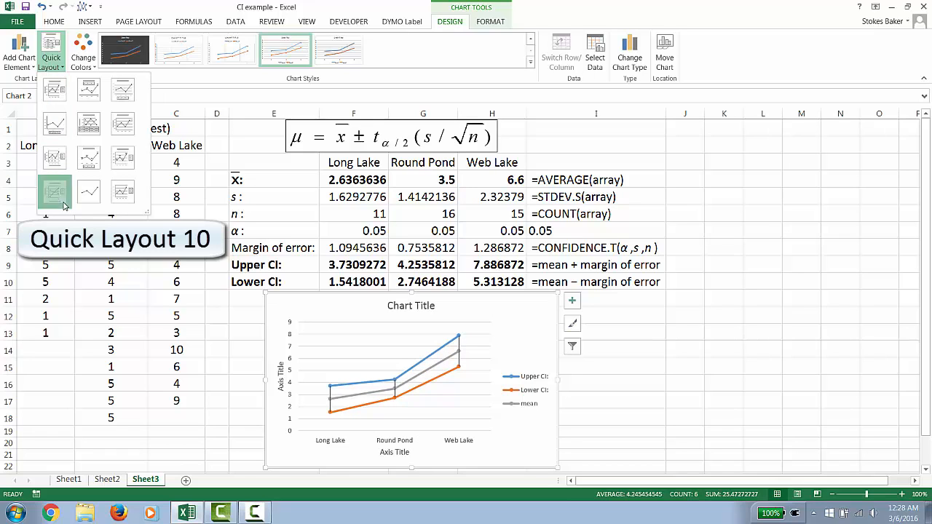
{"action": "left_click", "coordinate": [469, 361]}
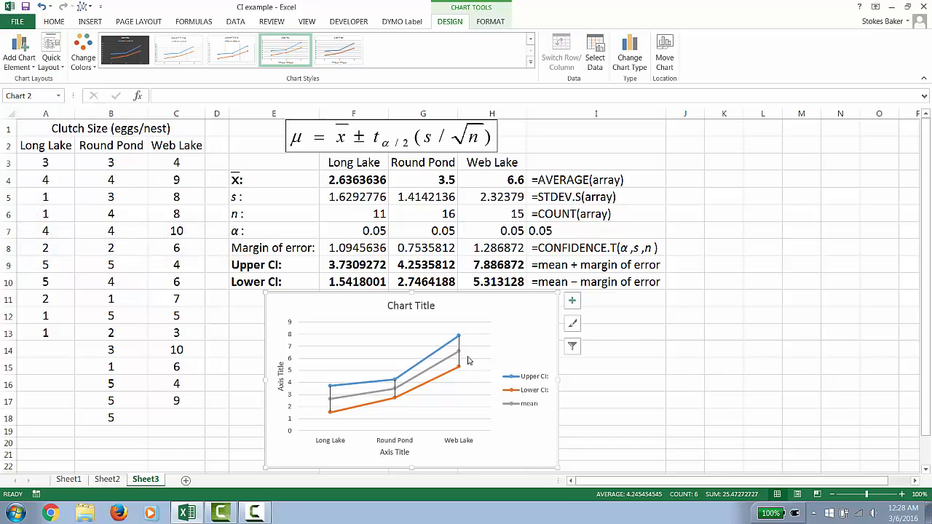
{"action": "mouse_move", "coordinate": [454, 364]}
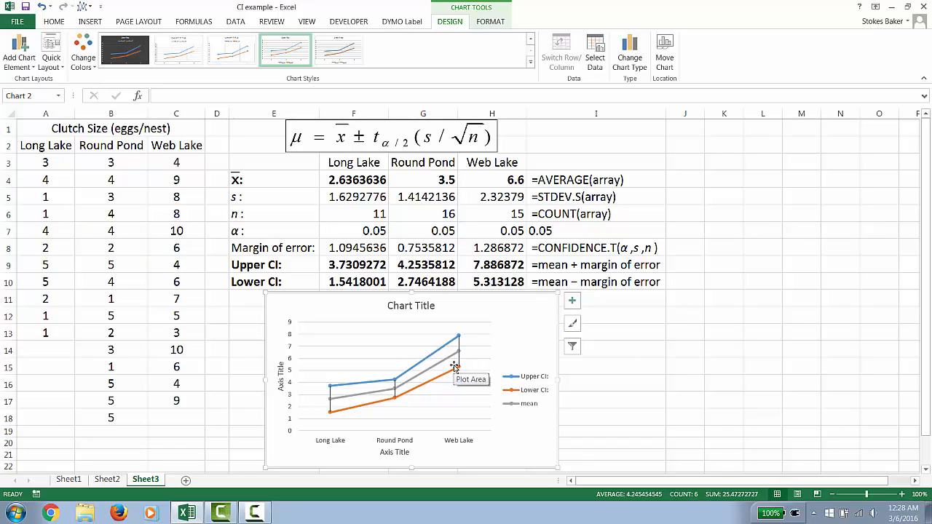
{"action": "scroll", "scroll_direction": "down", "scroll_amount": 3}
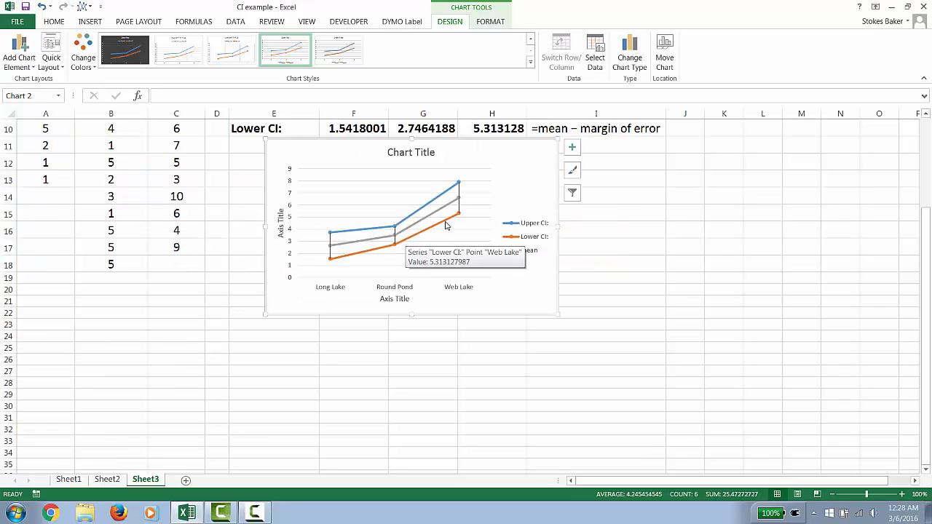
{"action": "mouse_move", "coordinate": [342, 235]}
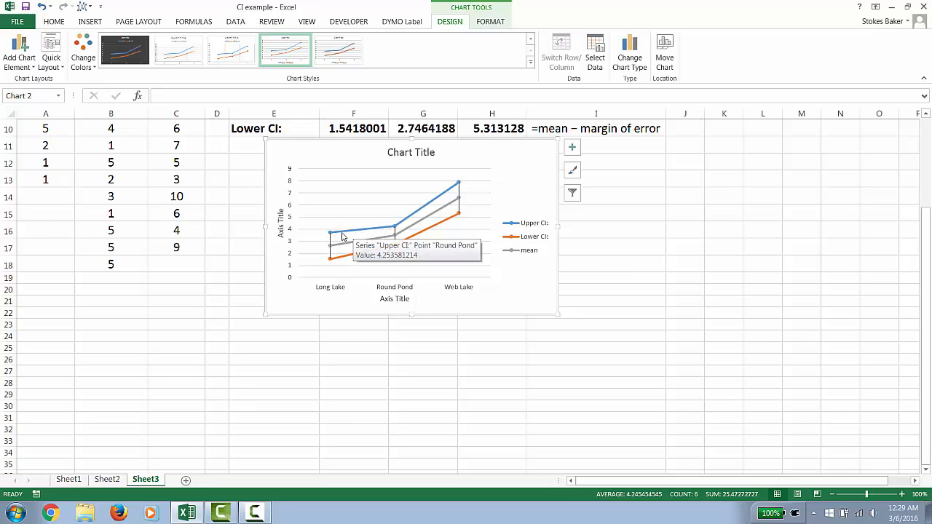
{"action": "mouse_move", "coordinate": [463, 184]}
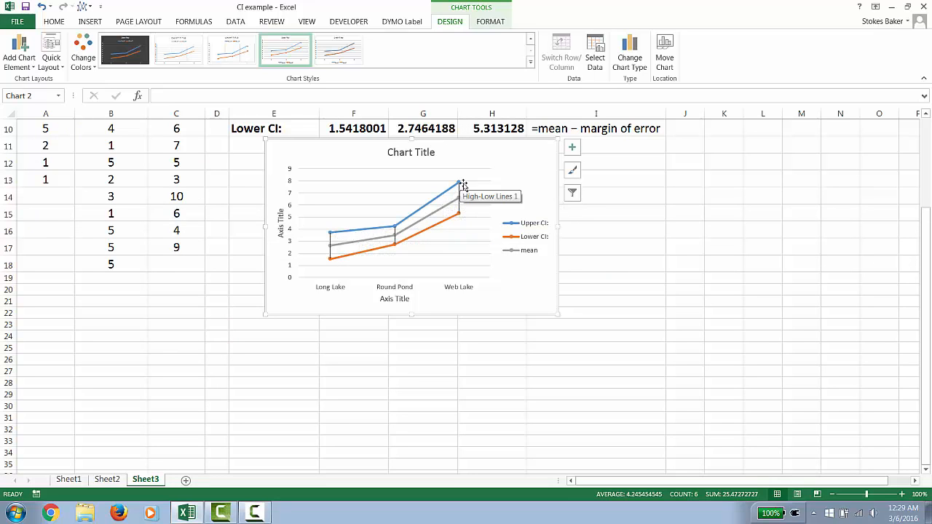
{"action": "mouse_move", "coordinate": [460, 218]}
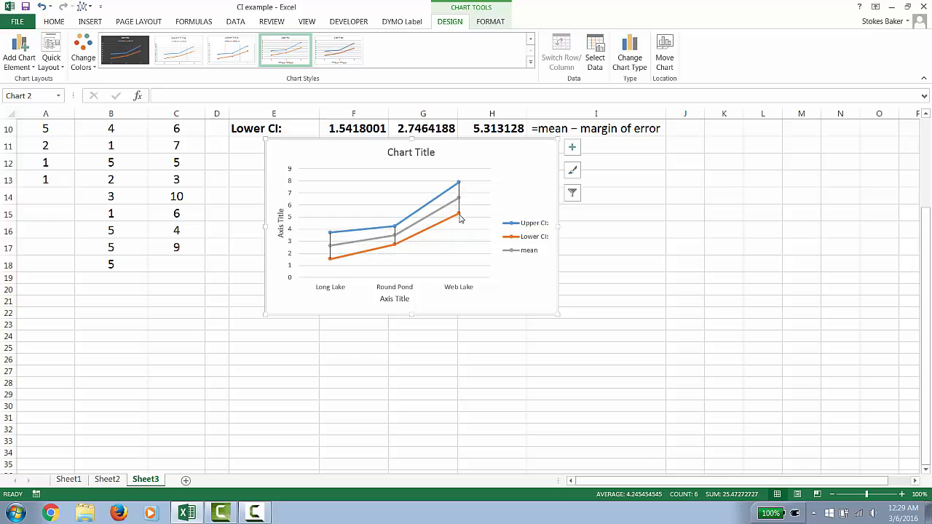
{"action": "mouse_move", "coordinate": [443, 209]}
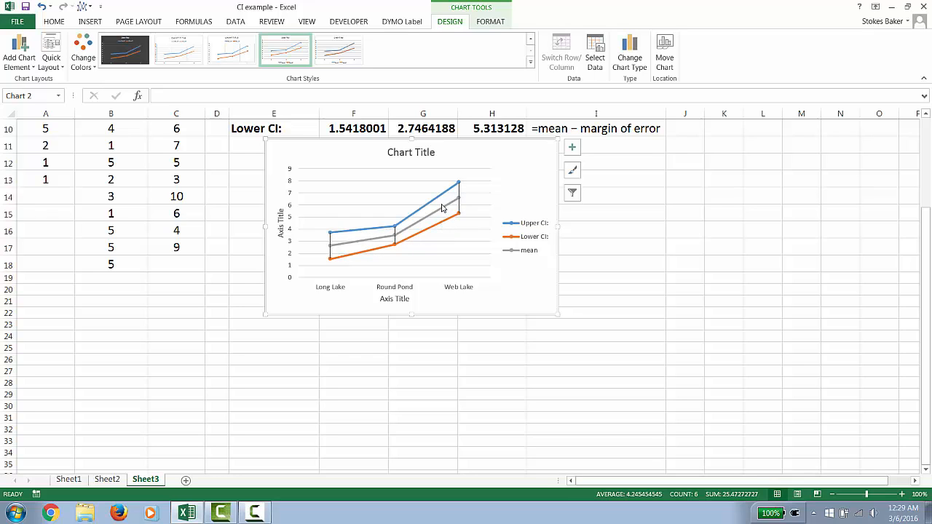
Step: Select the Upper CI line in the chart
{"action": "left_click", "coordinate": [444, 206]}
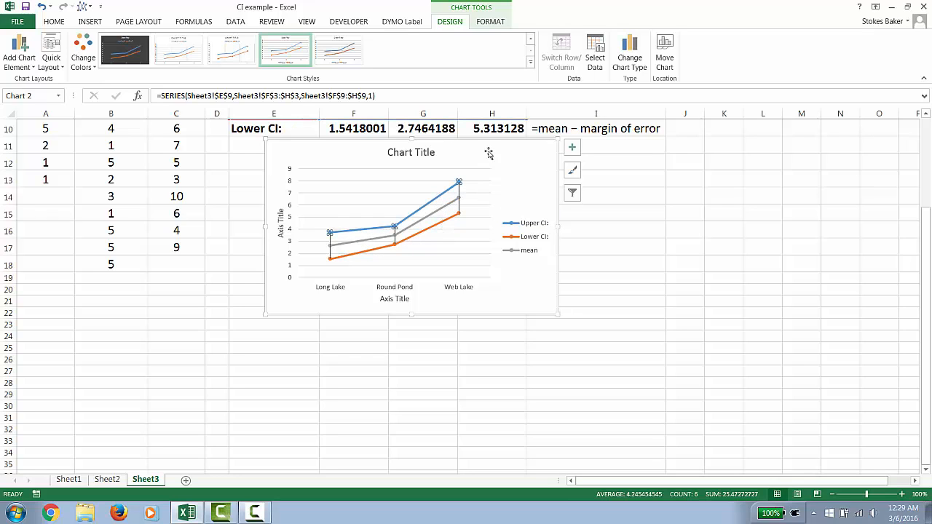
{"action": "mouse_move", "coordinate": [628, 121]}
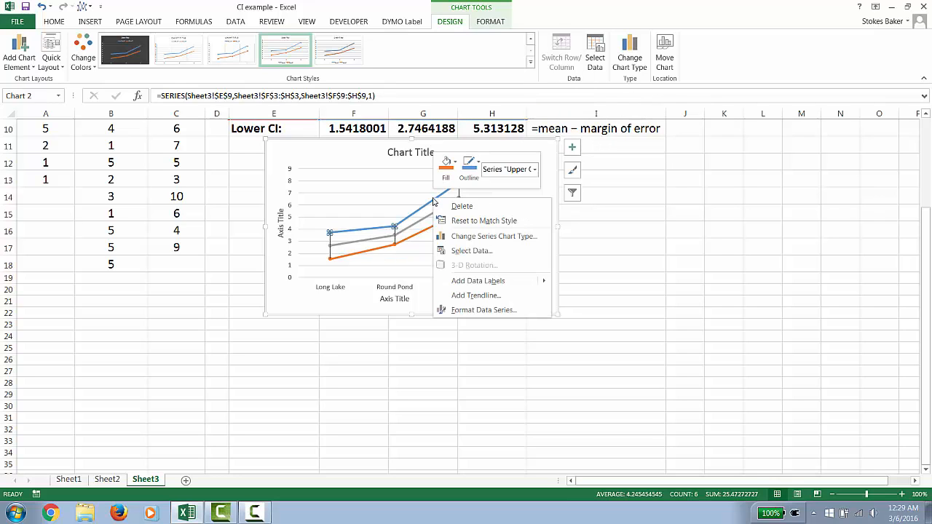
{"action": "mouse_move", "coordinate": [461, 207]}
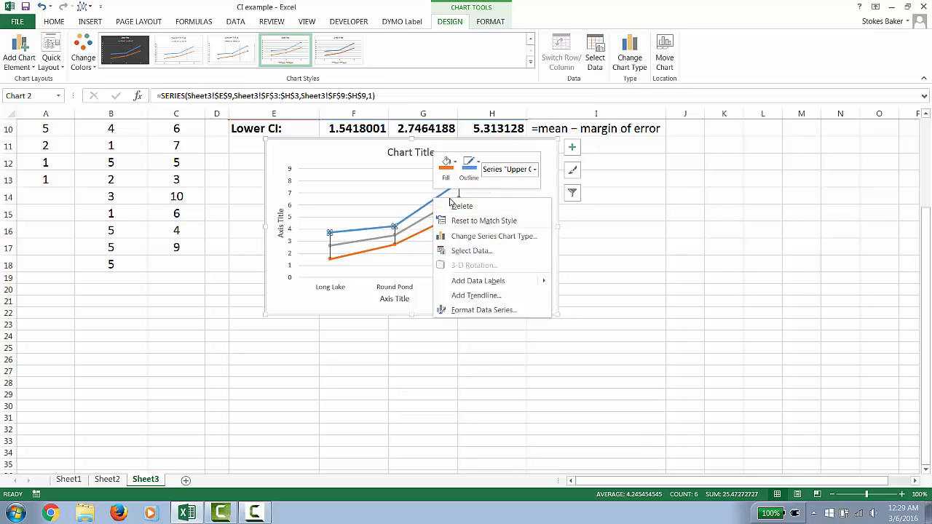
{"action": "mouse_move", "coordinate": [496, 309]}
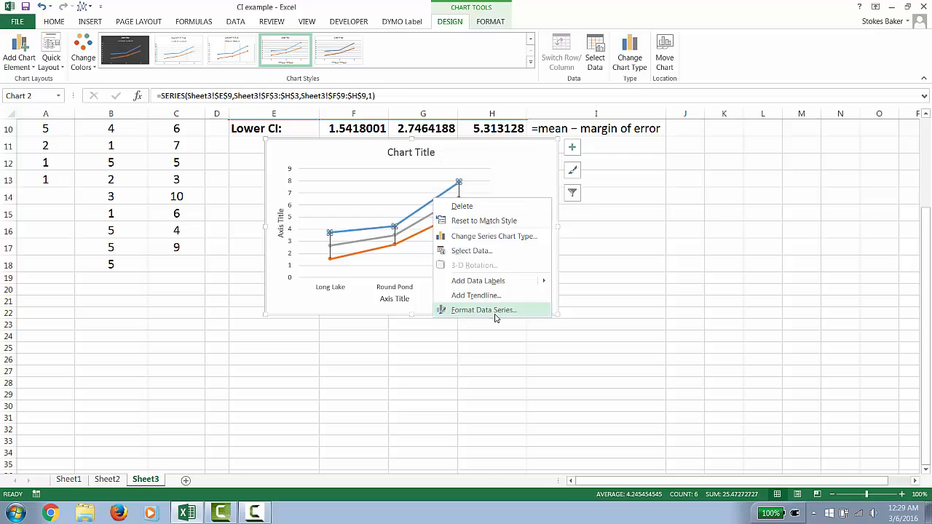
Step: In Format Data Series, set the Upper CI line to No line
{"action": "left_click", "coordinate": [484, 308]}
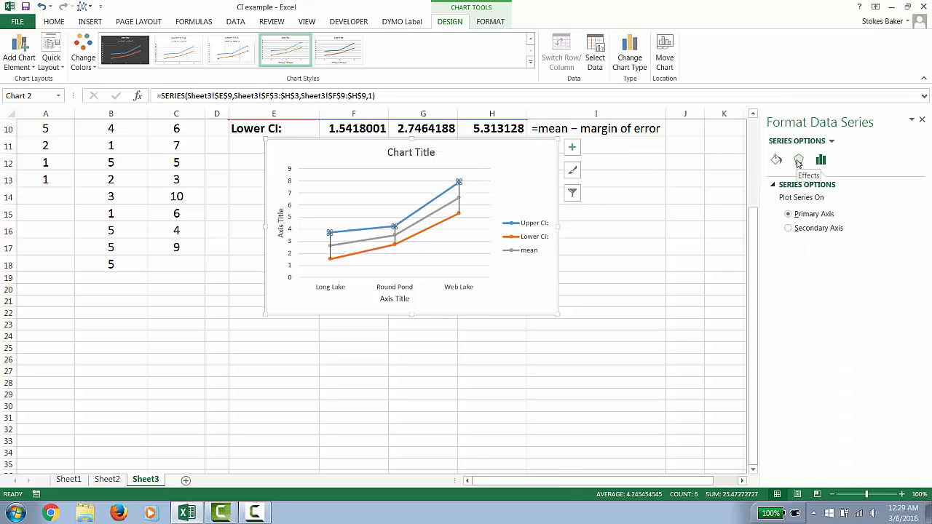
{"action": "mouse_move", "coordinate": [775, 160]}
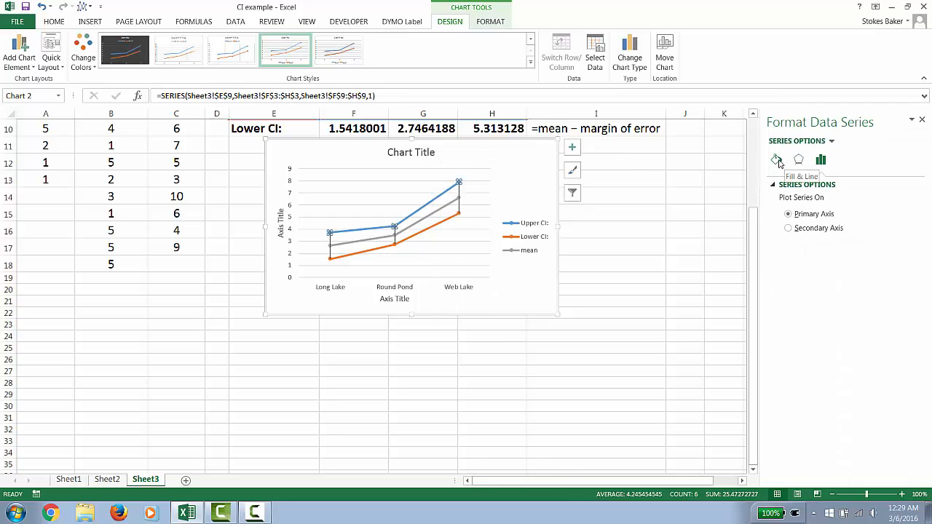
{"action": "left_click", "coordinate": [776, 159]}
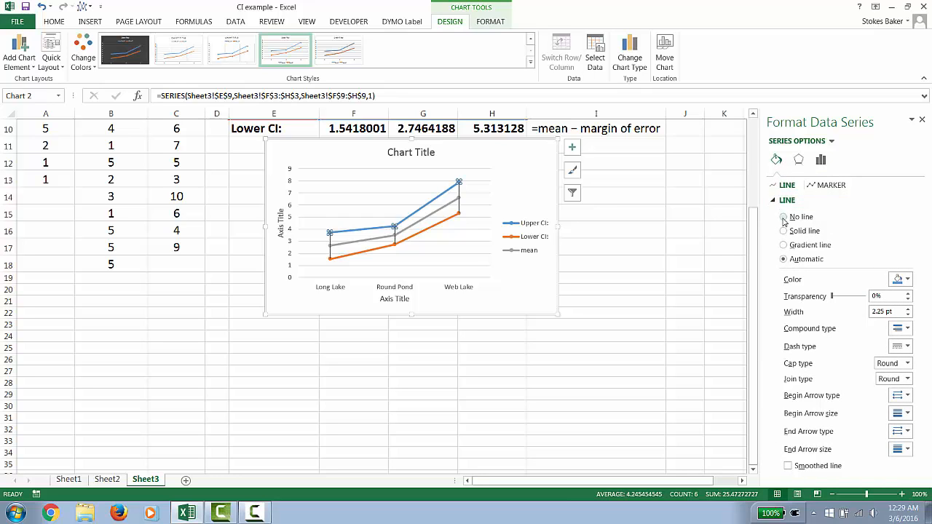
{"action": "left_click", "coordinate": [783, 217]}
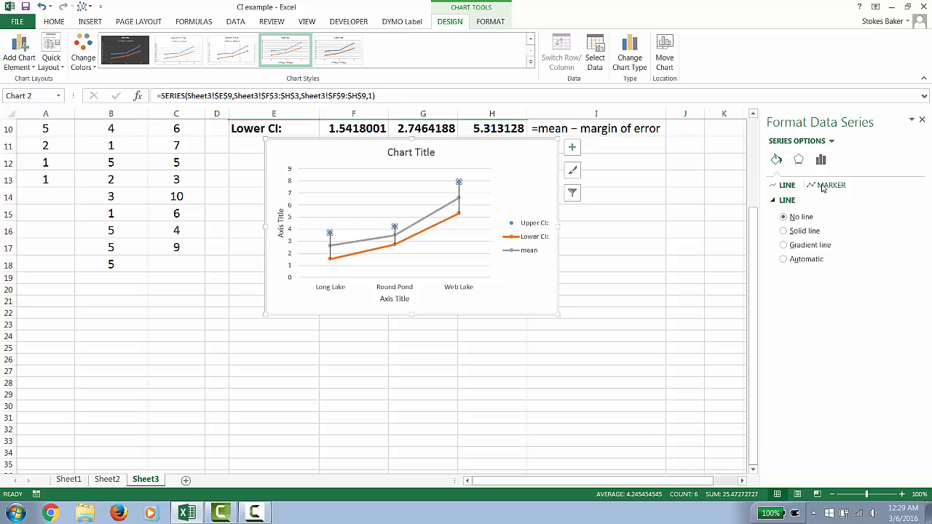
Step: Set the Upper CI markers to the built-in dash shape at size 9
{"action": "left_click", "coordinate": [832, 185]}
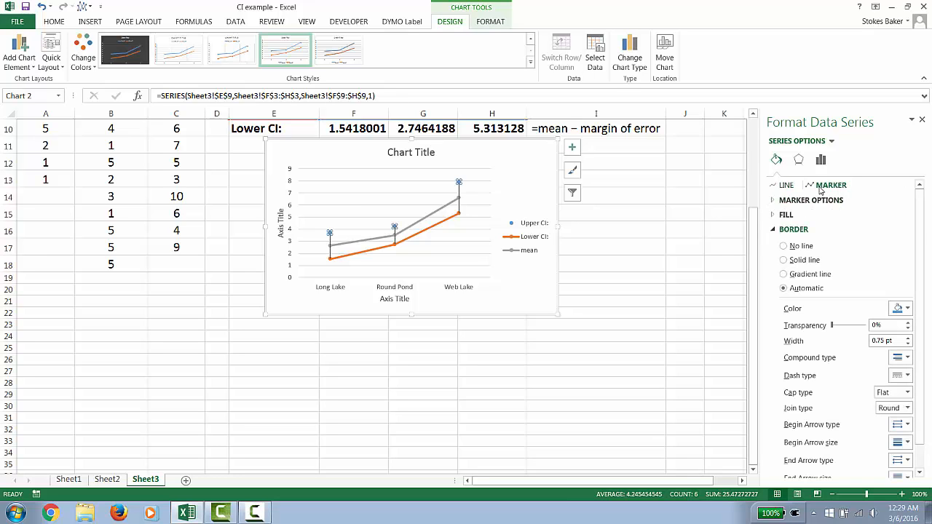
{"action": "left_click", "coordinate": [809, 200]}
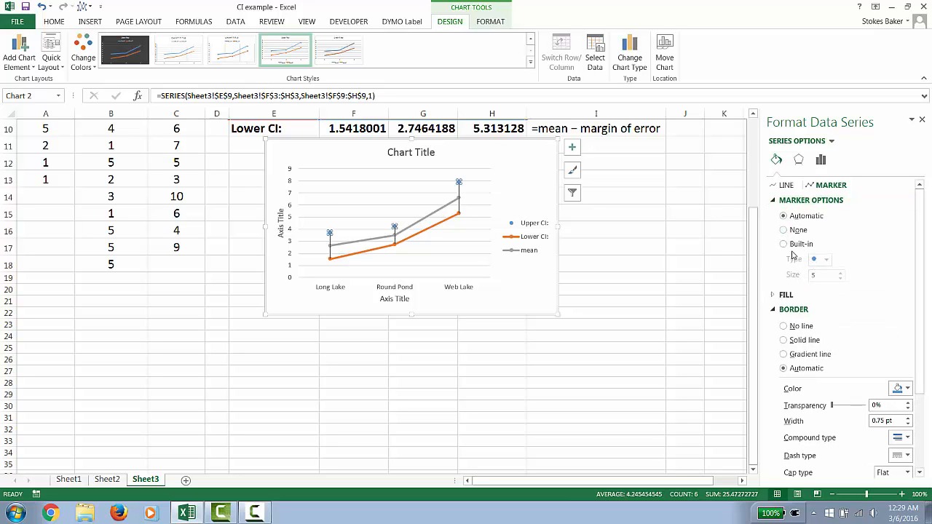
{"action": "left_click", "coordinate": [783, 243]}
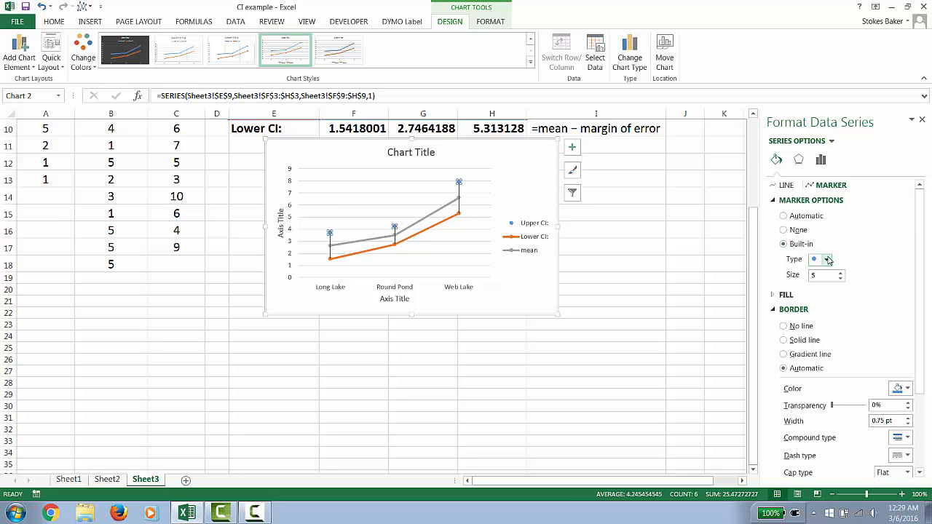
{"action": "left_click", "coordinate": [827, 259]}
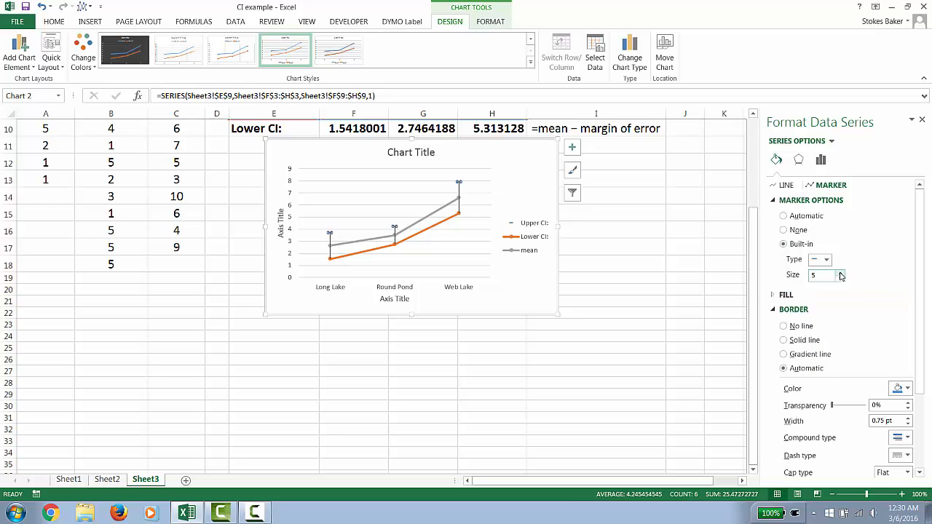
{"action": "left_click", "coordinate": [842, 273]}
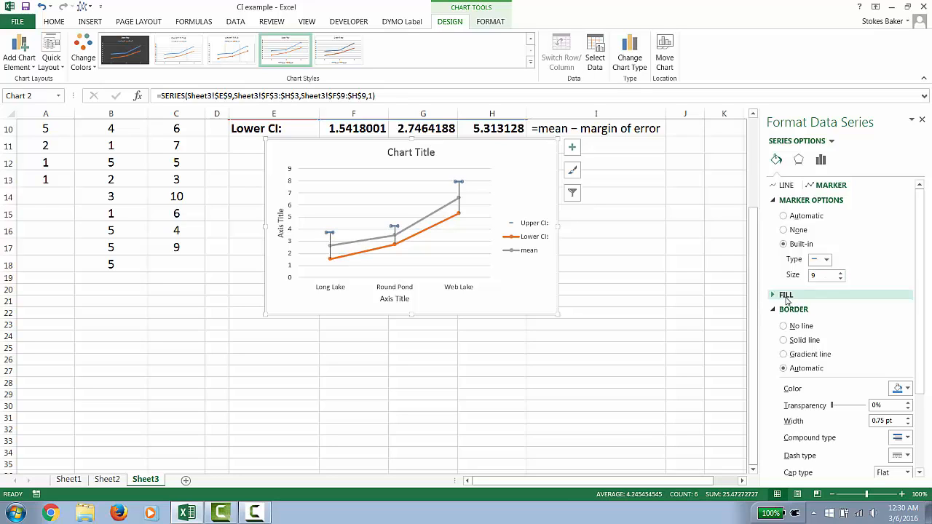
Step: Give the dash markers a solid black fill and a solid-line border
{"action": "left_click", "coordinate": [786, 294]}
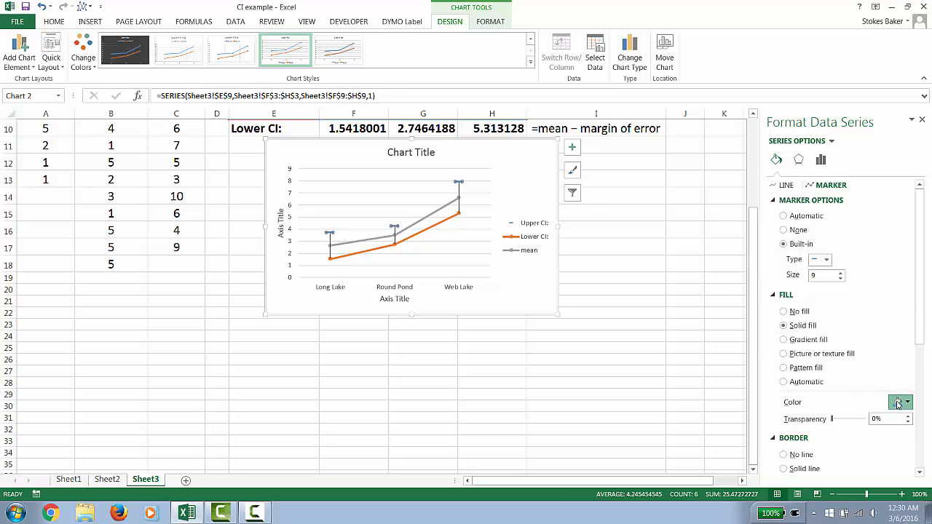
{"action": "mouse_move", "coordinate": [917, 283]}
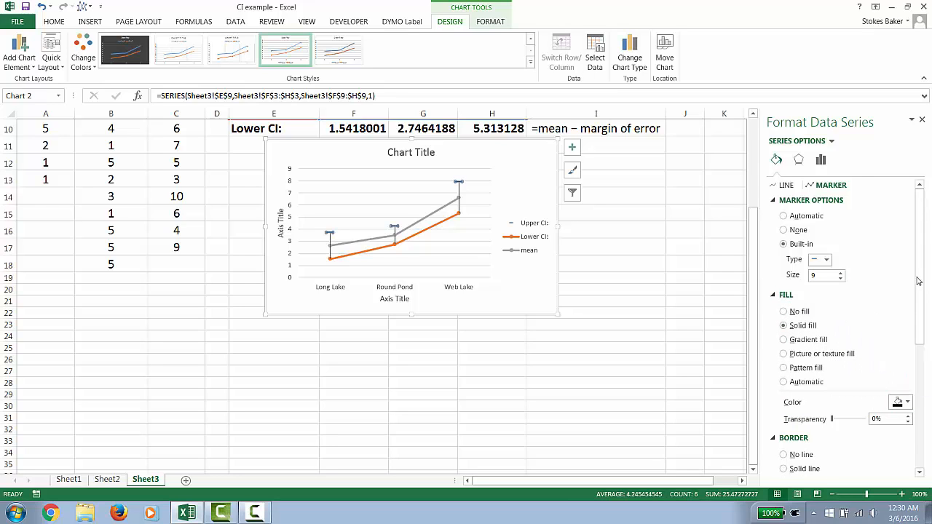
{"action": "scroll", "scroll_direction": "down", "scroll_amount": 3}
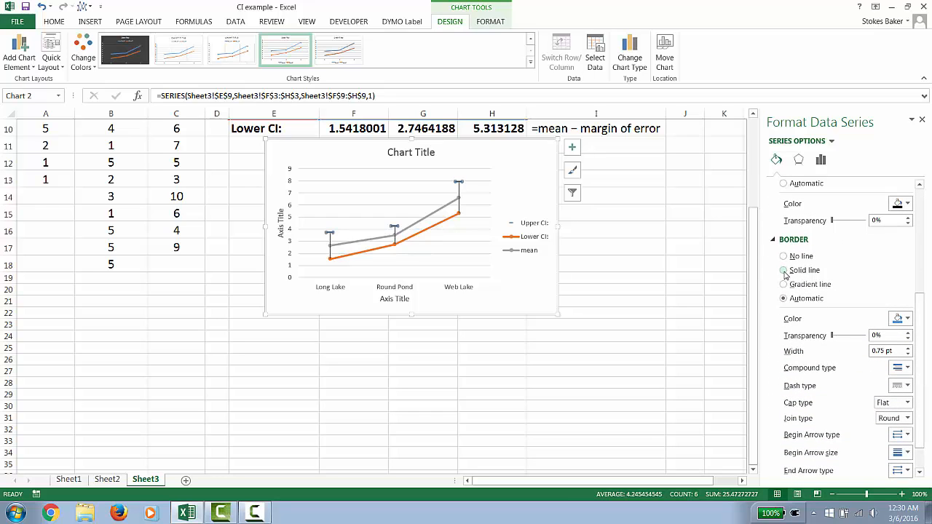
{"action": "left_click", "coordinate": [906, 317]}
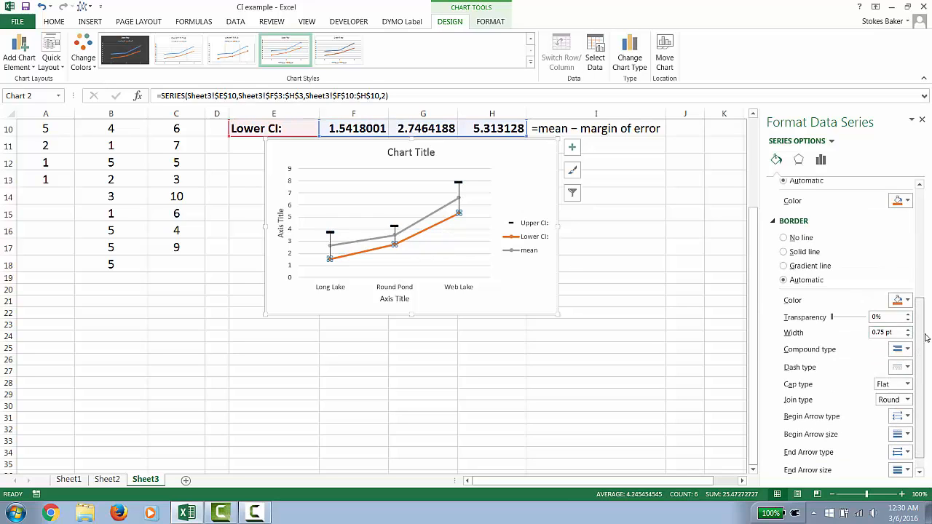
Step: Finish formatting the Lower CI series as black dash markers with no line and leave the chart
{"action": "left_click", "coordinate": [596, 393]}
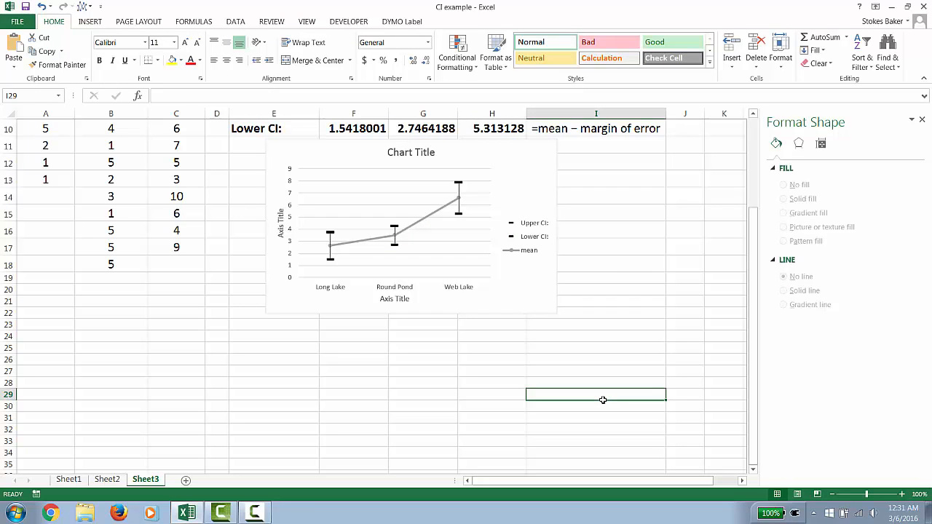
{"action": "mouse_move", "coordinate": [256, 227]}
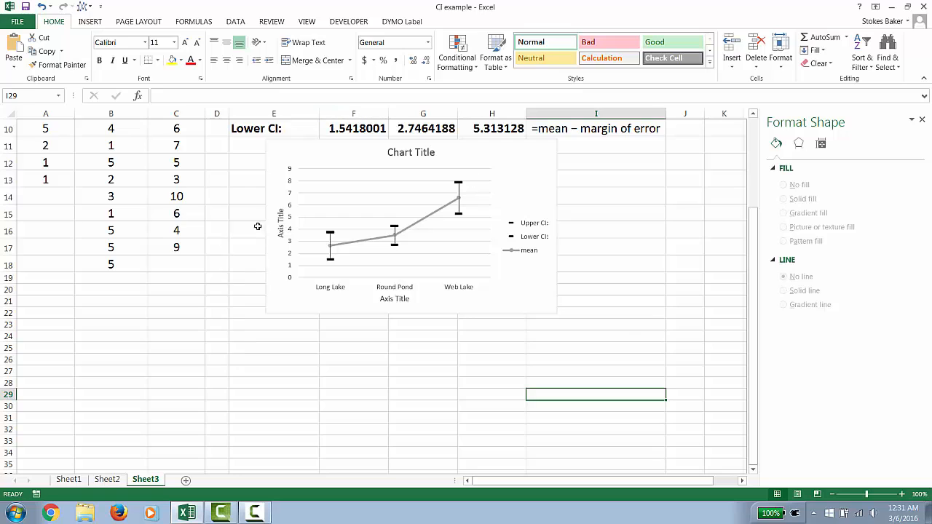
{"action": "mouse_move", "coordinate": [479, 385]}
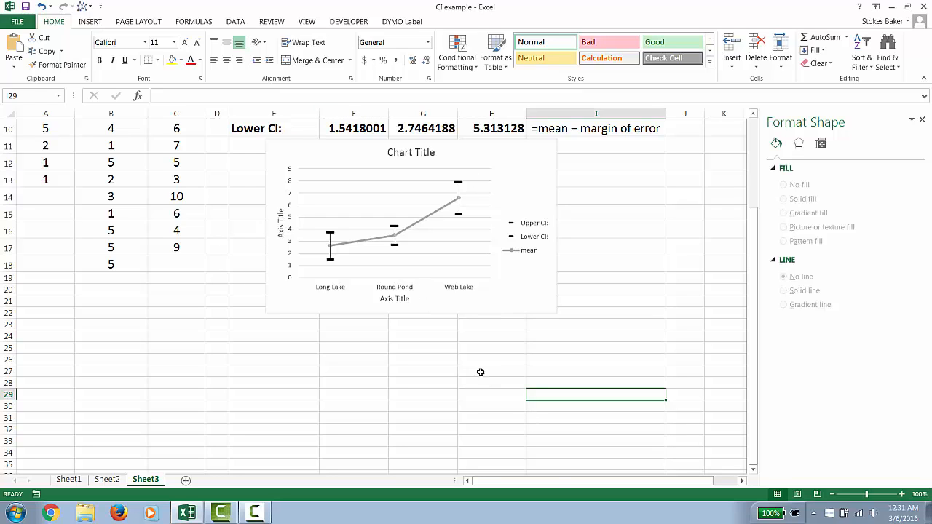
{"action": "mouse_move", "coordinate": [337, 291]}
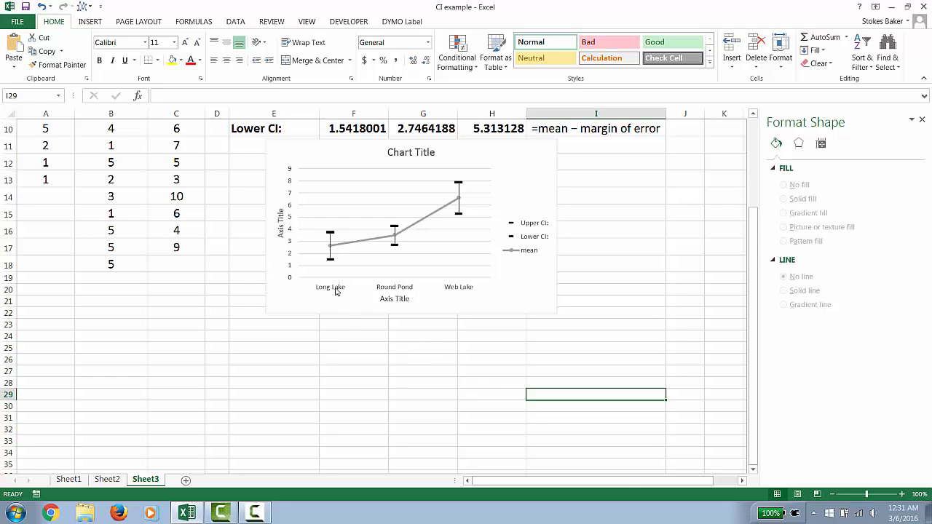
{"action": "mouse_move", "coordinate": [446, 386]}
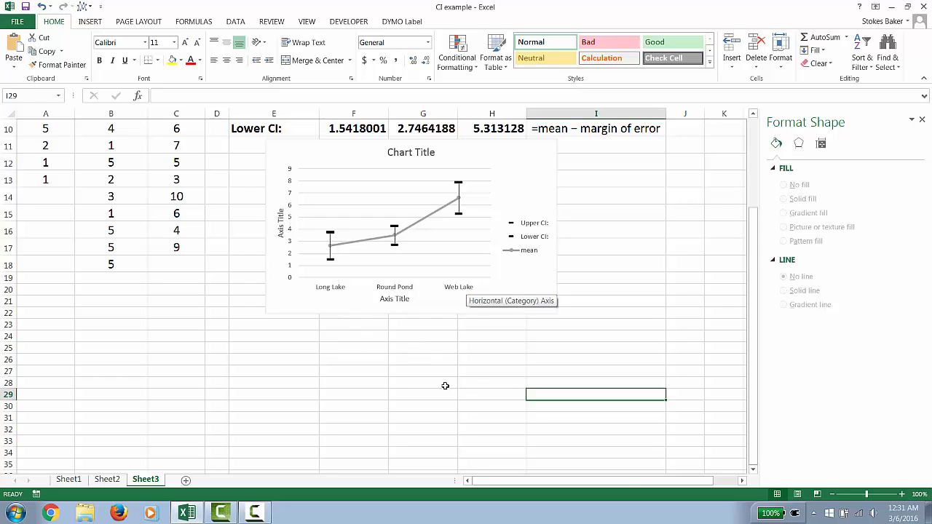
{"action": "mouse_move", "coordinate": [431, 421]}
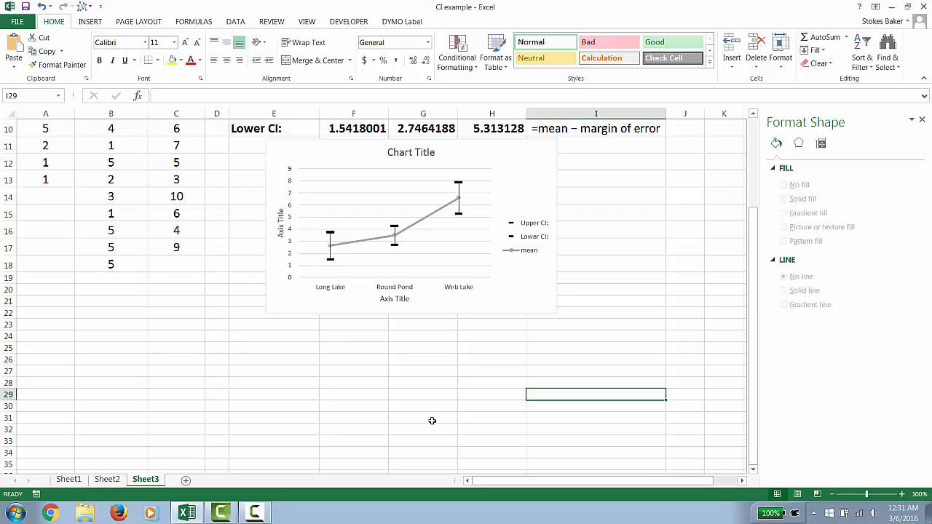
{"action": "mouse_move", "coordinate": [454, 413]}
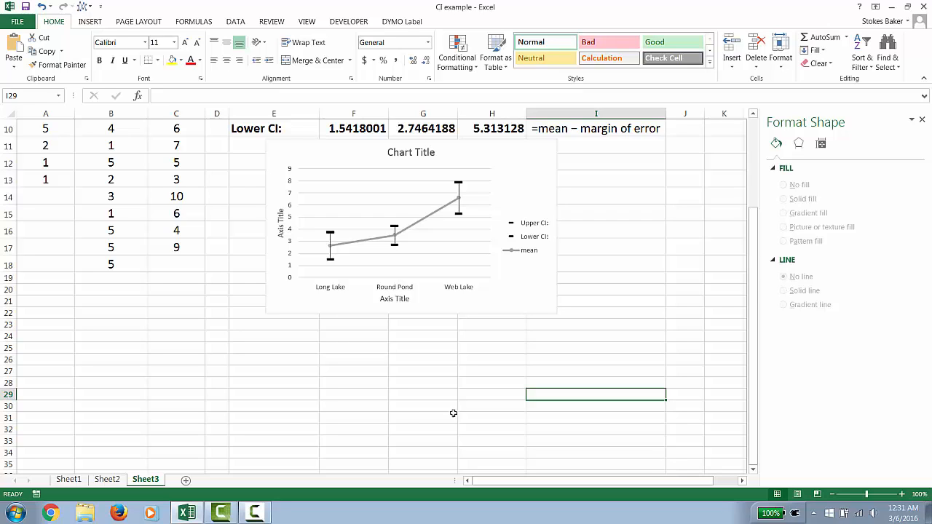
Step: Change the mean series to Clustered Column via Change Series Chart Type, keeping CI series as lines
{"action": "left_click", "coordinate": [527, 236]}
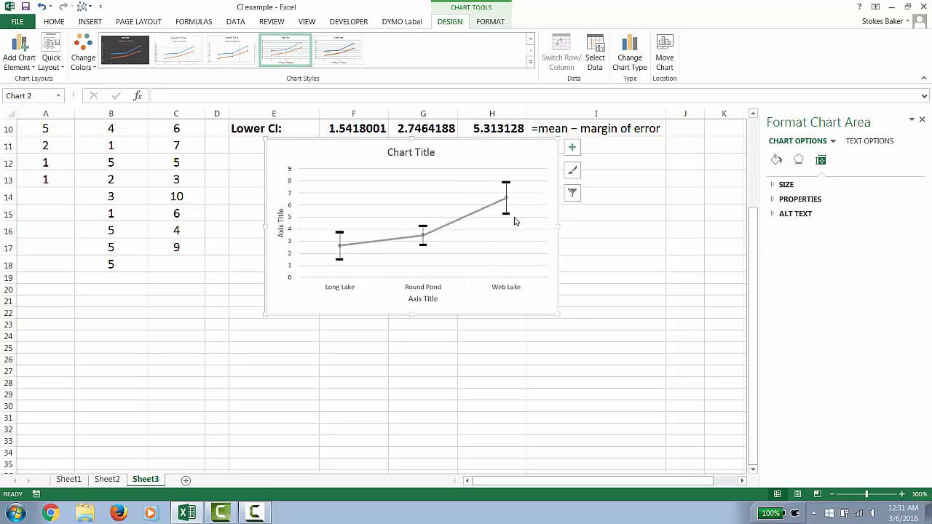
{"action": "mouse_move", "coordinate": [407, 245]}
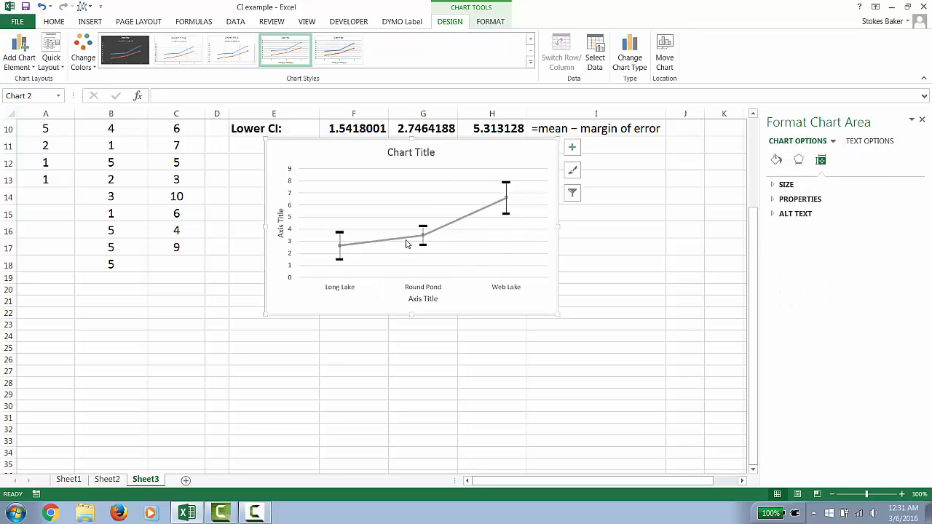
{"action": "left_click", "coordinate": [407, 240]}
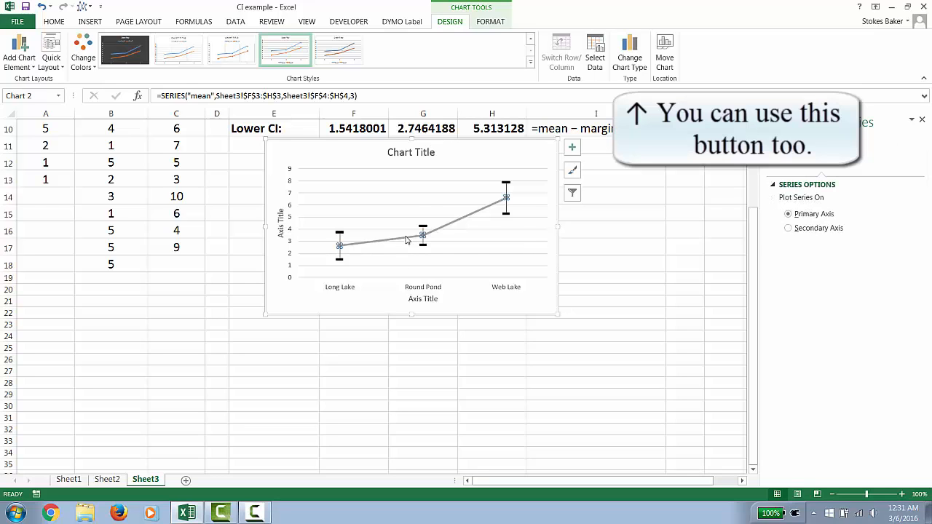
{"action": "right_click", "coordinate": [423, 236]}
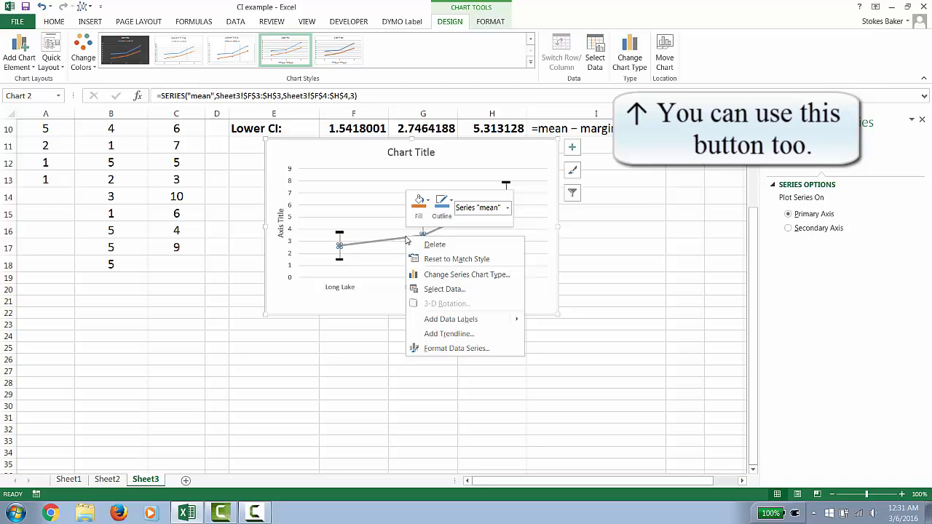
{"action": "mouse_move", "coordinate": [466, 274]}
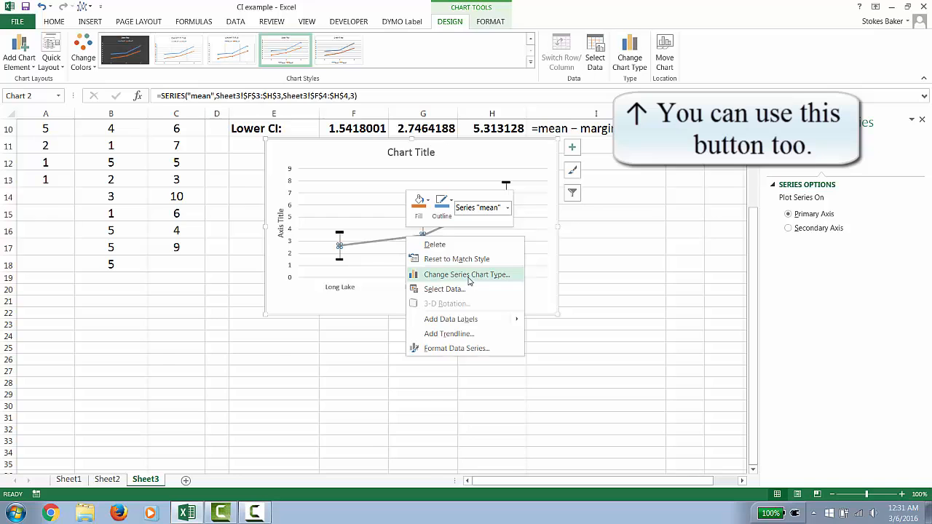
{"action": "left_click", "coordinate": [466, 274]}
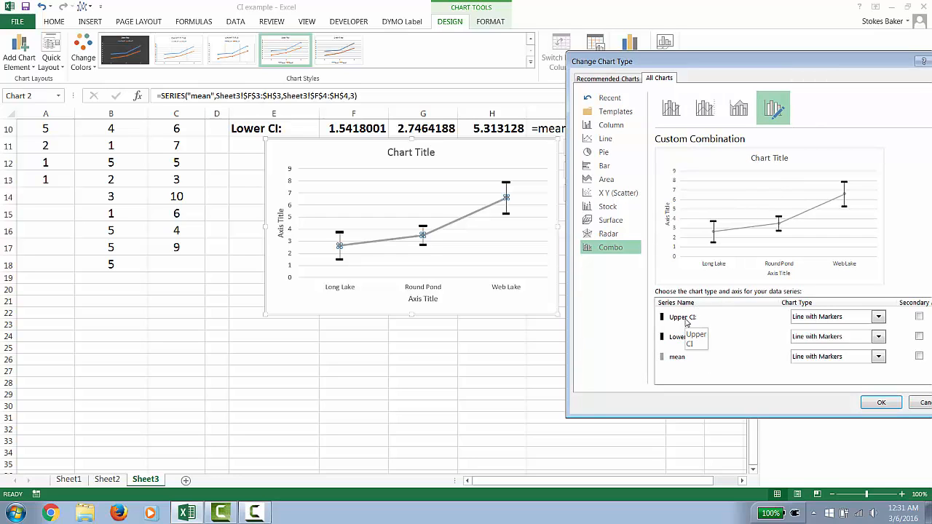
{"action": "mouse_move", "coordinate": [682, 336]}
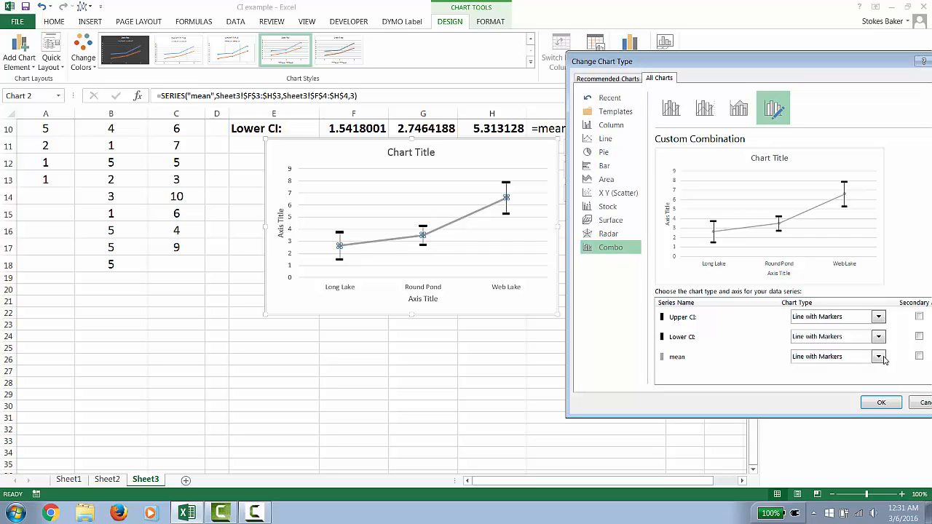
{"action": "left_click", "coordinate": [879, 355]}
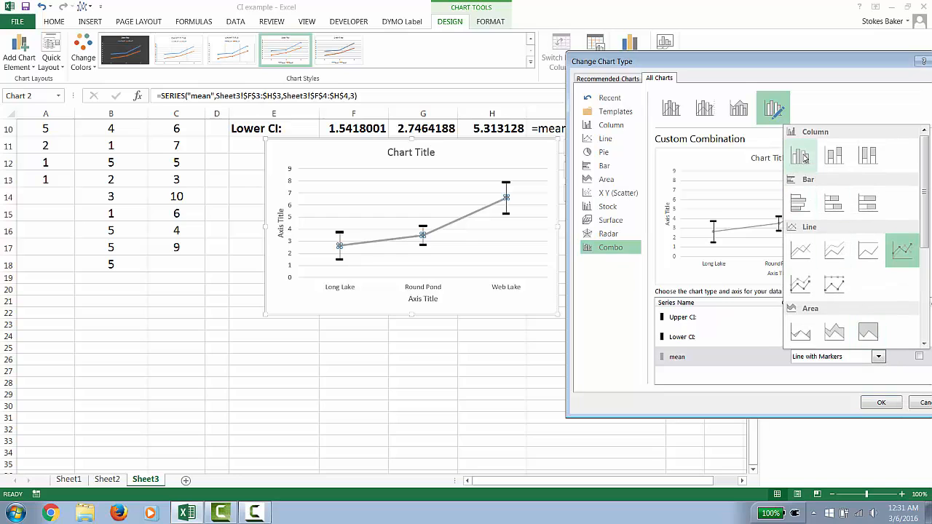
{"action": "mouse_move", "coordinate": [801, 155]}
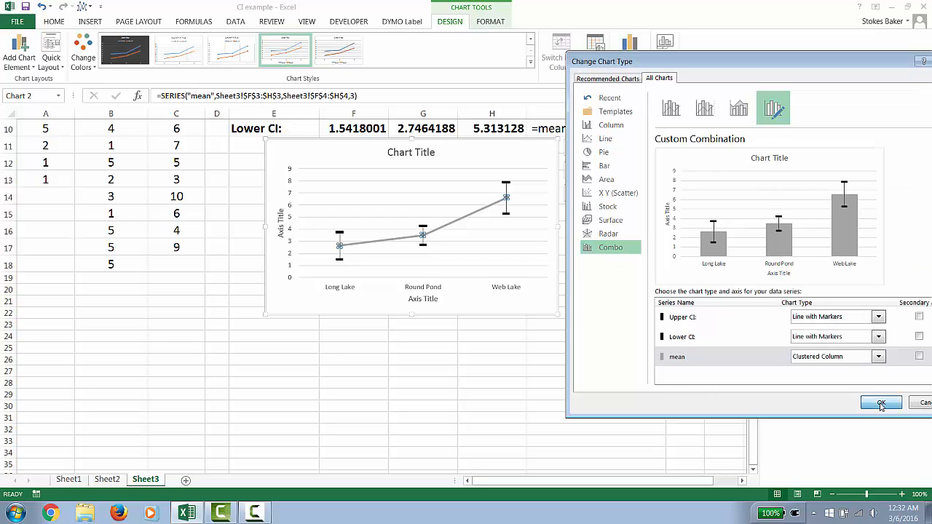
{"action": "left_click", "coordinate": [880, 402]}
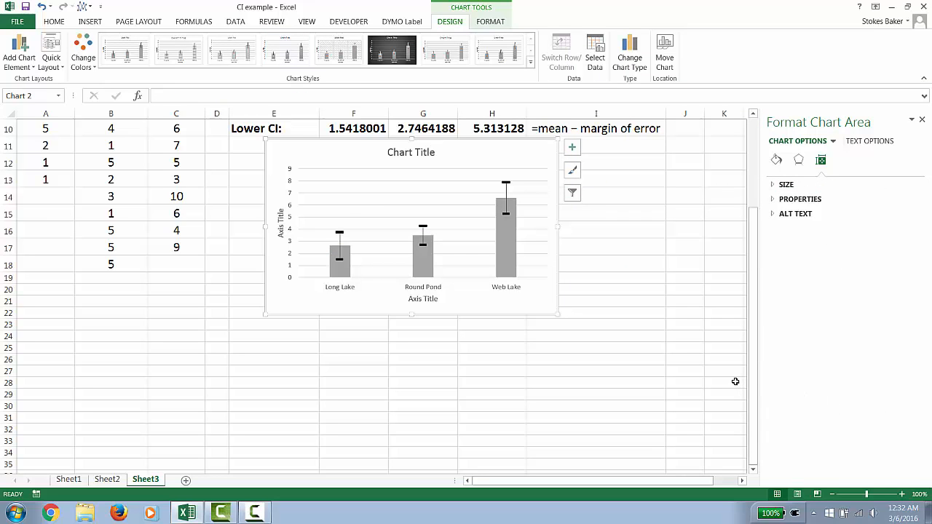
{"action": "mouse_move", "coordinate": [717, 373]}
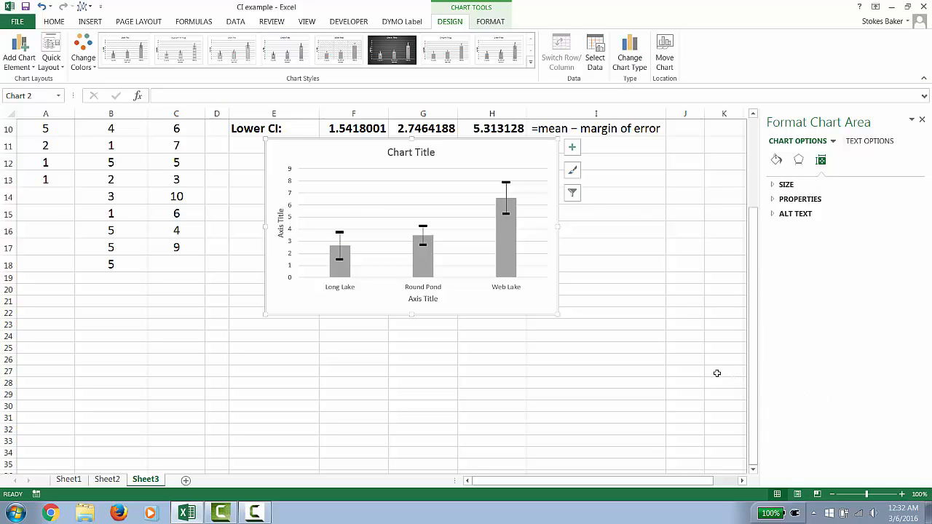
{"action": "mouse_move", "coordinate": [518, 354]}
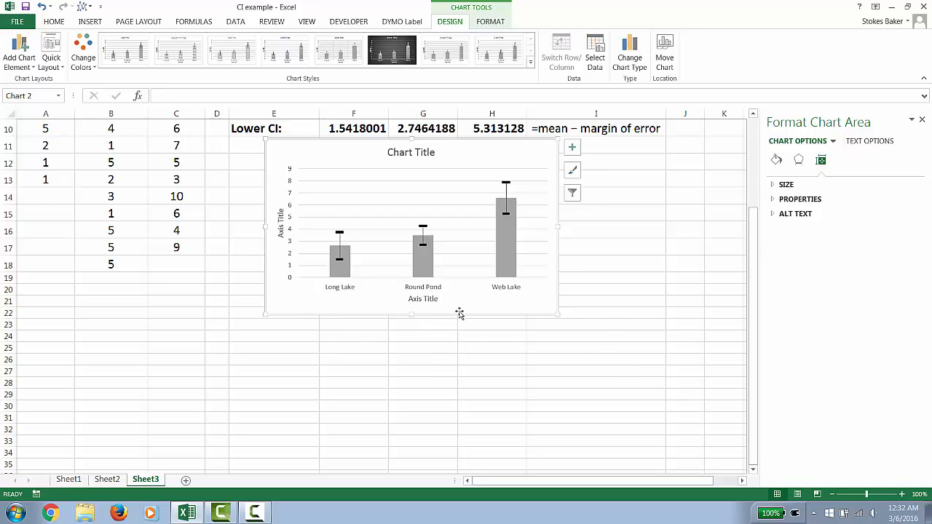
{"action": "mouse_move", "coordinate": [504, 250]}
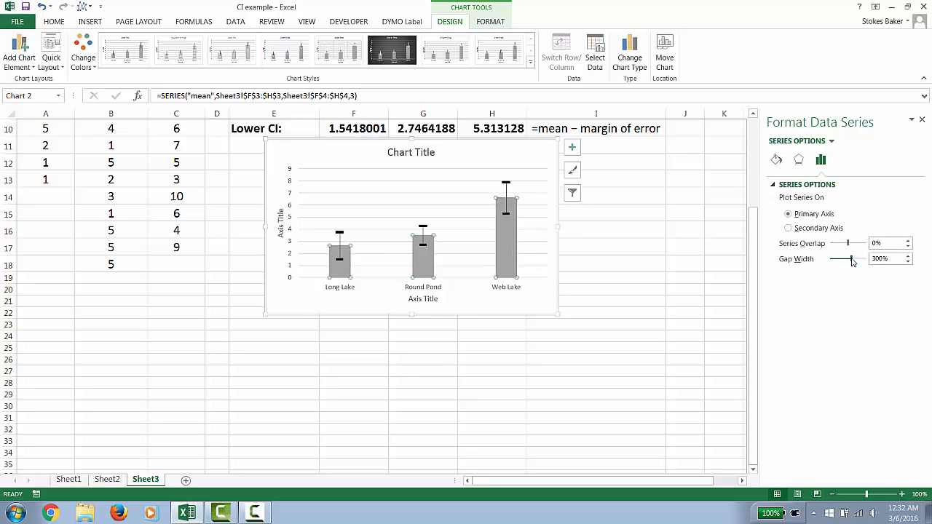
Step: Drag the Gap Width slider from 300% down to 50% so the lake bars widen
{"action": "left_click_drag", "start_coordinate": [852, 261], "coordinate": [833, 261]}
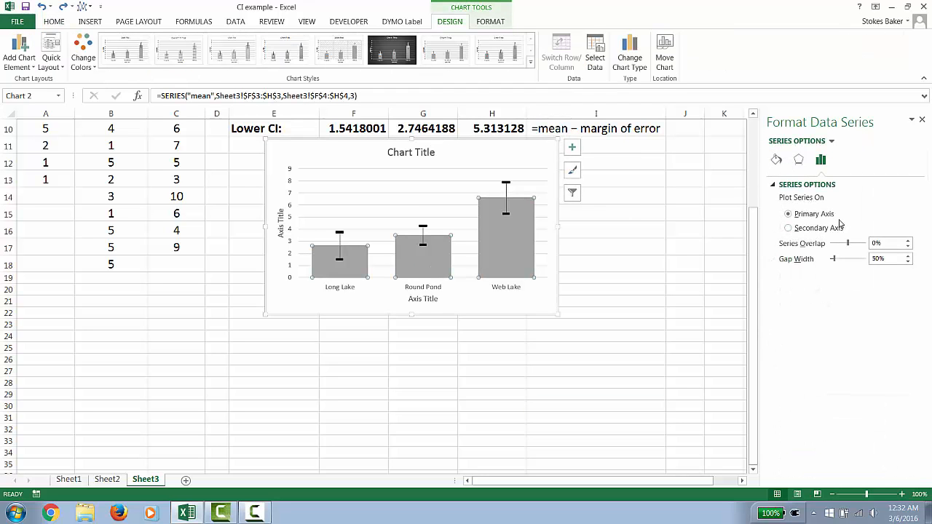
Step: Set the mean columns to a solid light-gray fill with a solid black border line
{"action": "left_click", "coordinate": [777, 159]}
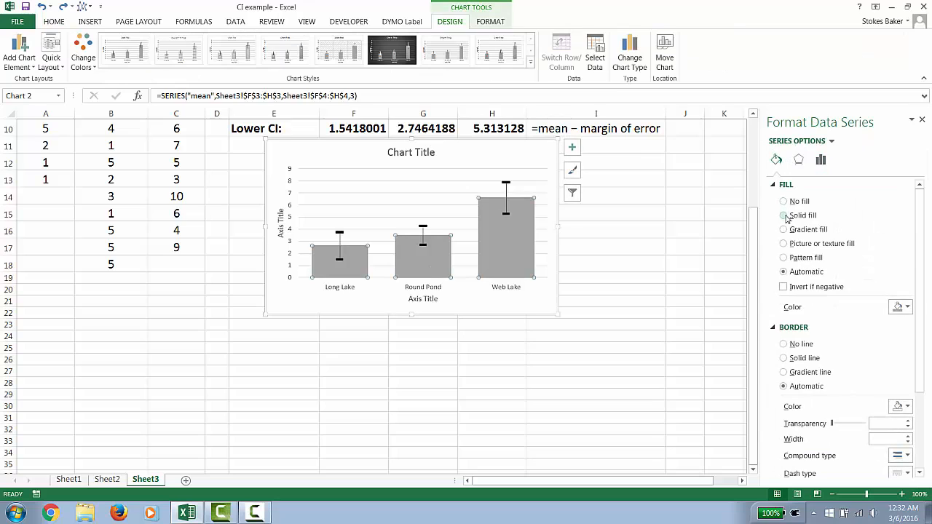
{"action": "left_click", "coordinate": [907, 306]}
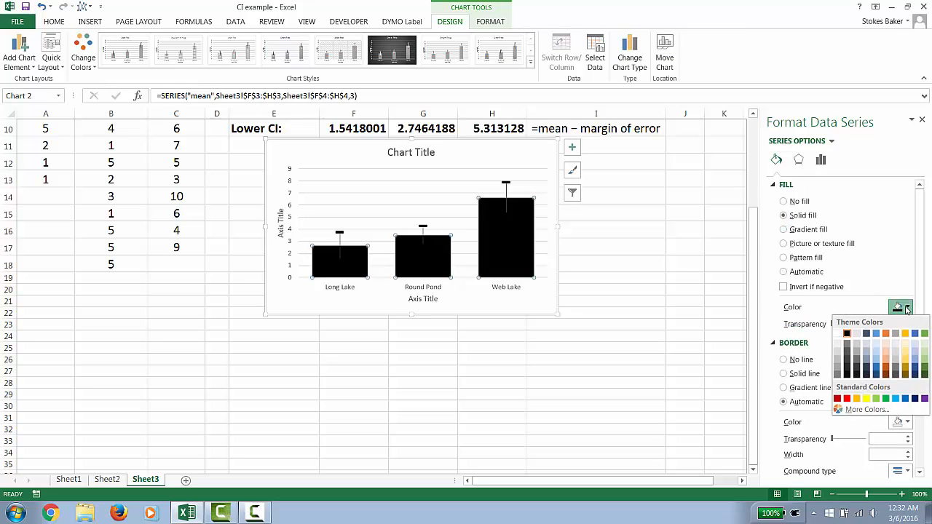
{"action": "left_click", "coordinate": [846, 333]}
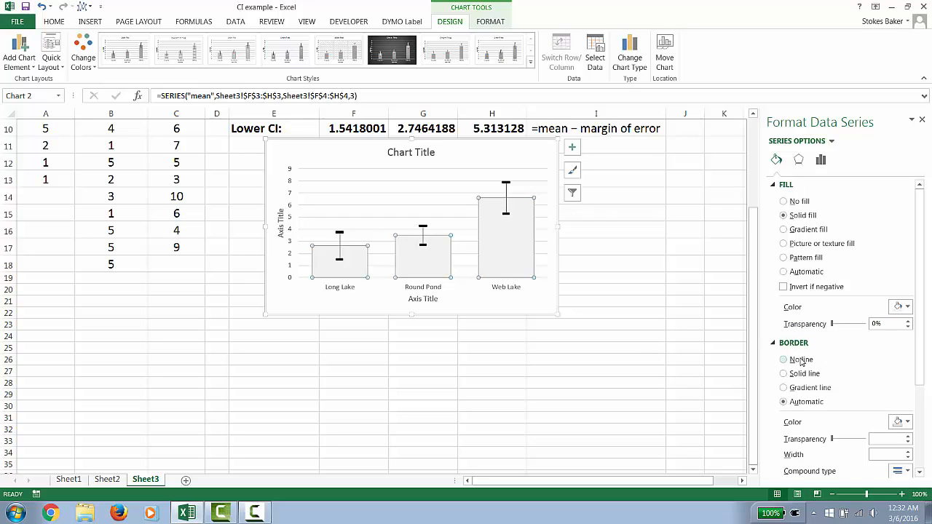
{"action": "left_click", "coordinate": [784, 373]}
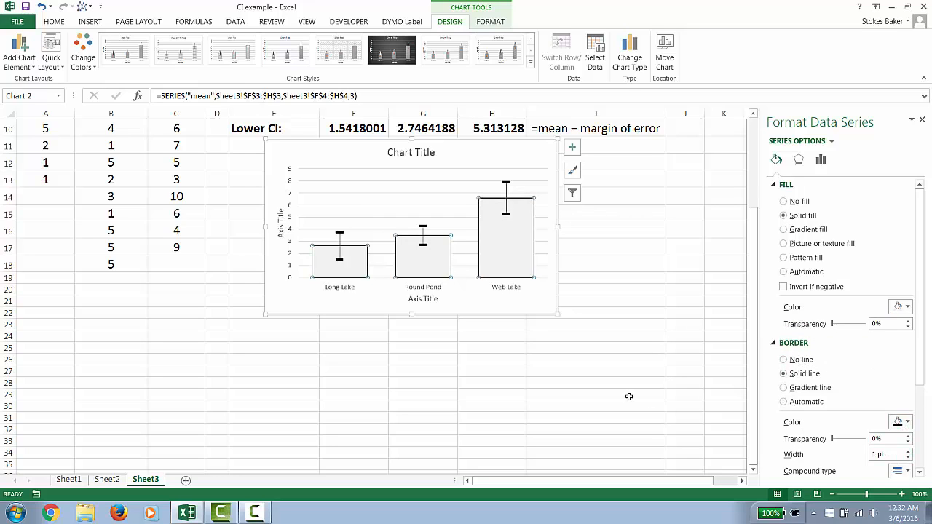
{"action": "left_click", "coordinate": [596, 395]}
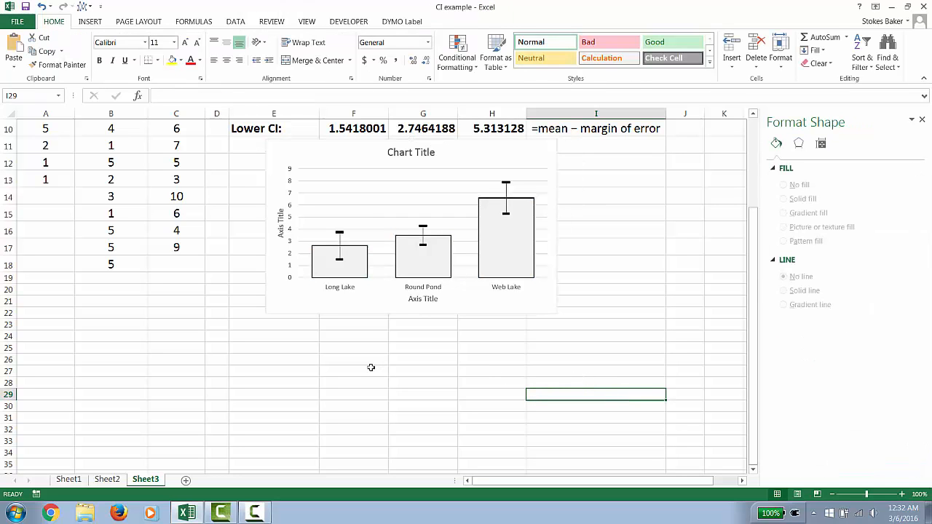
Step: Rename the horizontal axis title to 'Goose population' and the chart title to 'Clutch size by location'
{"action": "left_click", "coordinate": [422, 299]}
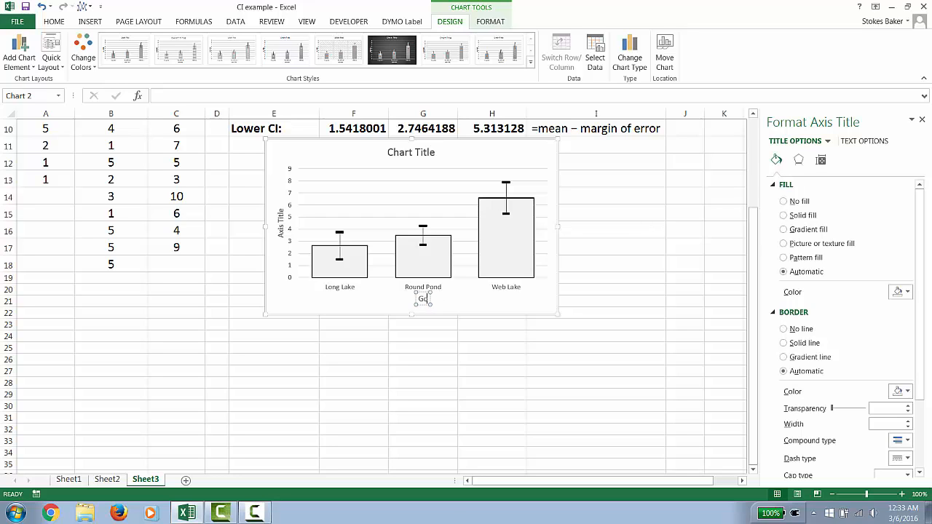
{"action": "type", "text": "Goose population"}
{"action": "left_click", "coordinate": [281, 223]}
{"action": "type", "text": "Mean clutch size (e"}
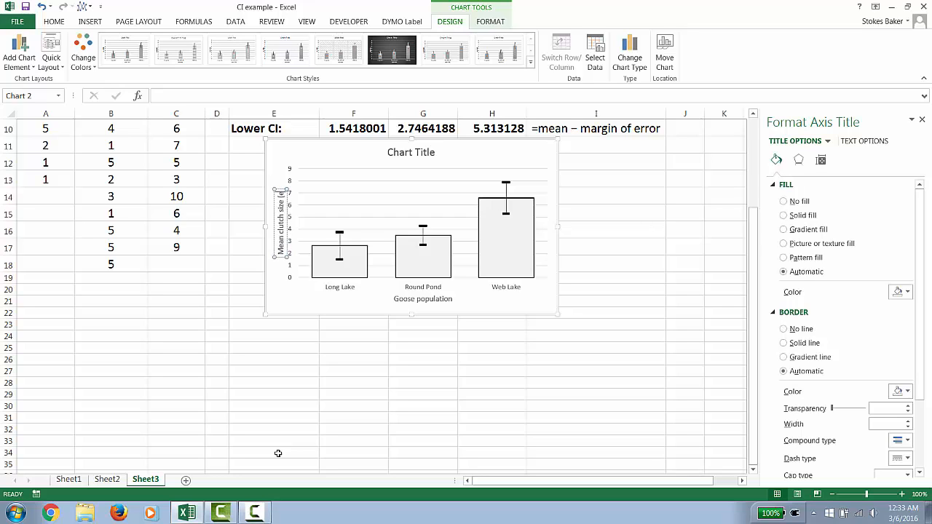
{"action": "left_click", "coordinate": [280, 225]}
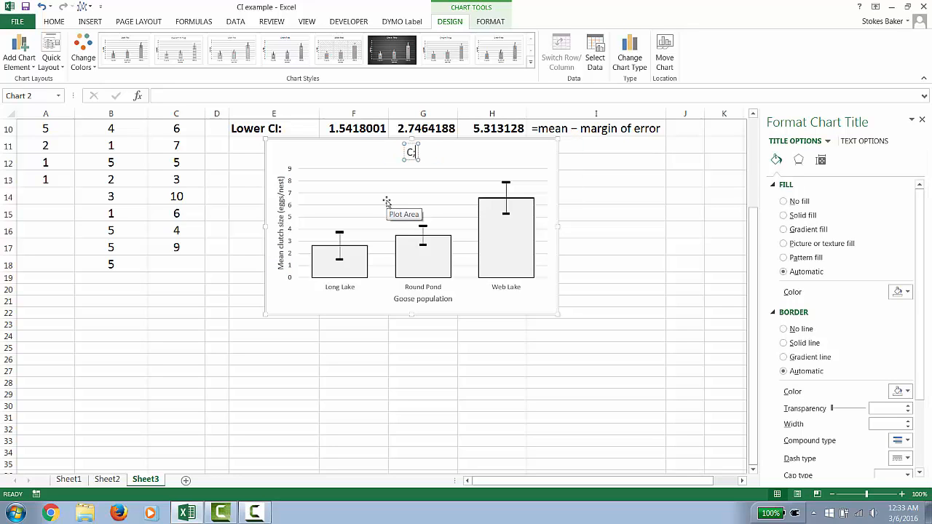
{"action": "type", "text": "Clutch size by location"}
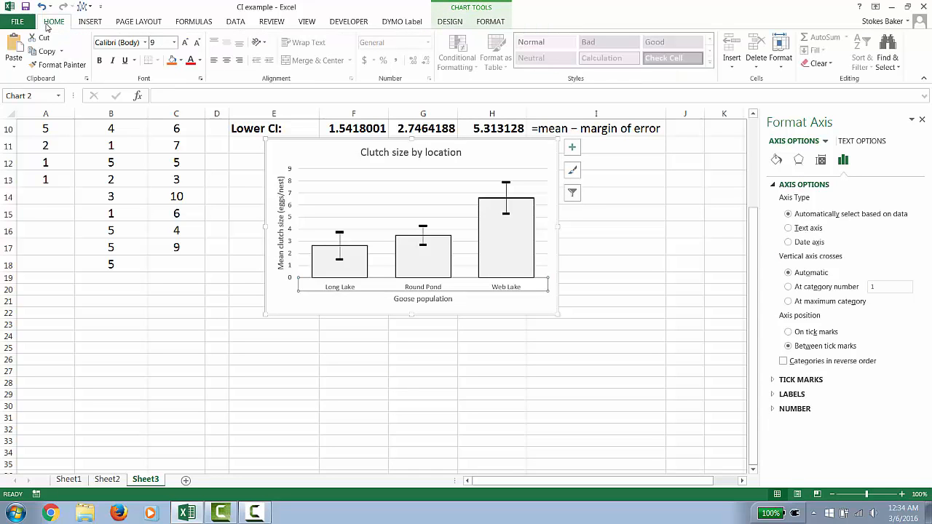
Step: Enlarge the horizontal axis lake labels to font size 12
{"action": "left_click", "coordinate": [173, 41]}
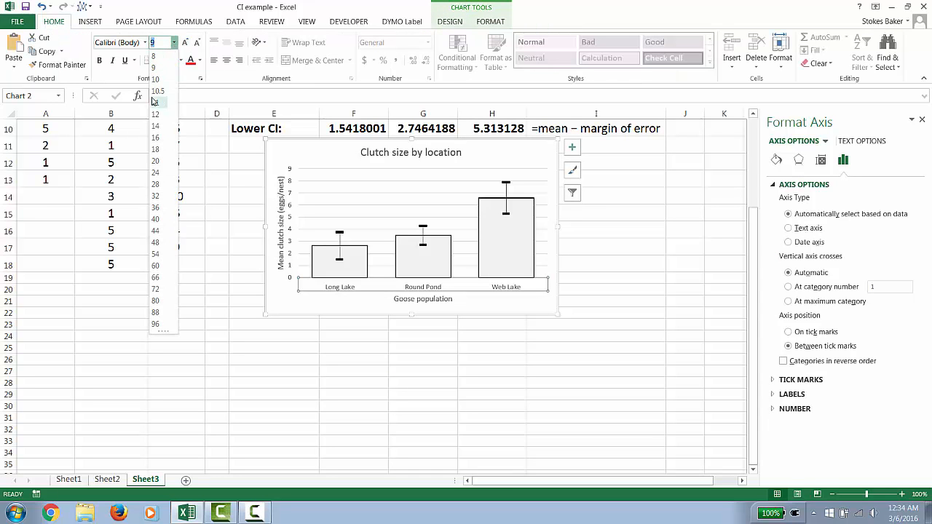
{"action": "left_click", "coordinate": [154, 114]}
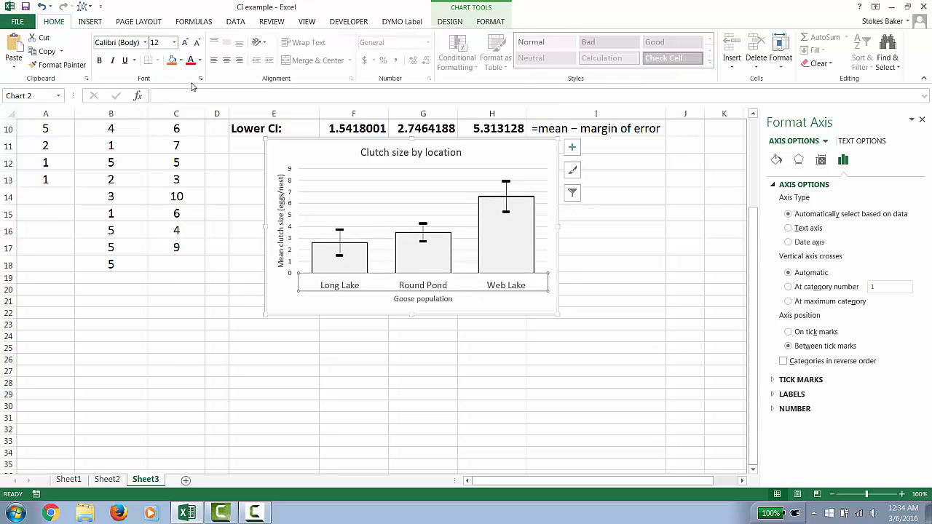
{"action": "left_click", "coordinate": [201, 60]}
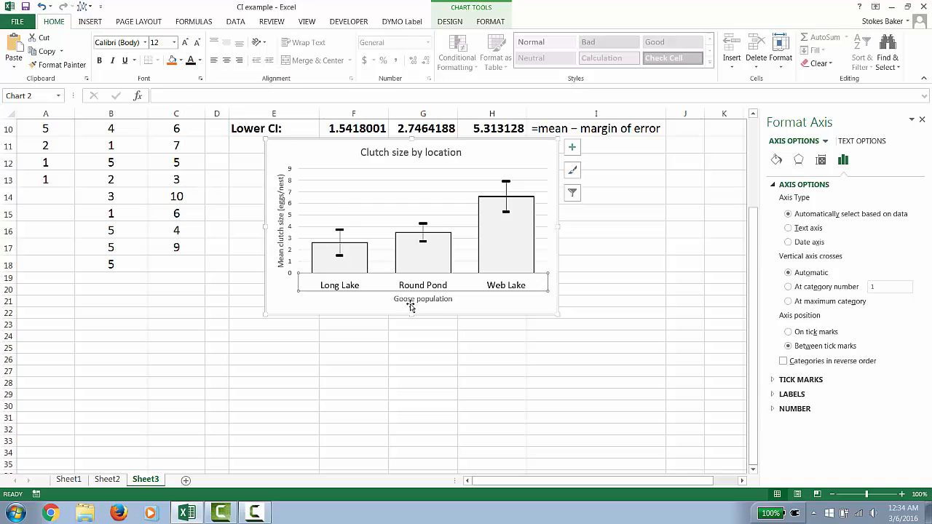
Step: Make the Goose population and vertical axis titles bold and larger
{"action": "left_click", "coordinate": [423, 298]}
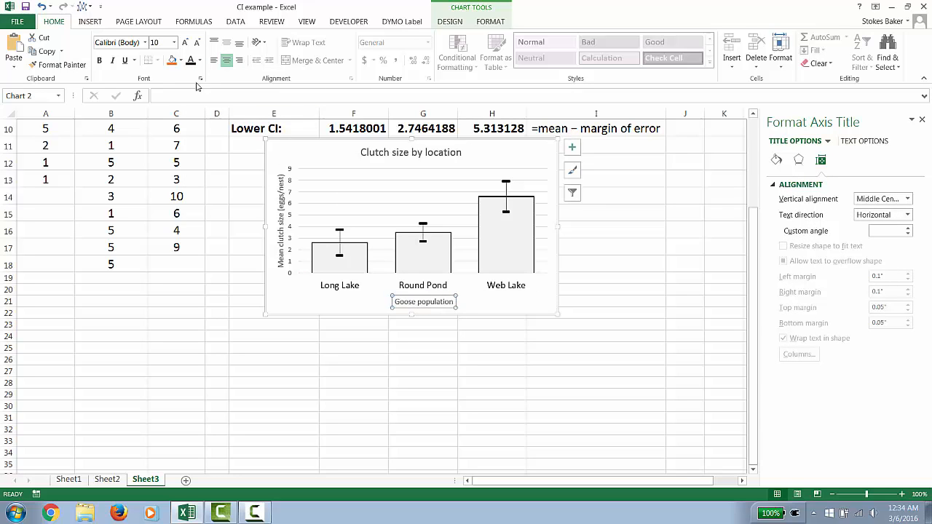
{"action": "left_click", "coordinate": [173, 40]}
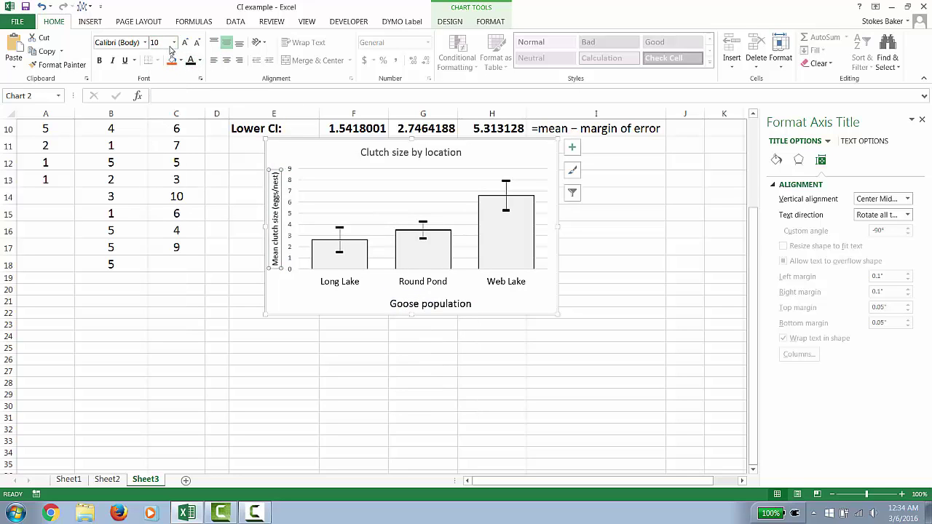
{"action": "left_click", "coordinate": [172, 41]}
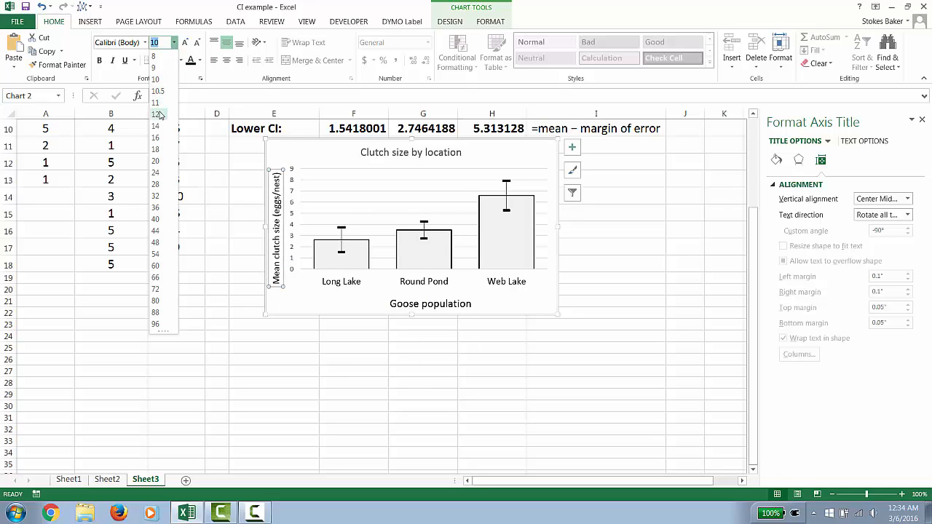
{"action": "left_click", "coordinate": [157, 114]}
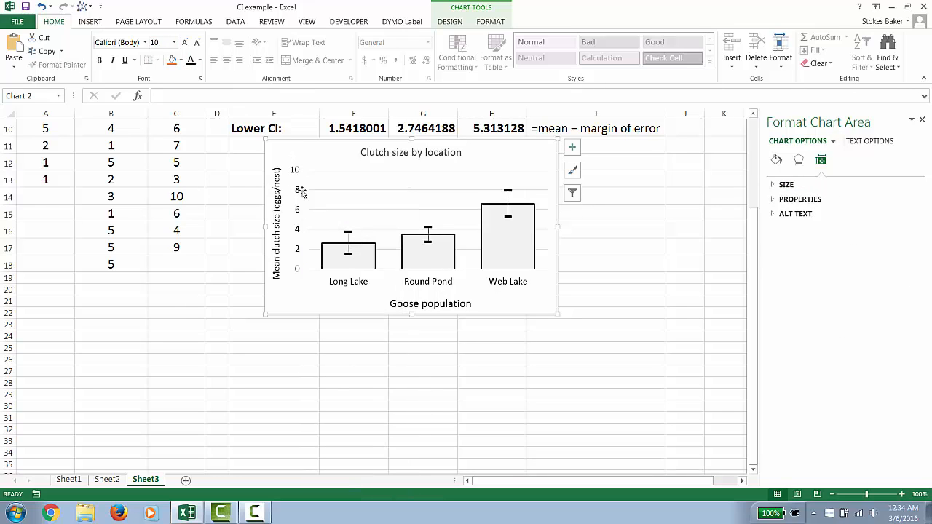
{"action": "mouse_move", "coordinate": [301, 197]}
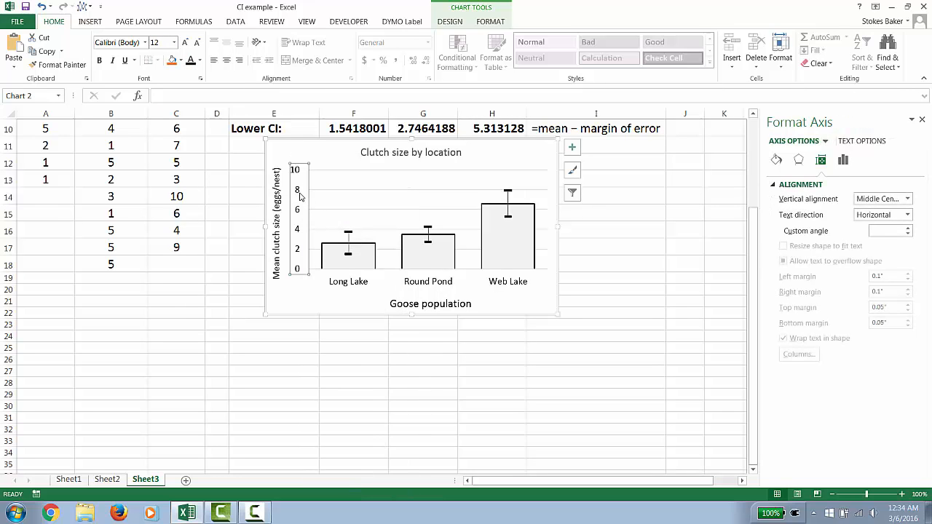
Step: Set the vertical axis line to Solid line, black, 1 pt via Format Axis, then deselect the chart
{"action": "right_click", "coordinate": [297, 189]}
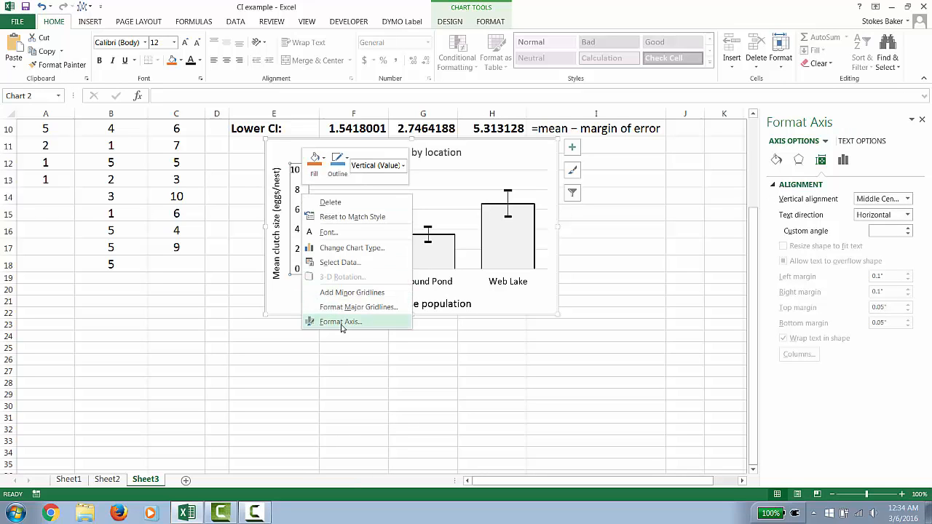
{"action": "left_click", "coordinate": [340, 322]}
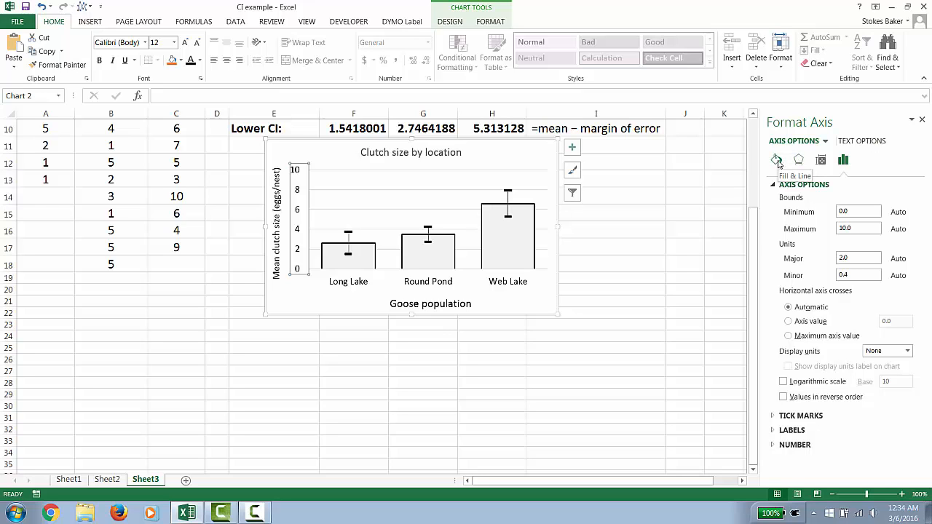
{"action": "left_click", "coordinate": [776, 158]}
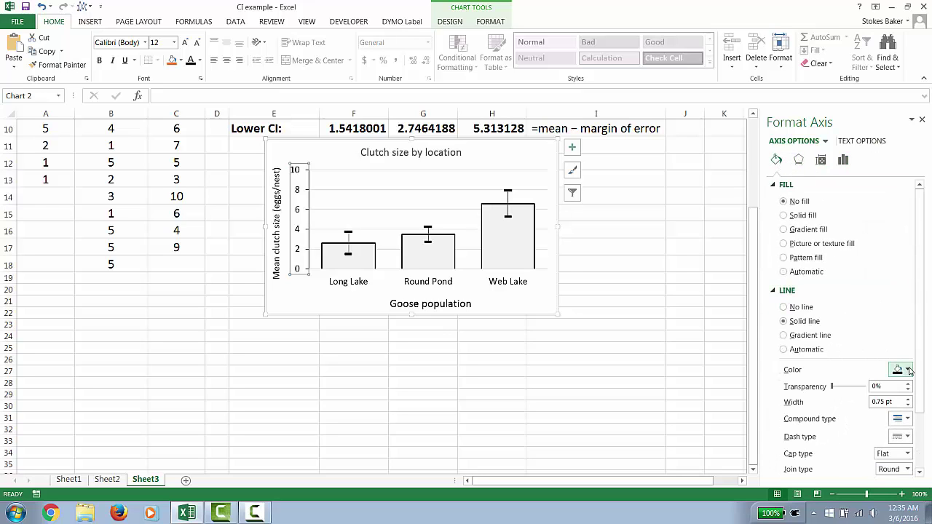
{"action": "scroll", "scroll_direction": "down", "scroll_amount": 3}
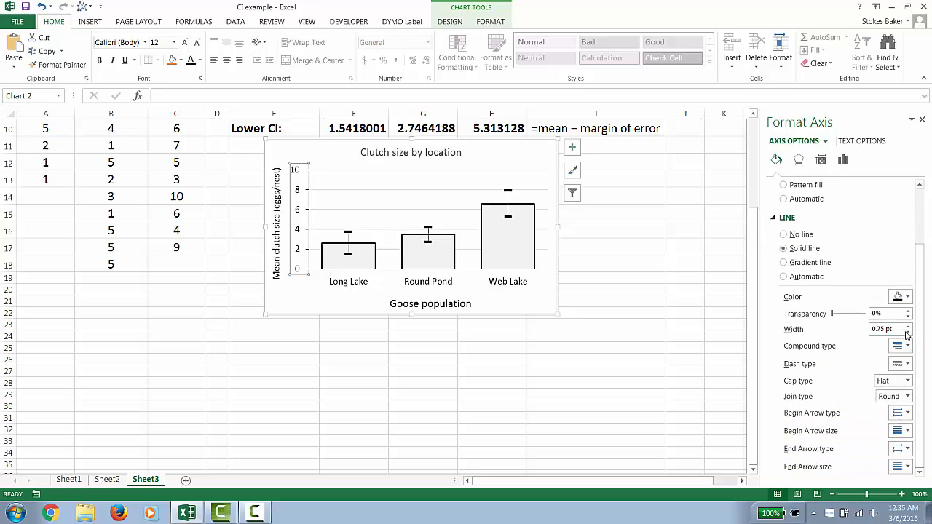
{"action": "left_click", "coordinate": [907, 327]}
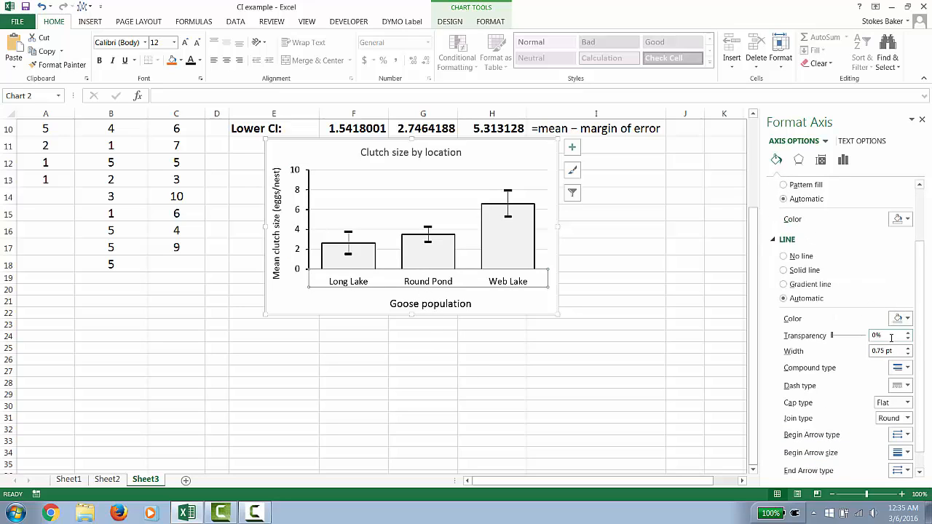
{"action": "left_click", "coordinate": [783, 269]}
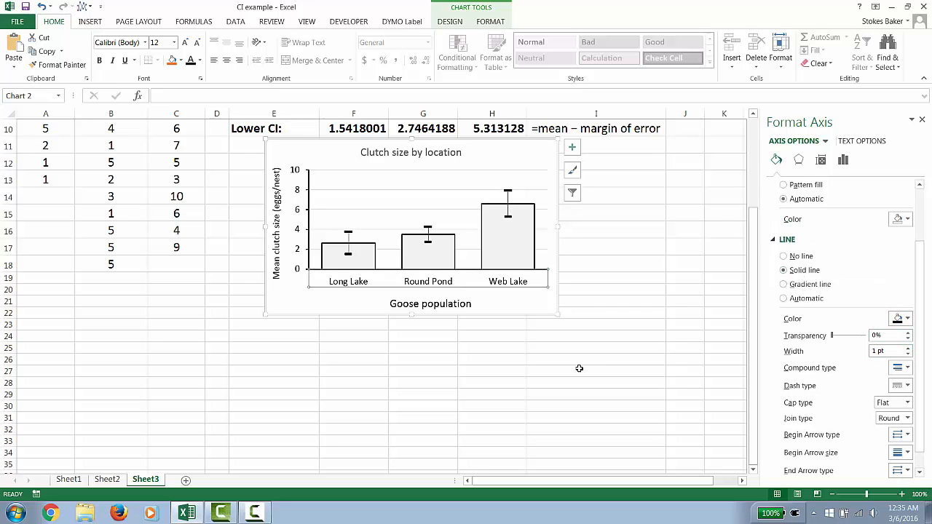
{"action": "left_click", "coordinate": [423, 405]}
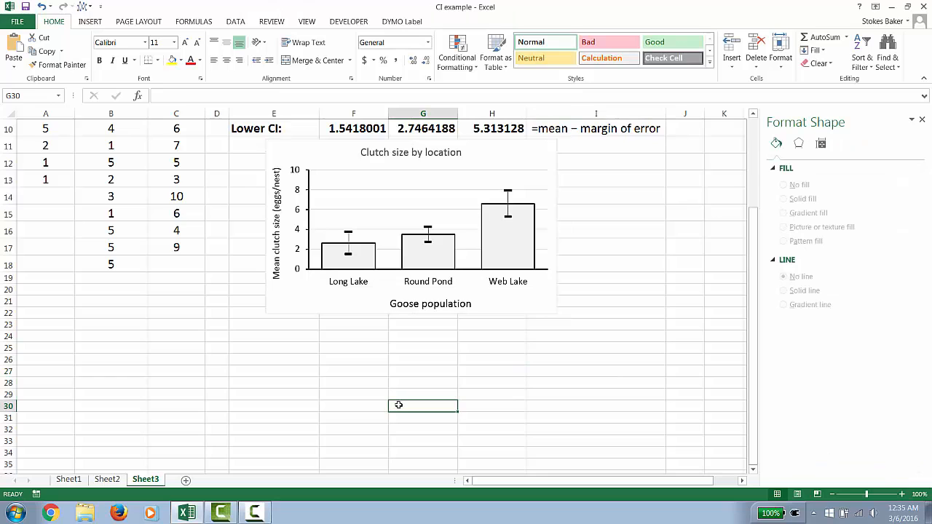
{"action": "mouse_move", "coordinate": [399, 405]}
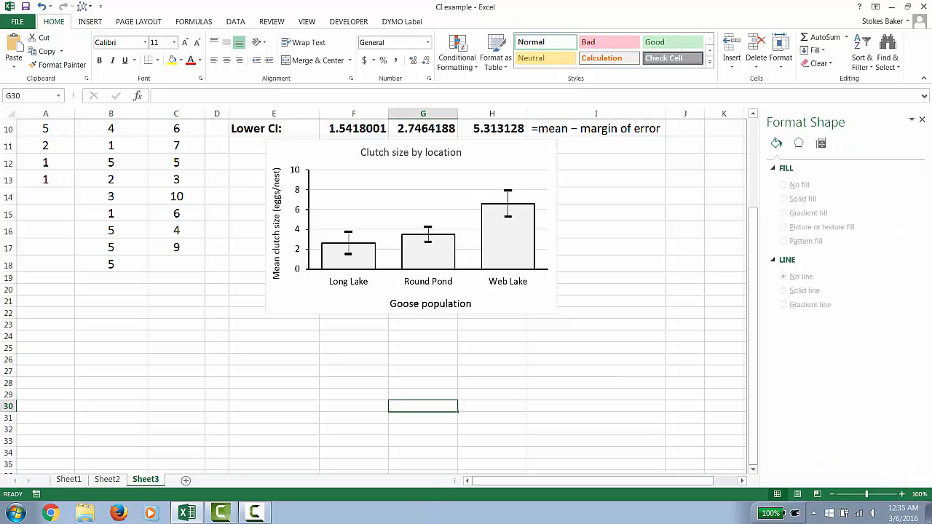